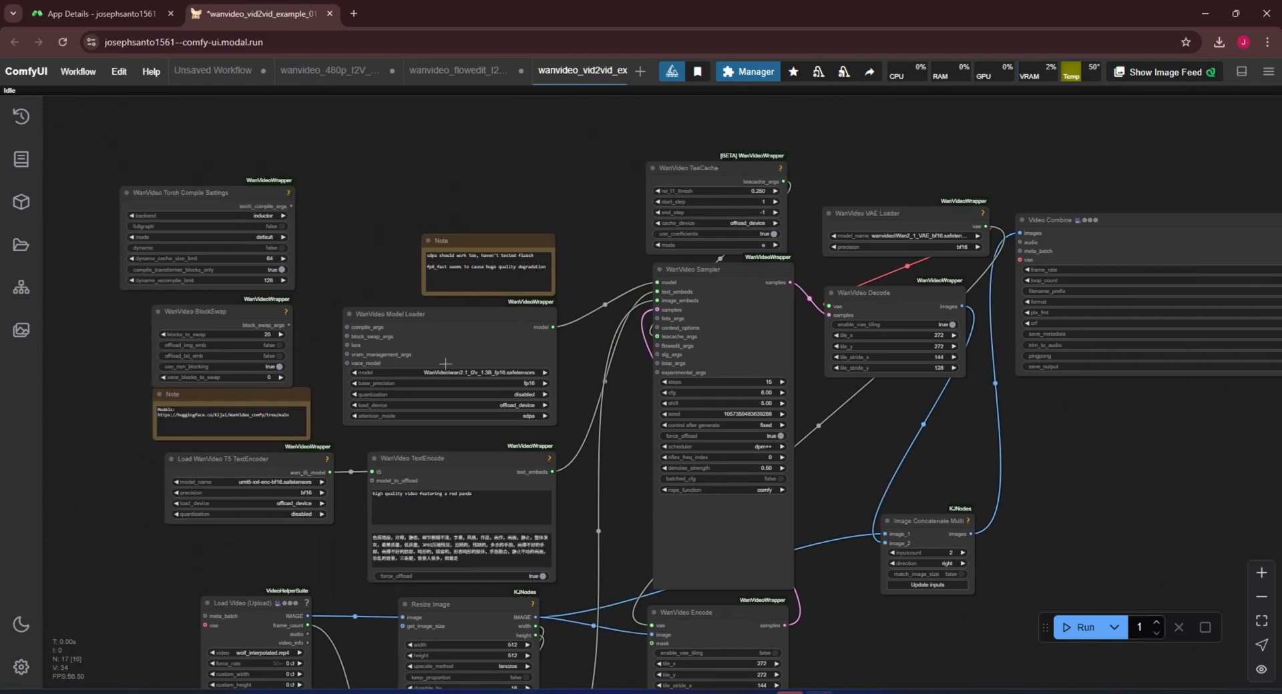
Step: Browse the workflow templates and list the ComfyUI-WanVideoWrapper examples
{"action": "left_click", "coordinate": [480, 372]}
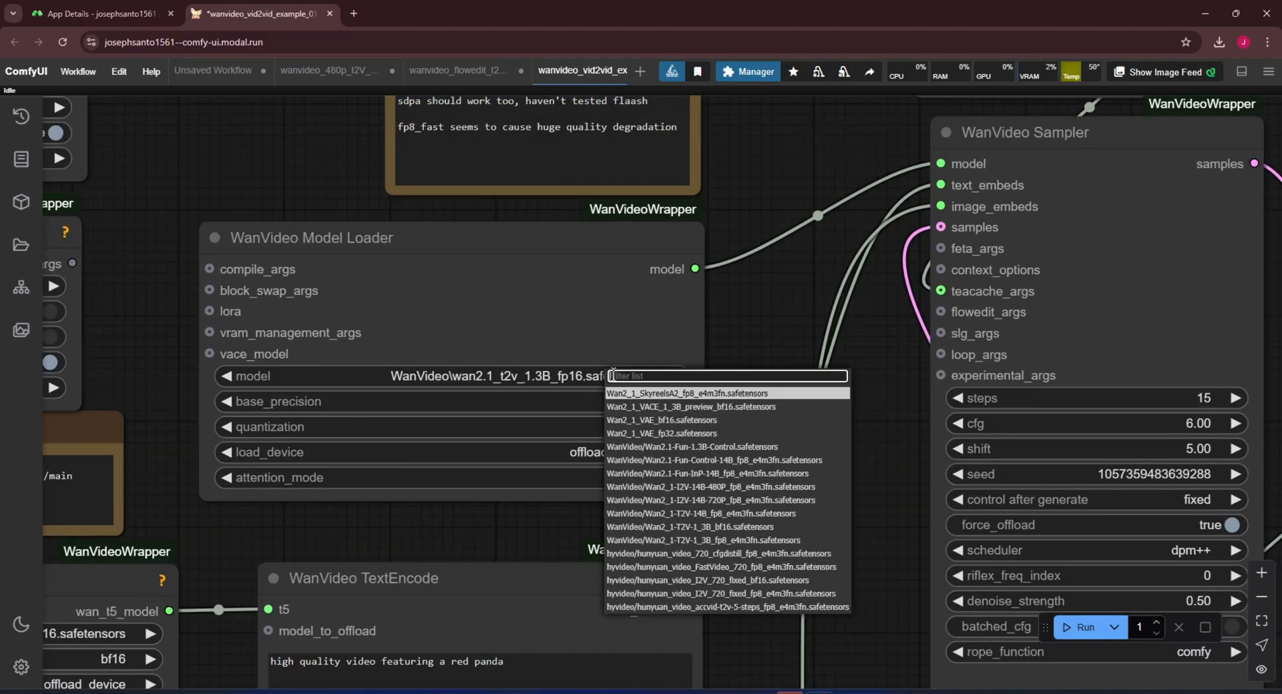
{"action": "mouse_move", "coordinate": [798, 325]}
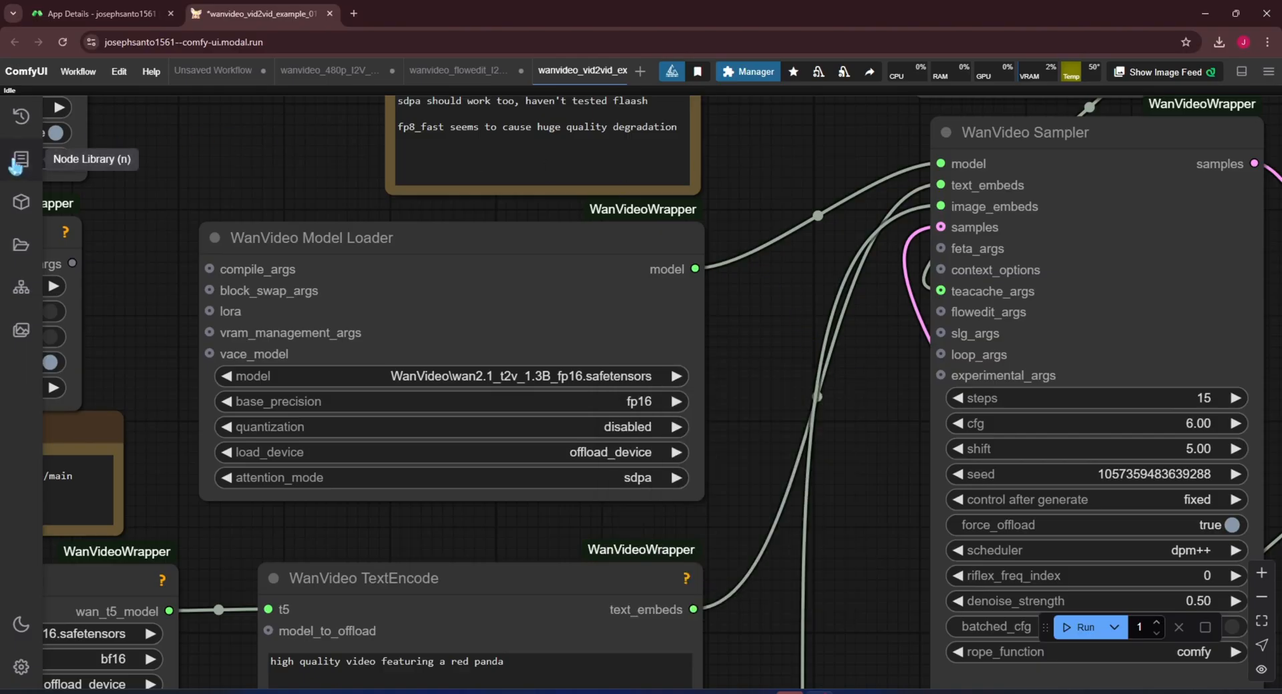
{"action": "left_click", "coordinate": [21, 160]}
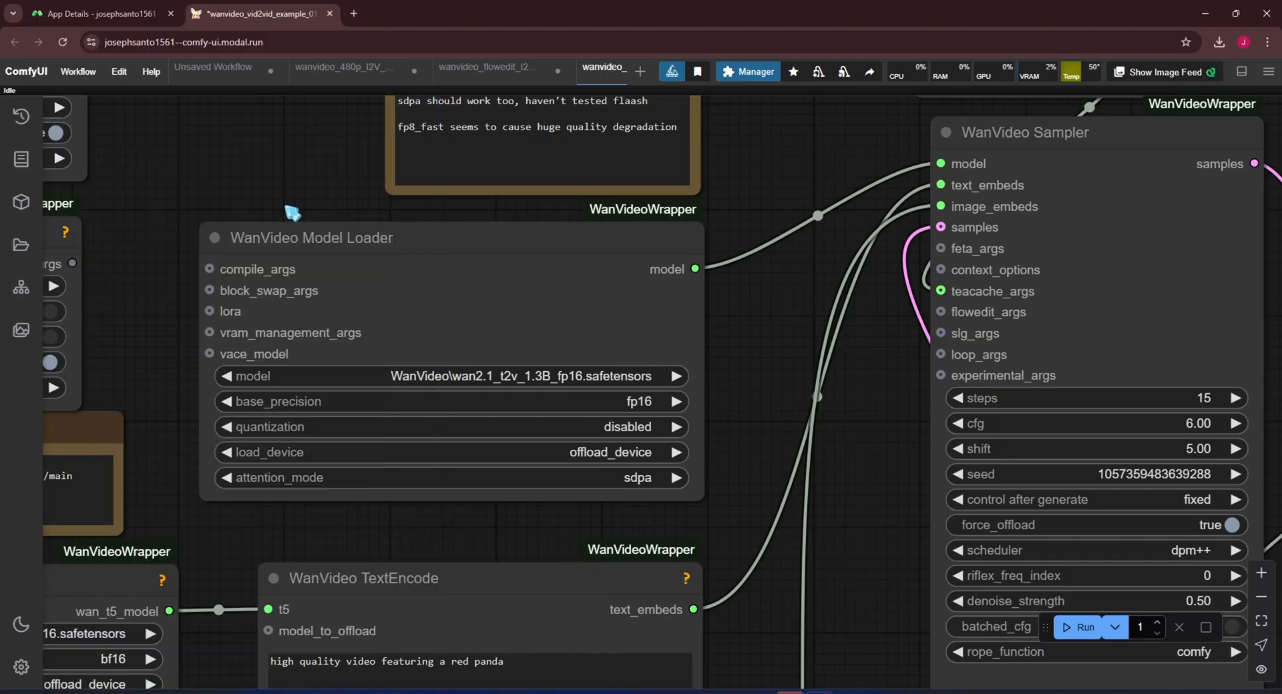
{"action": "mouse_move", "coordinate": [763, 362]}
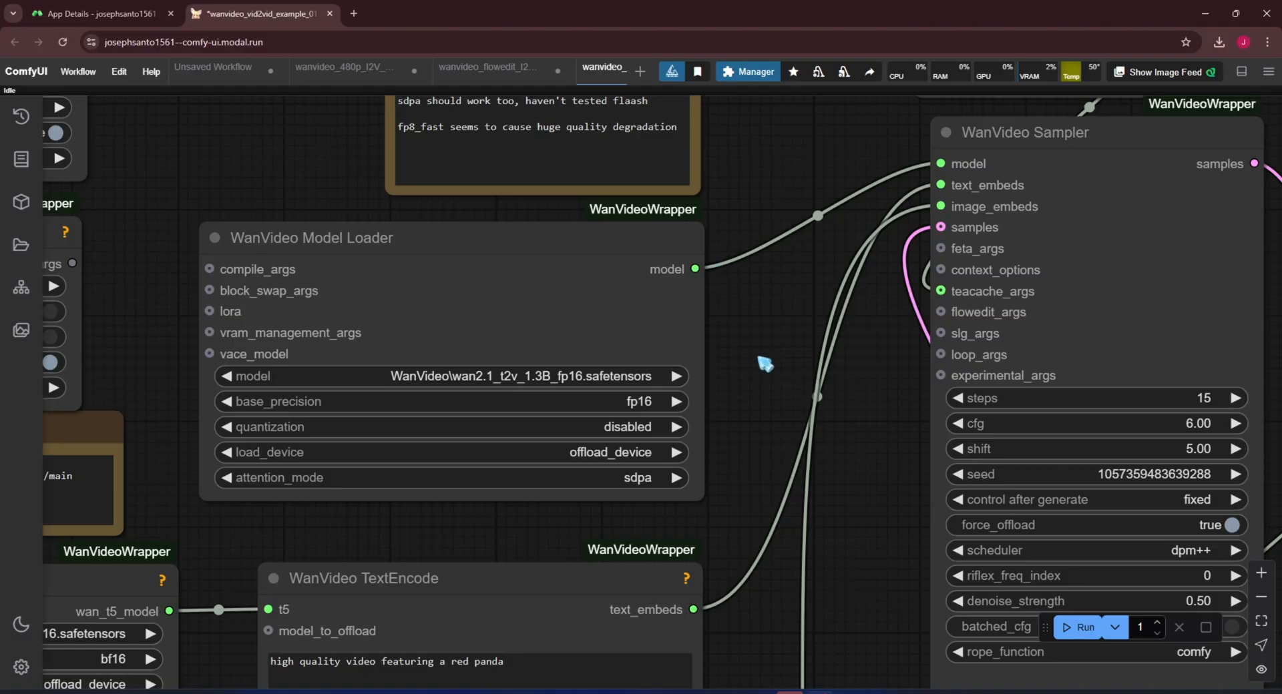
{"action": "left_click", "coordinate": [78, 72]}
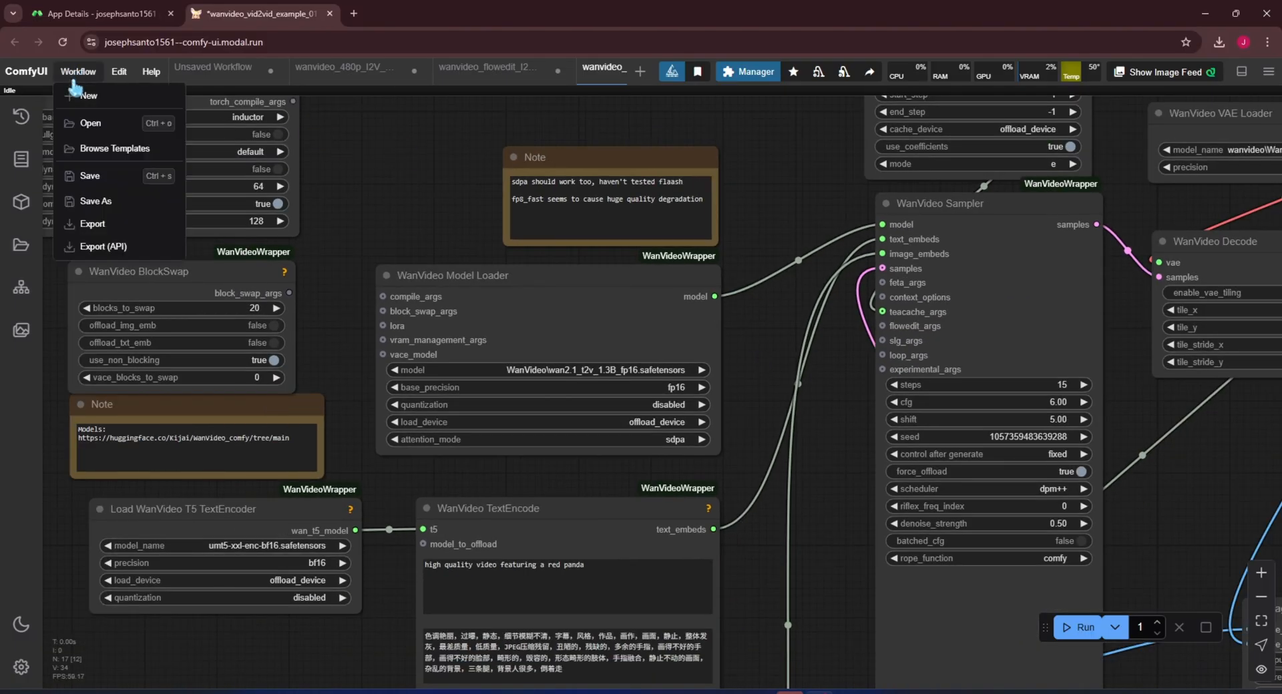
{"action": "left_click", "coordinate": [115, 148]}
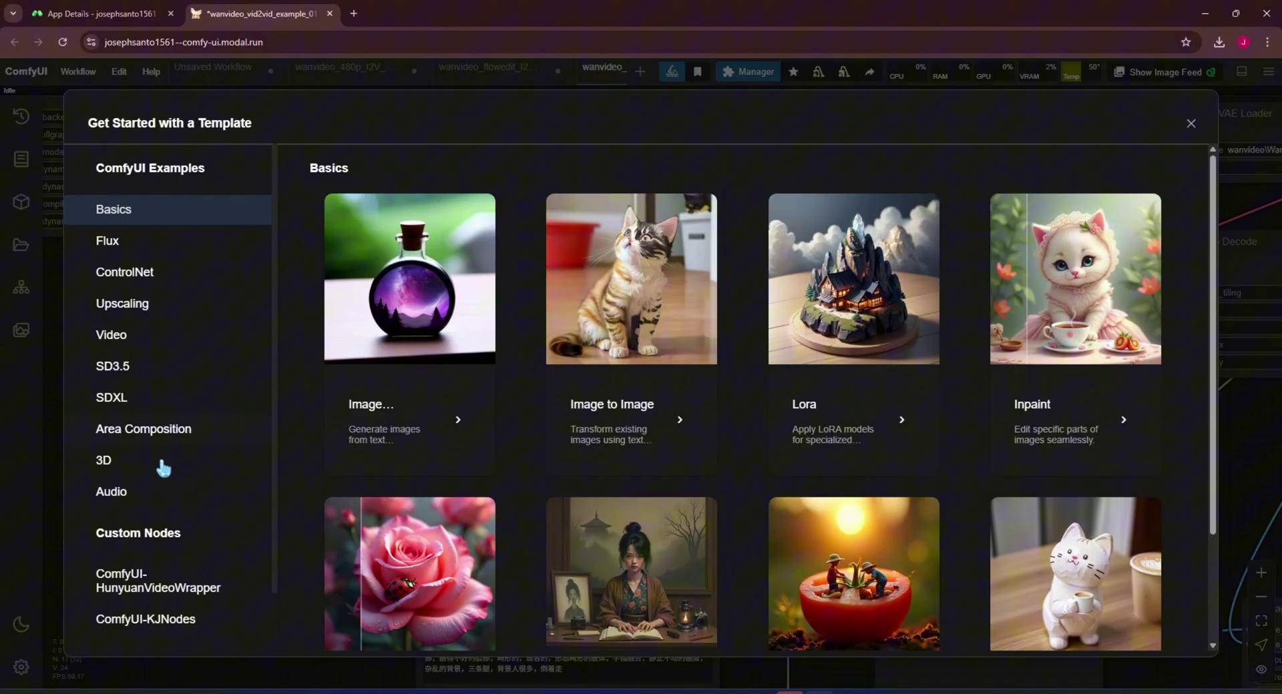
{"action": "left_click", "coordinate": [148, 612]}
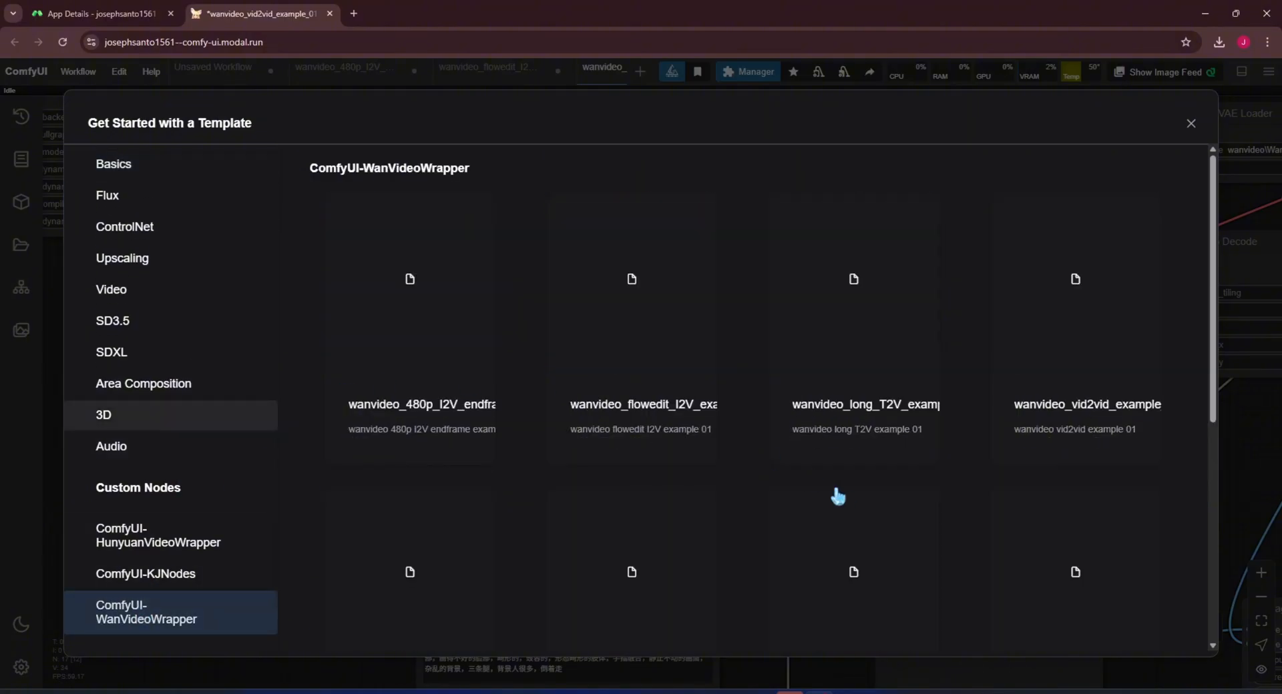
{"action": "scroll", "scroll_direction": "down", "scroll_amount": 3}
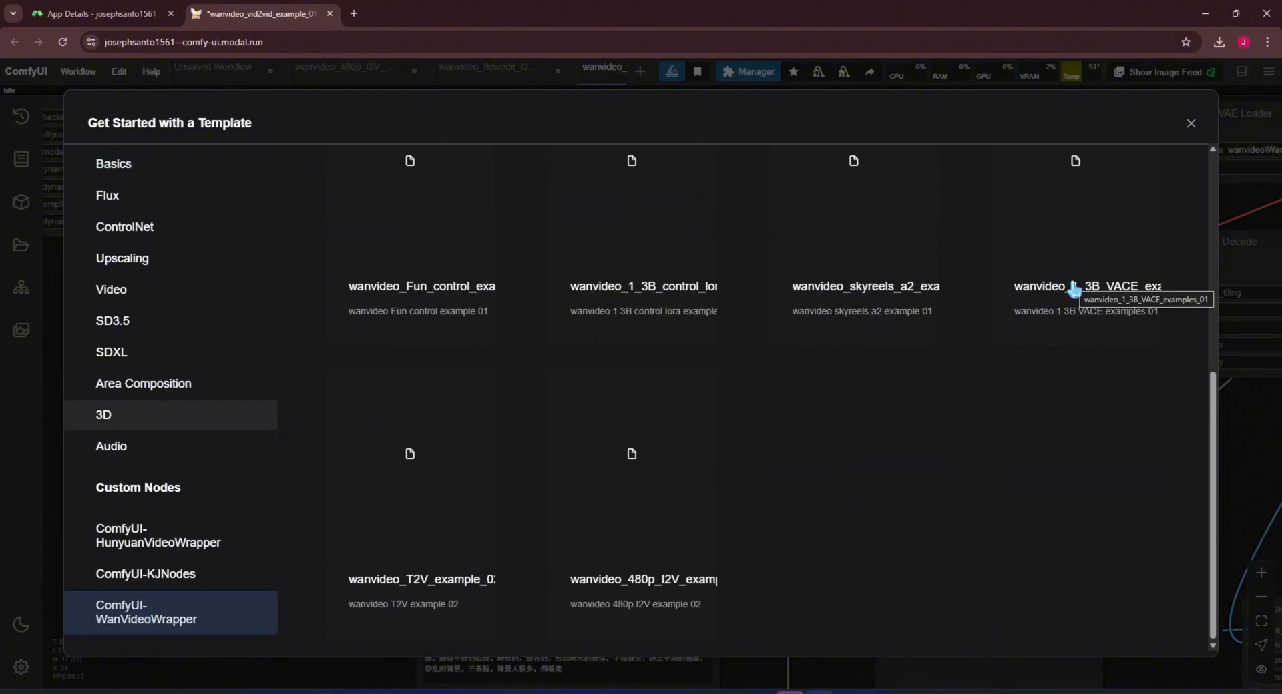
{"action": "mouse_move", "coordinate": [531, 274]}
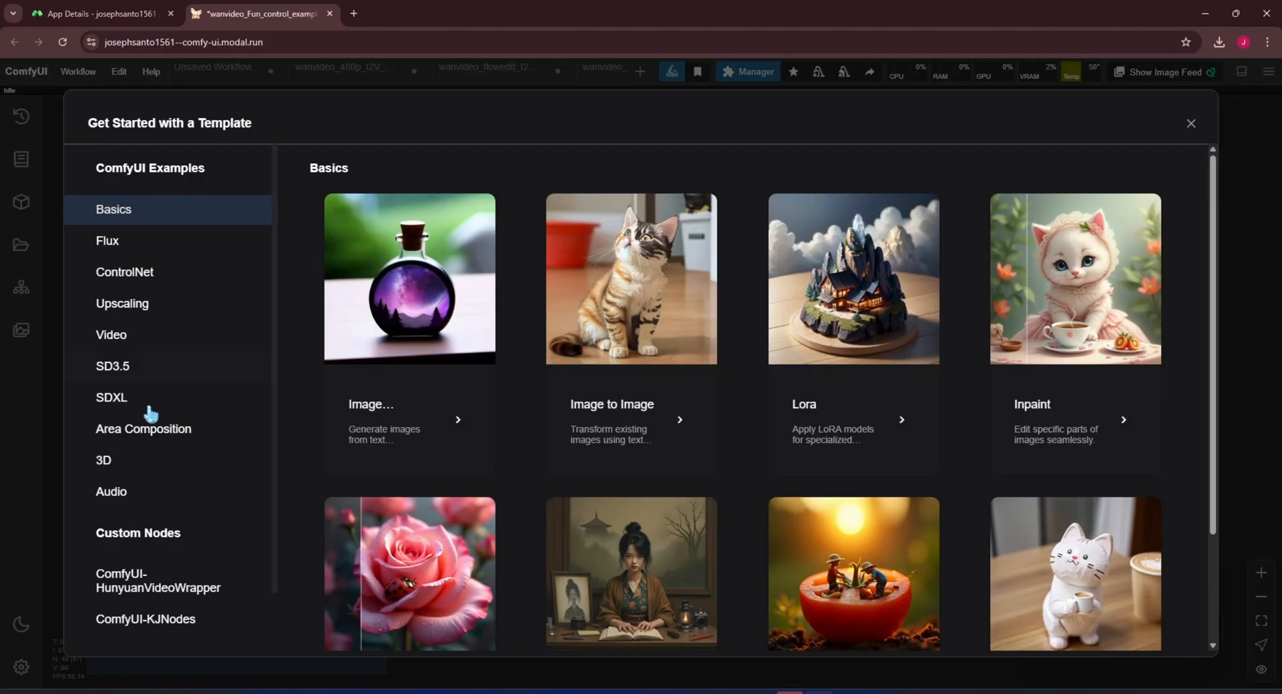
Step: Open the wanvideo skyreels a2 example and bring the Model Loader into view
{"action": "left_click", "coordinate": [154, 618]}
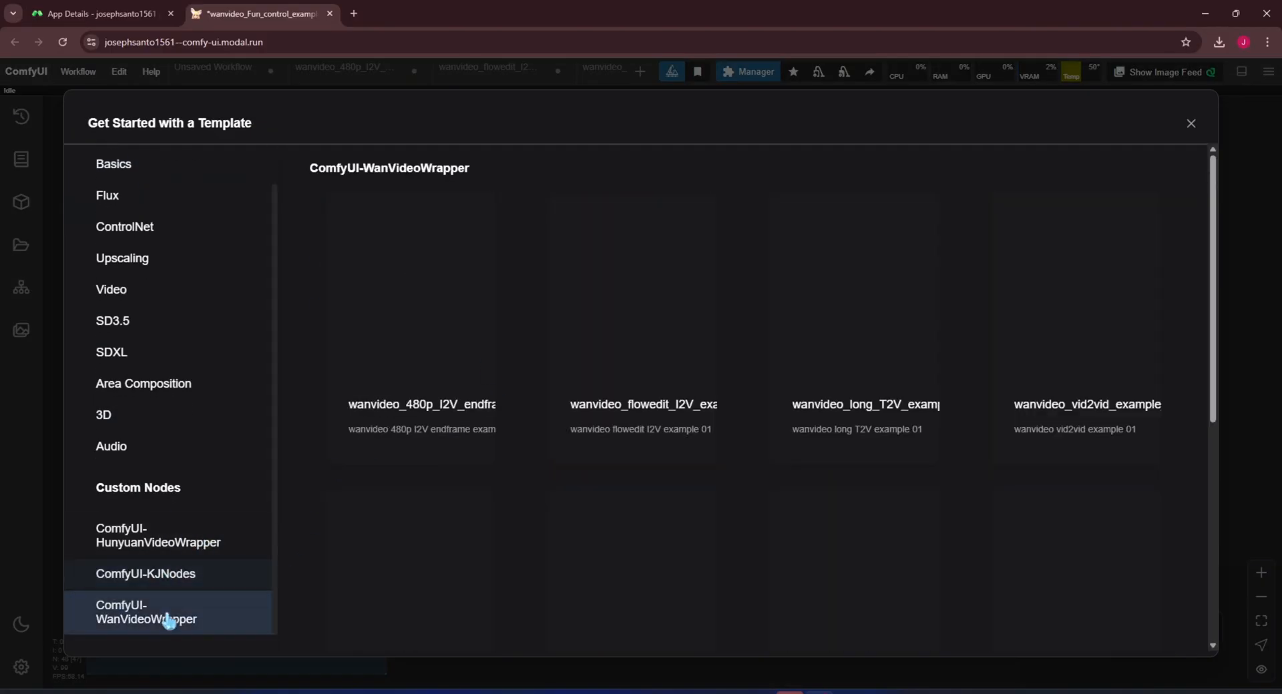
{"action": "scroll", "scroll_direction": "down", "scroll_amount": 3}
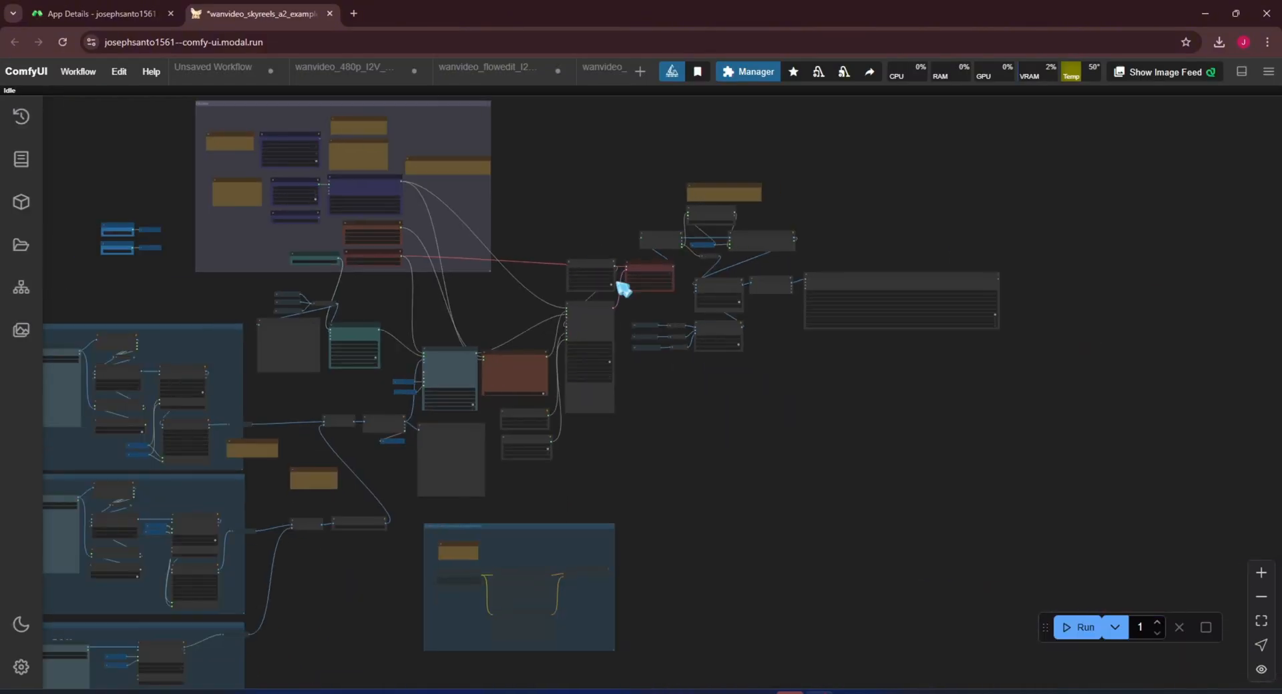
{"action": "left_click_drag", "start_coordinate": [621, 291], "coordinate": [528, 331]}
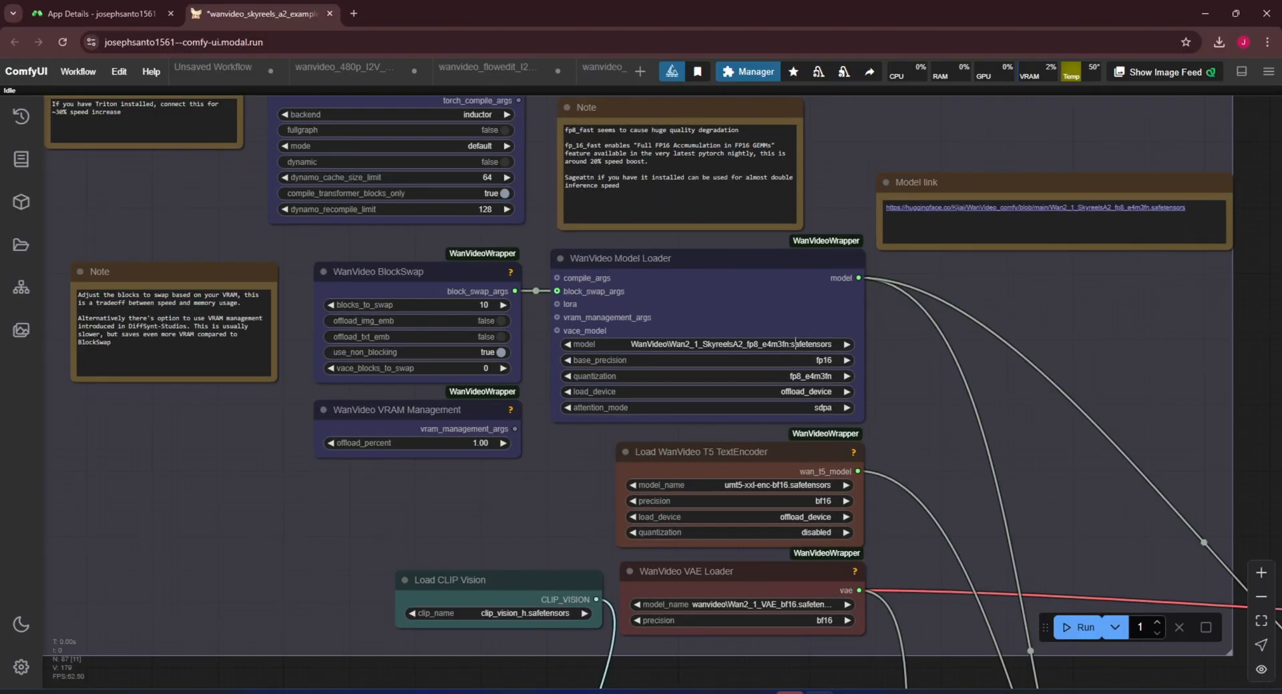
{"action": "left_click", "coordinate": [736, 345]}
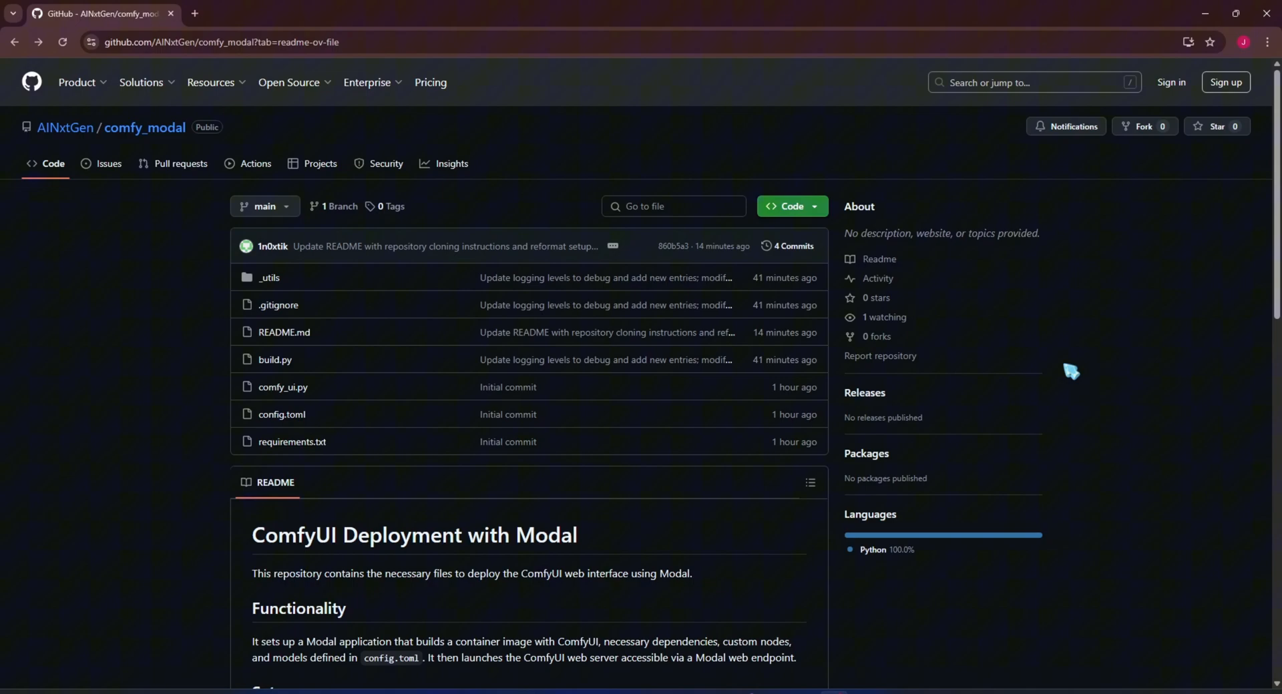
Step: Run git clone of AINxtGen/comfy_modal, cd into it, and pip install modal toml
{"action": "scroll", "scroll_direction": "down", "scroll_amount": 3}
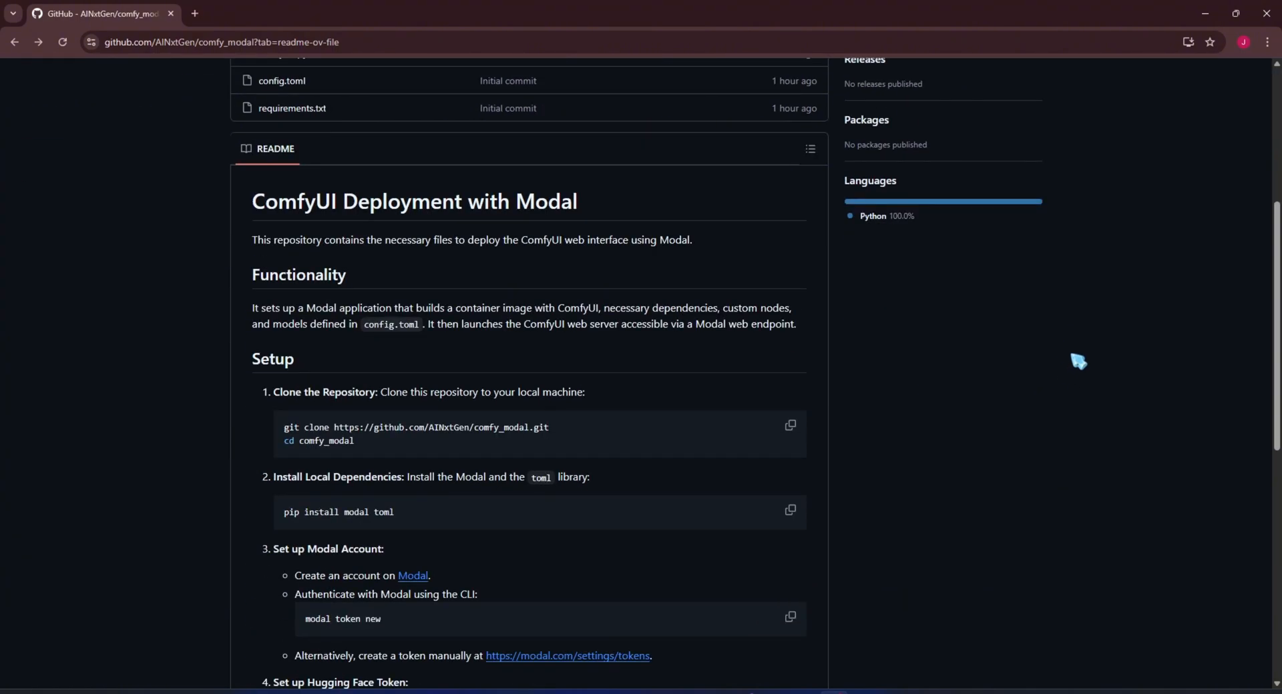
{"action": "right_click", "coordinate": [416, 428]}
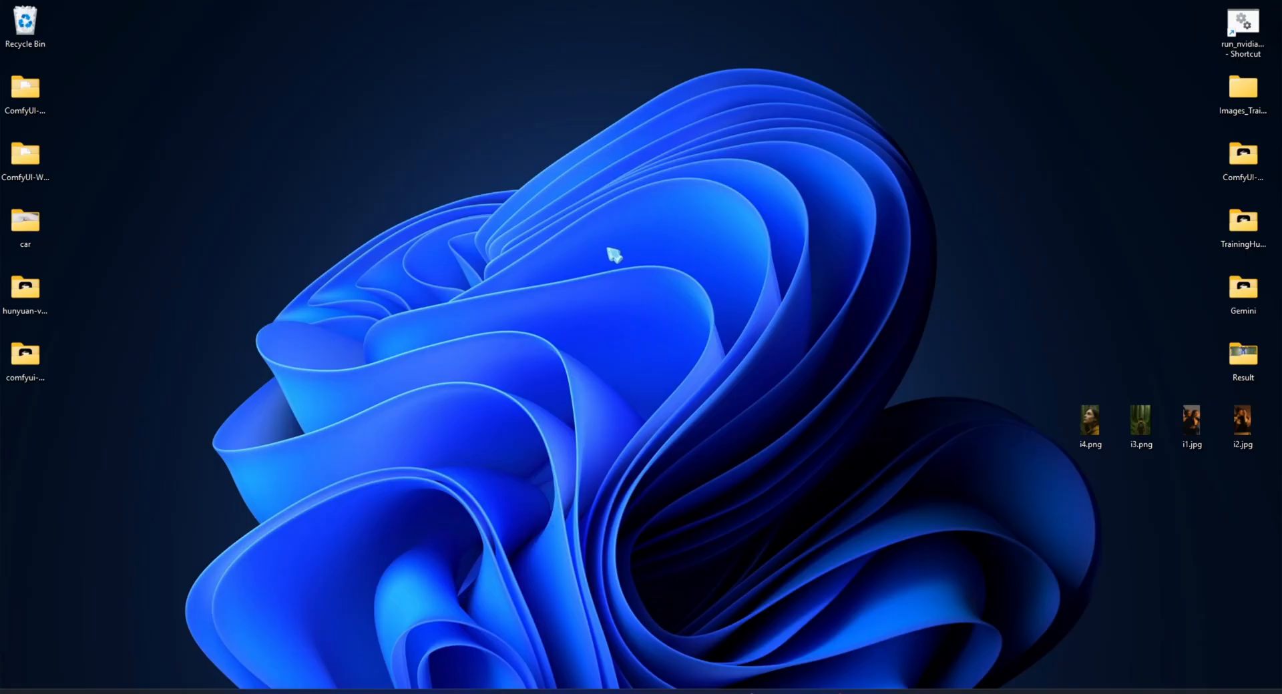
{"action": "mouse_move", "coordinate": [569, 402]}
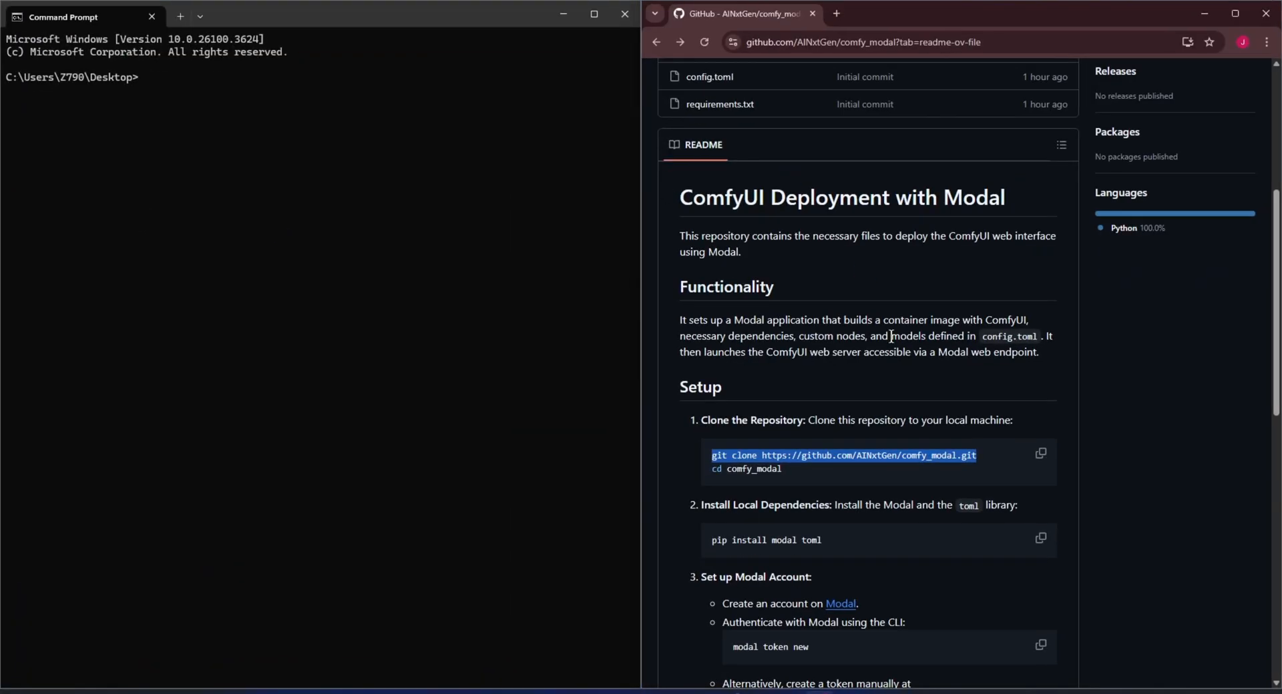
{"action": "type", "text": "git clone https://github.com/AINxtGen/comfy_modal.git"}
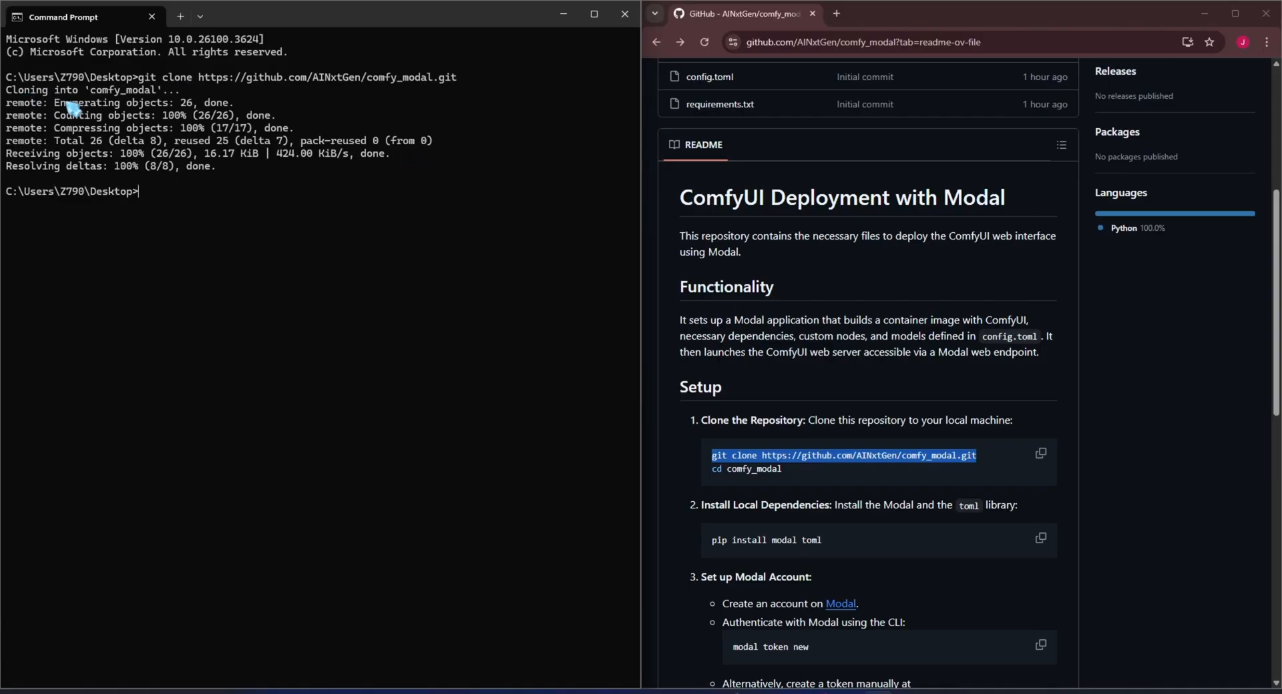
{"action": "mouse_move", "coordinate": [373, 172]}
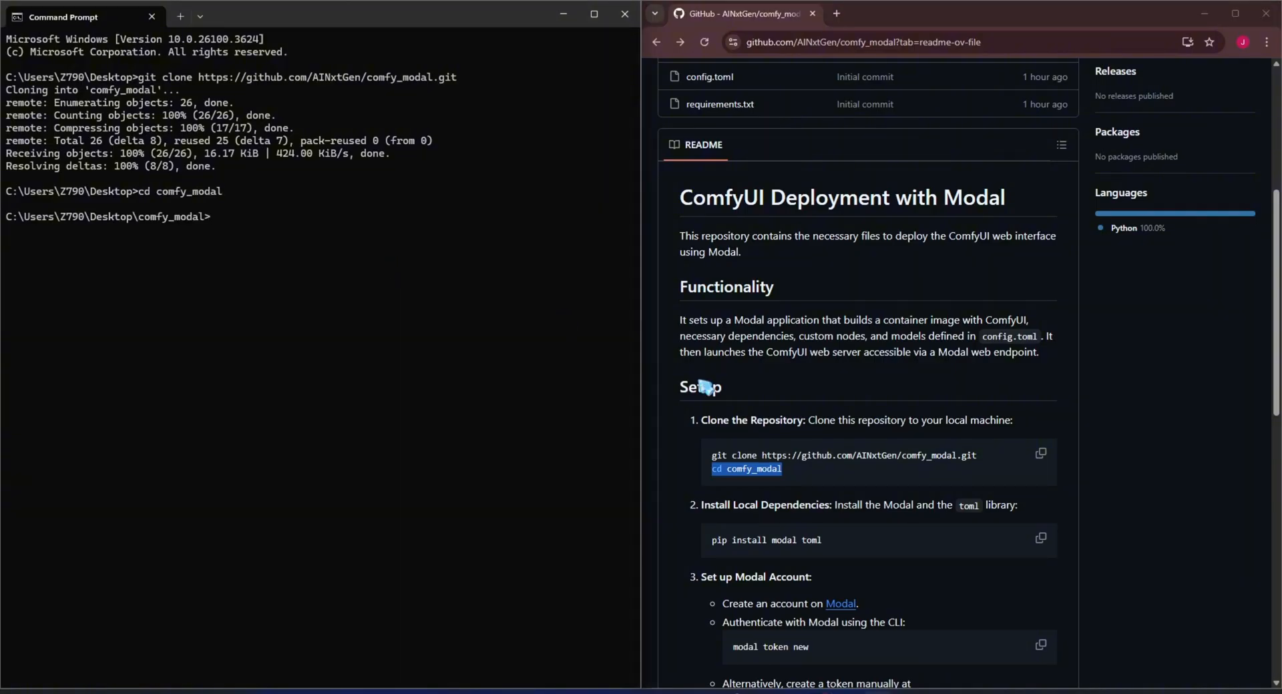
{"action": "left_click", "coordinate": [1041, 539]}
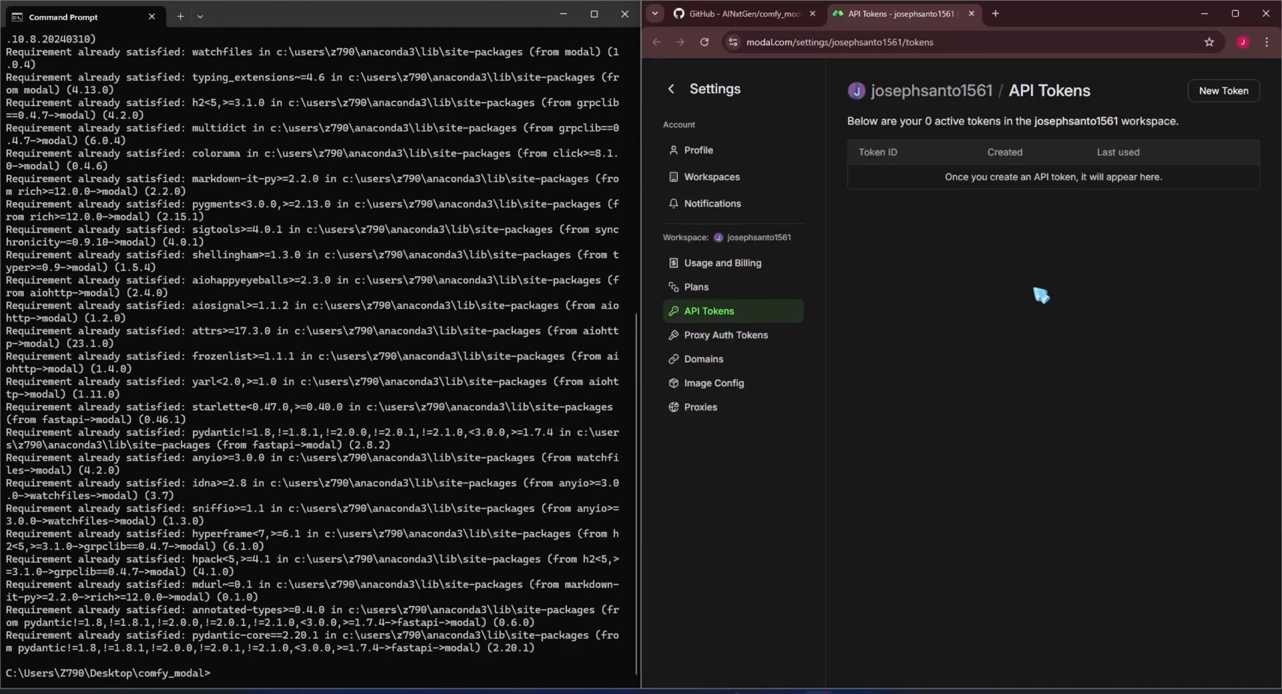
{"action": "mouse_move", "coordinate": [1224, 94]}
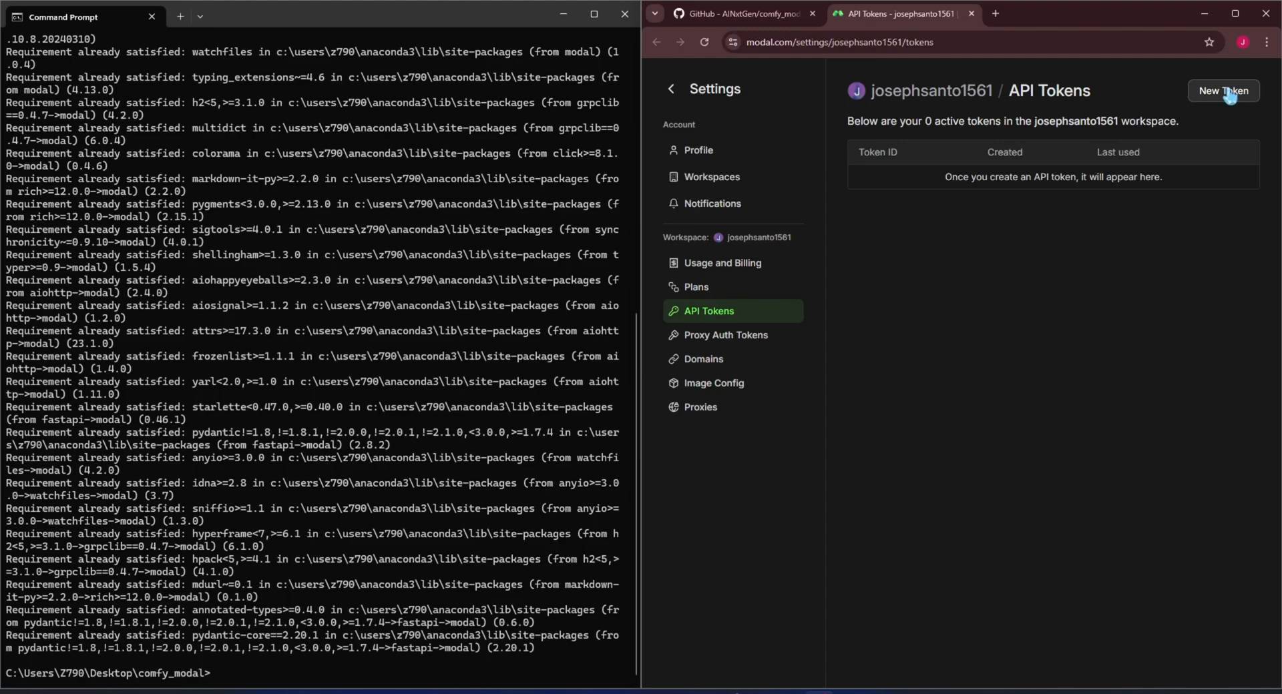
Step: Create a new Modal API token, run modal token set, then enter the huggingface-token secret command
{"action": "left_click", "coordinate": [1223, 91]}
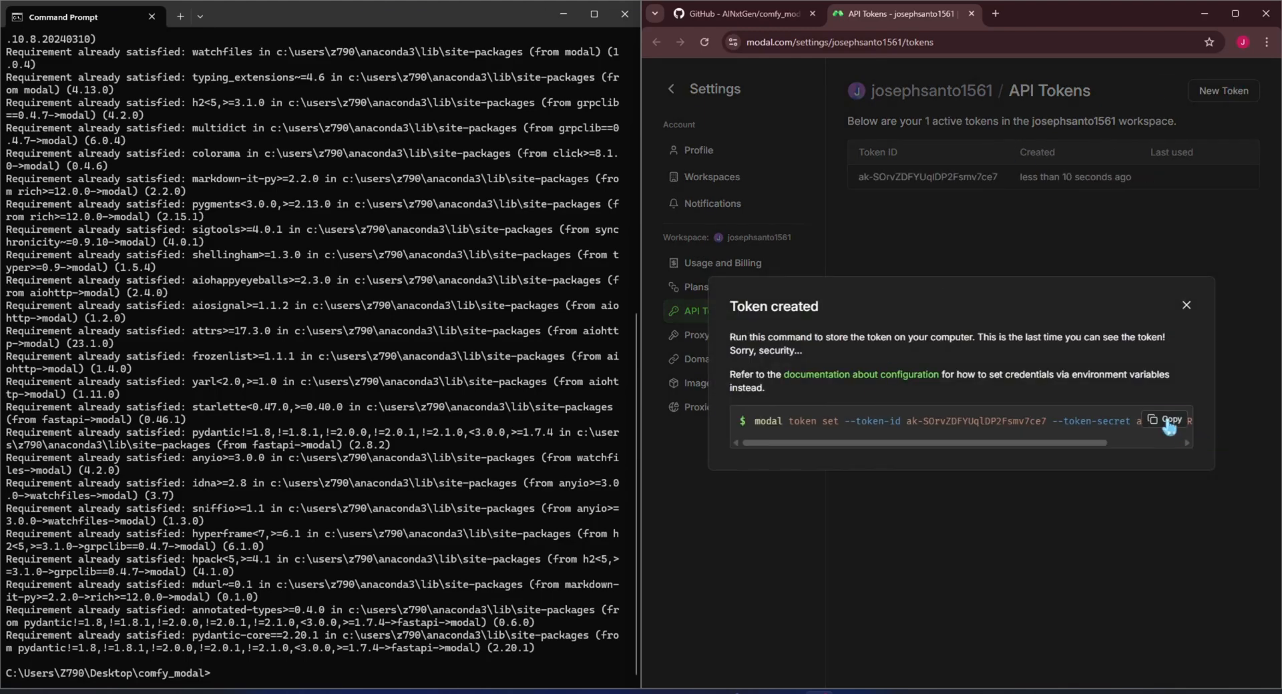
{"action": "left_click", "coordinate": [1167, 419]}
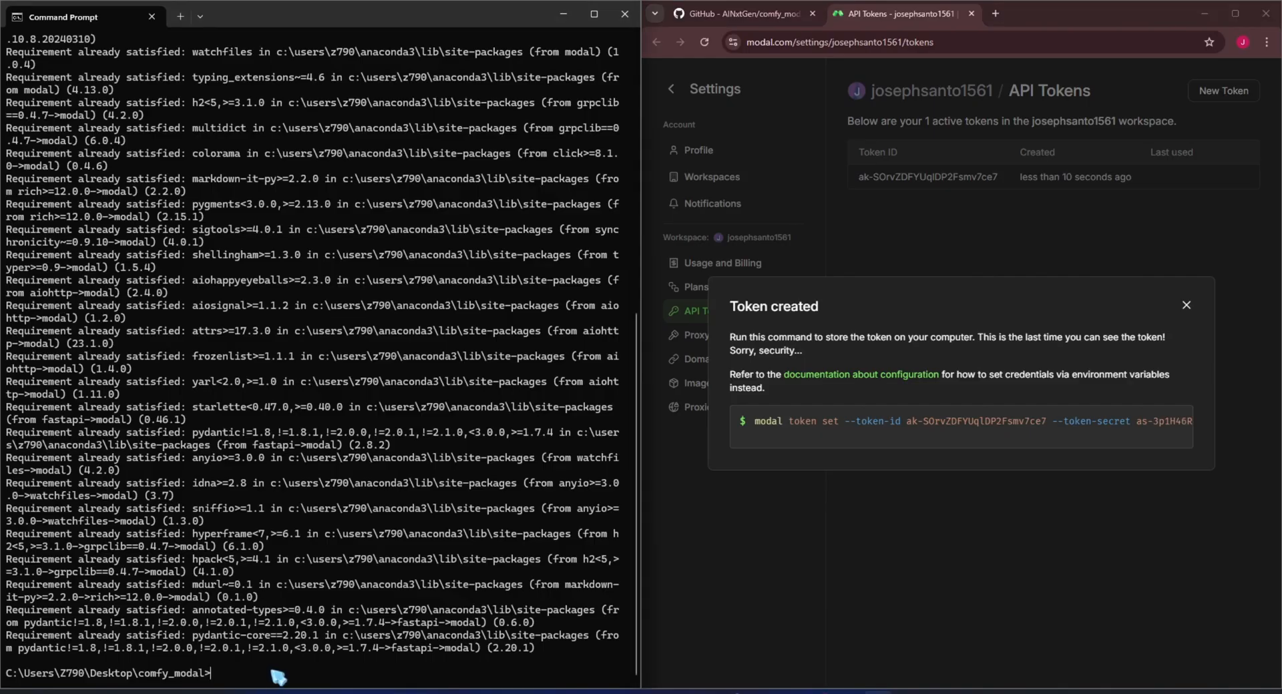
{"action": "type", "text": "modal token set --token-id ak-SOrvZDFYUqlDP2Fsmv7ce7 --token-secret as-3p1H46RGT1UK8VQ3dyp23M"}
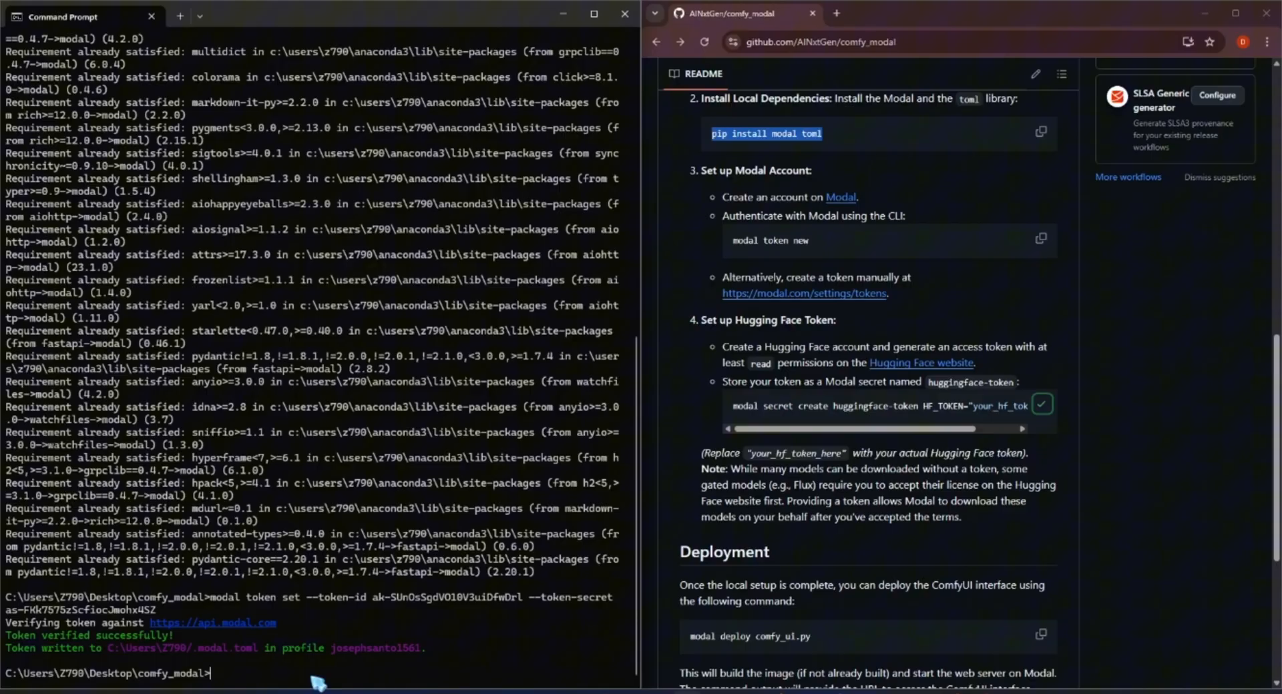
{"action": "type", "text": "modal secret create huggingface-token HF_TOKEN=\"your_hf_t"}
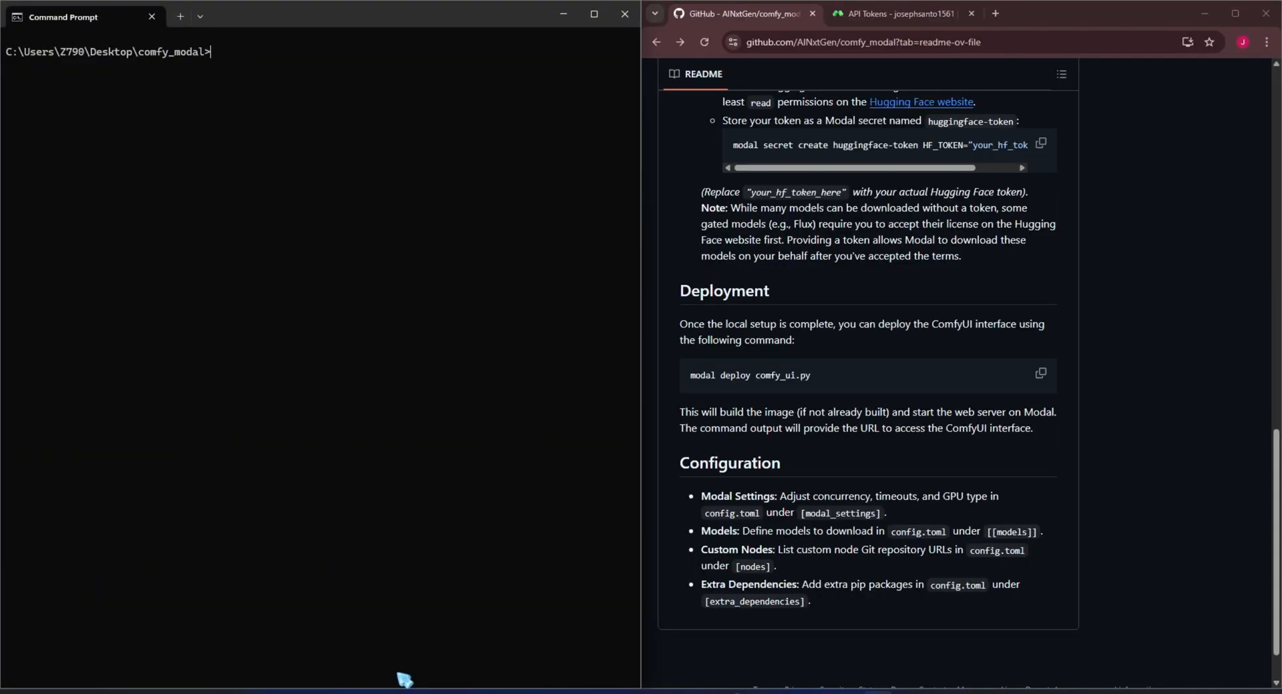
{"action": "mouse_move", "coordinate": [419, 90]}
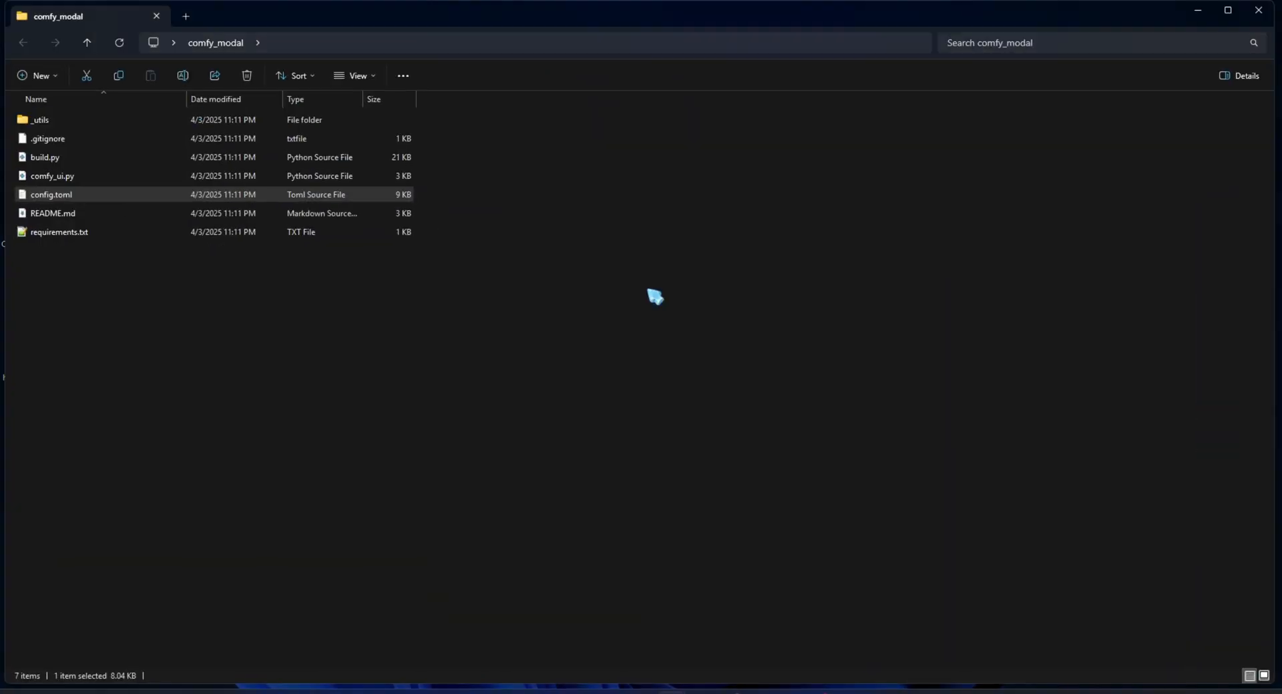
{"action": "mouse_move", "coordinate": [96, 199]}
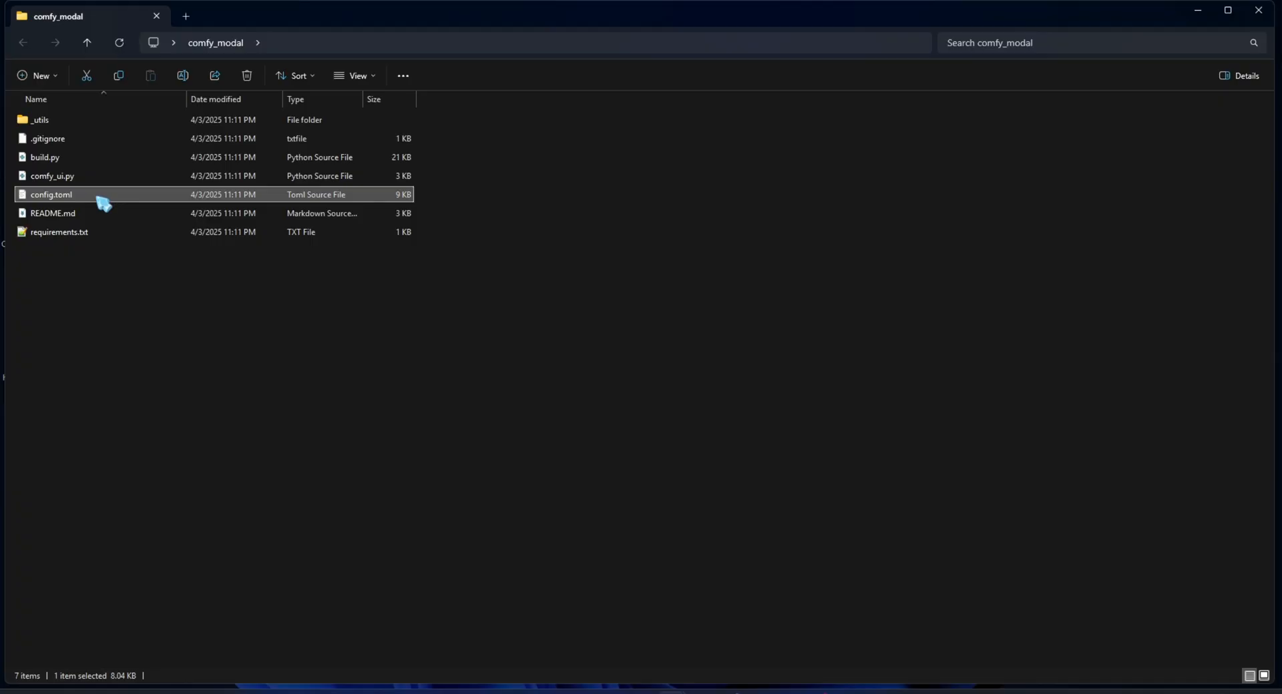
Step: Open comfy_modal's config.toml with Edit with Notepad++
{"action": "right_click", "coordinate": [45, 194]}
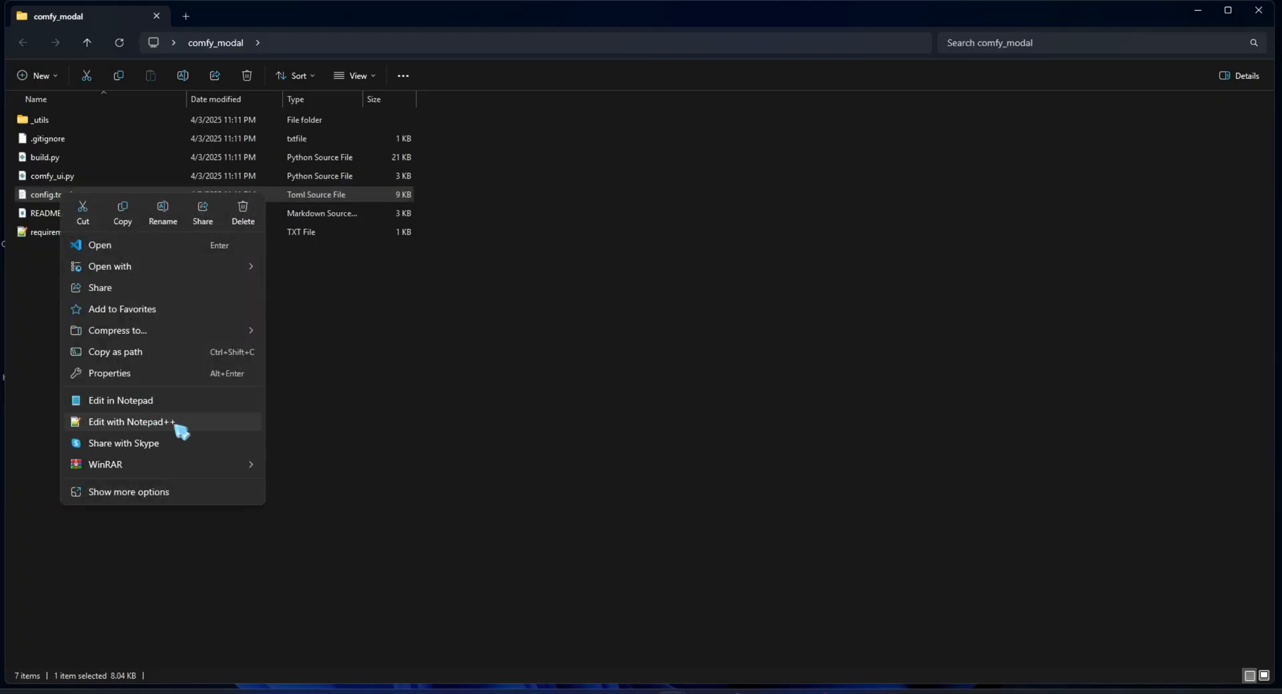
{"action": "left_click", "coordinate": [131, 422]}
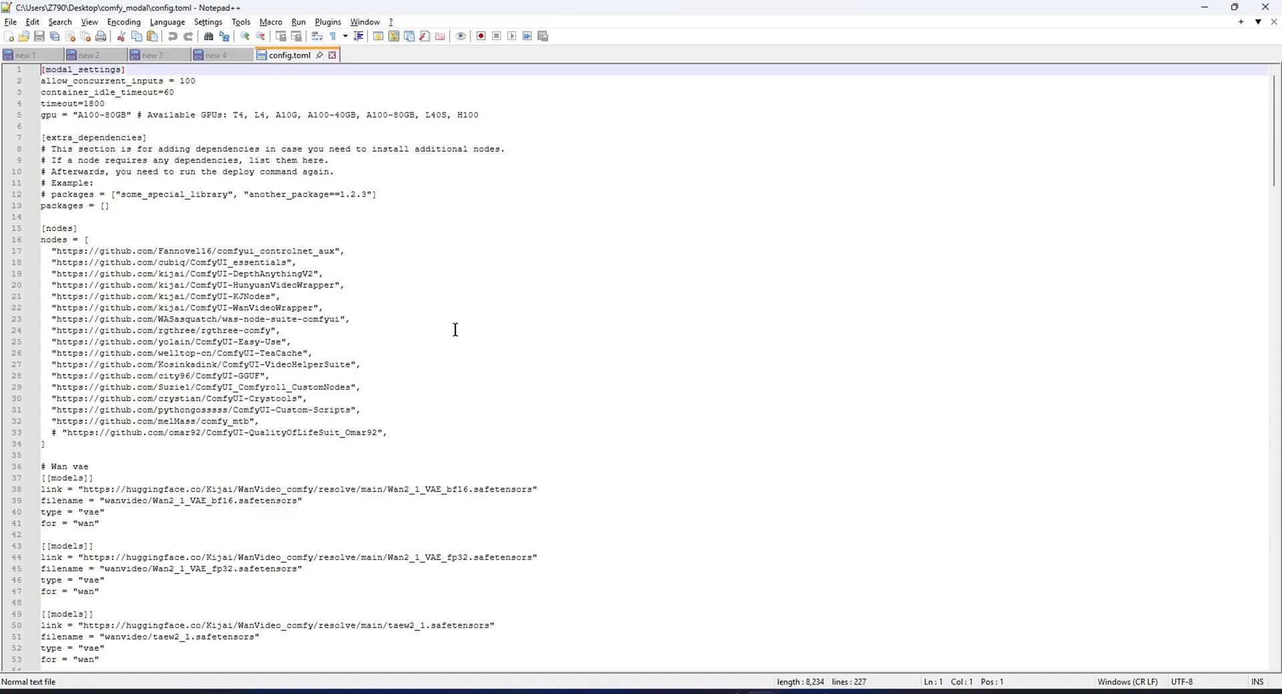
{"action": "mouse_move", "coordinate": [736, 354]}
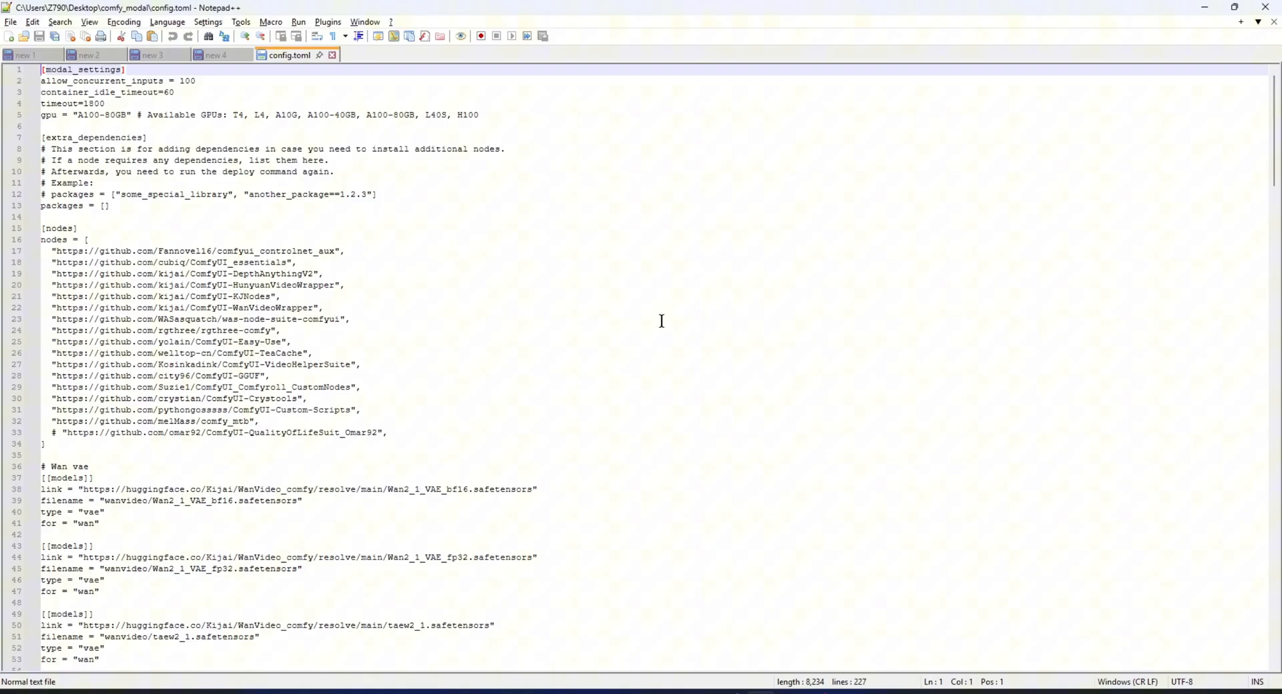
Step: Set config.toml's syntax language to TOML from the Language menu
{"action": "left_click", "coordinate": [168, 22]}
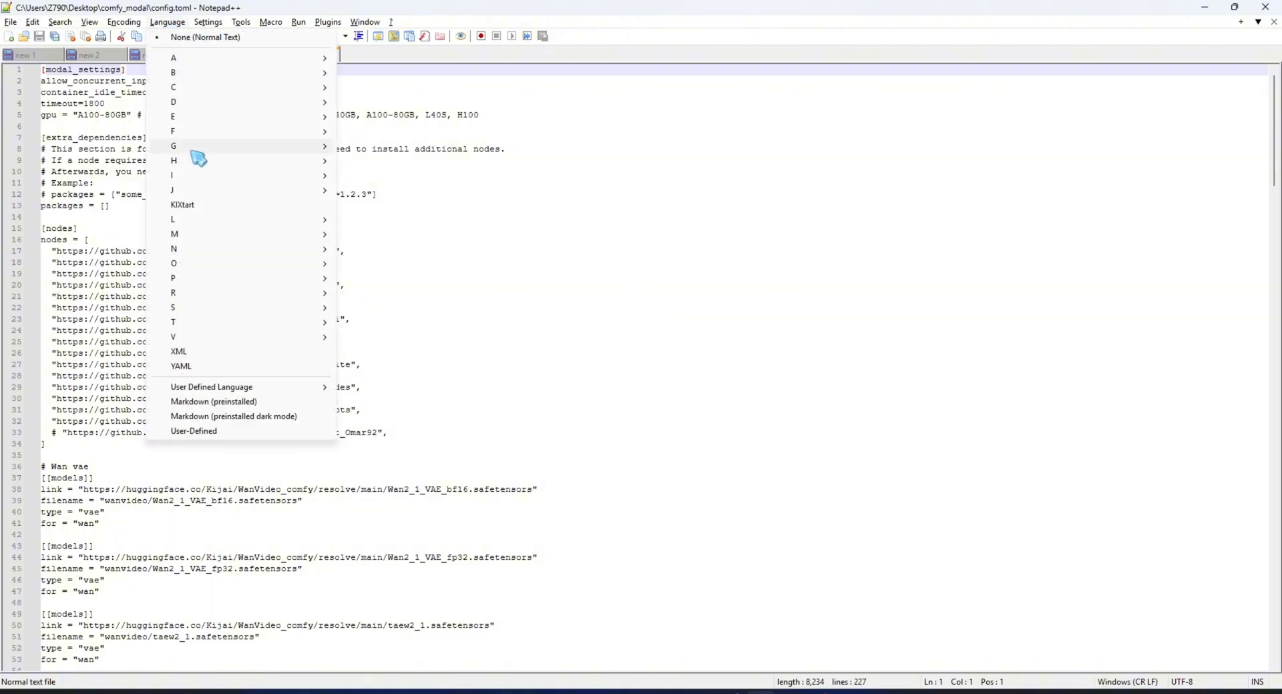
{"action": "mouse_move", "coordinate": [173, 322]}
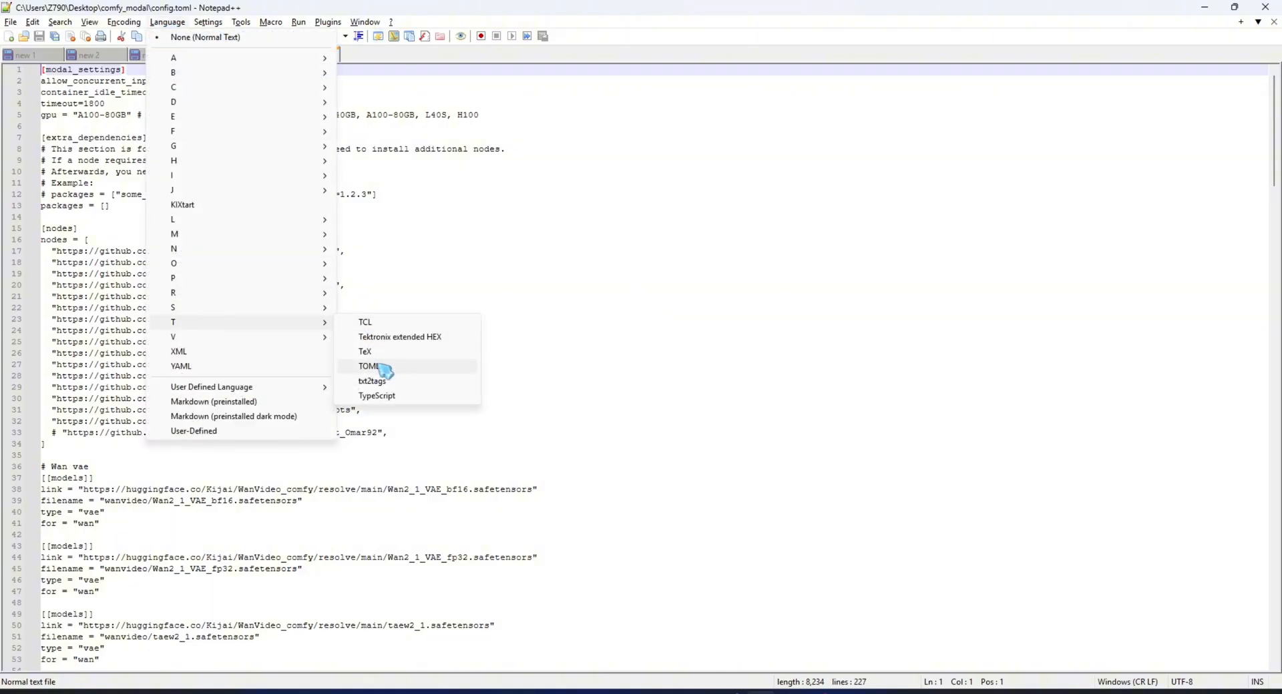
{"action": "left_click", "coordinate": [366, 366]}
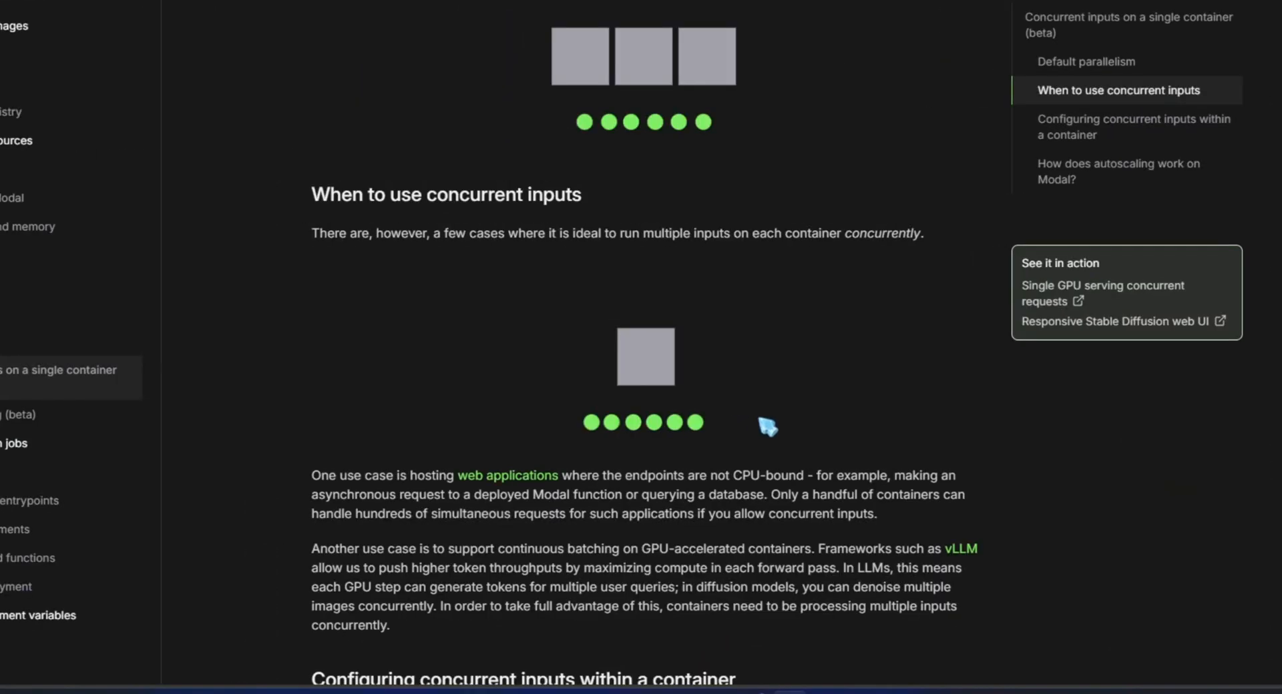
Step: Scroll through the 'Concurrent inputs on a single container' documentation page
{"action": "scroll", "scroll_direction": "up", "scroll_amount": 3}
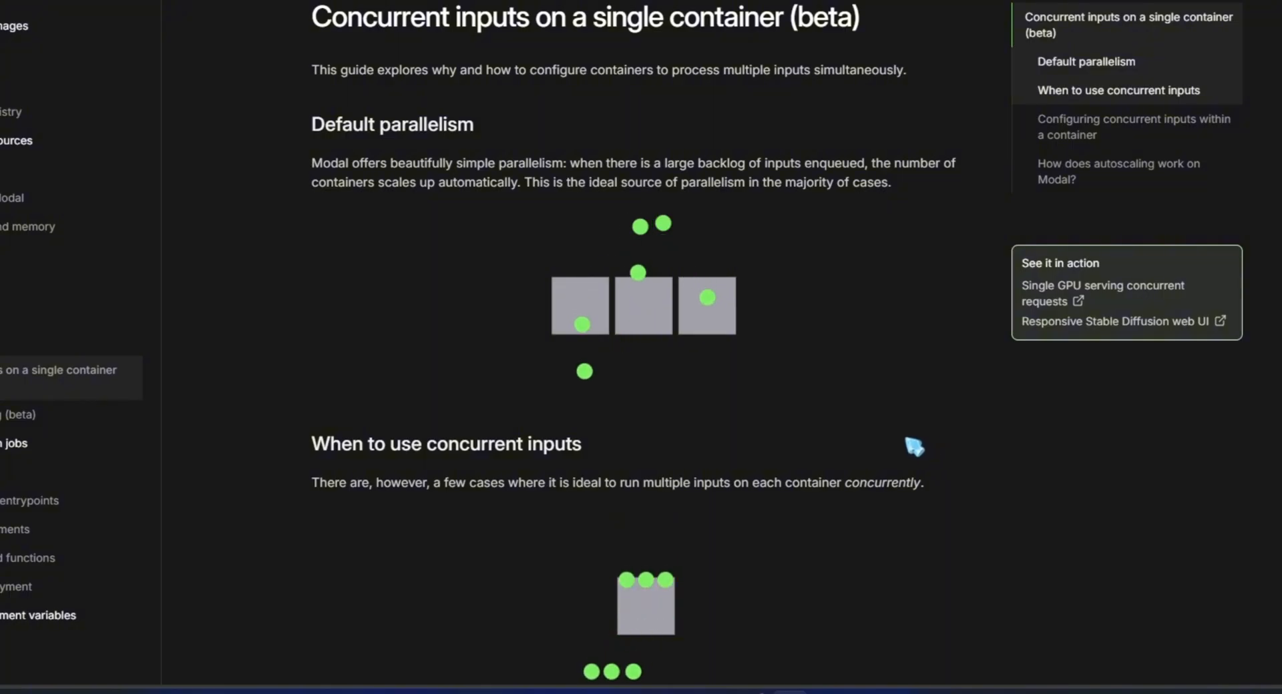
{"action": "scroll", "scroll_direction": "down", "scroll_amount": 3}
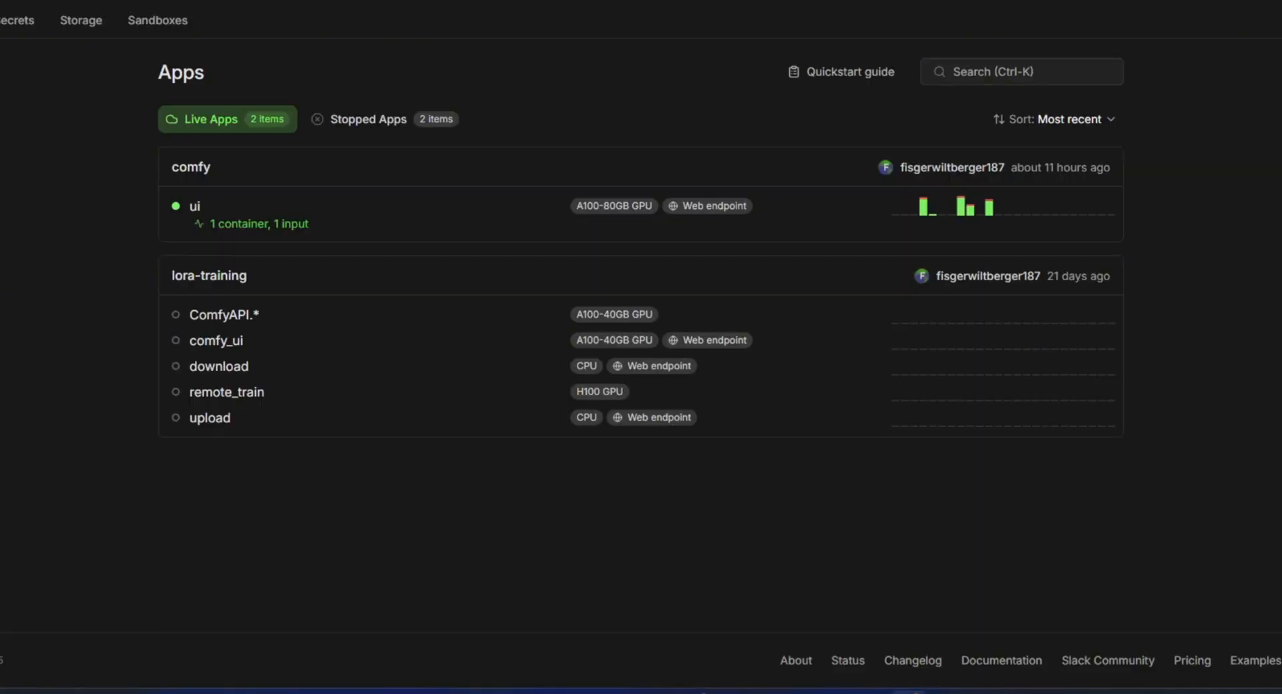
{"action": "mouse_move", "coordinate": [191, 224]}
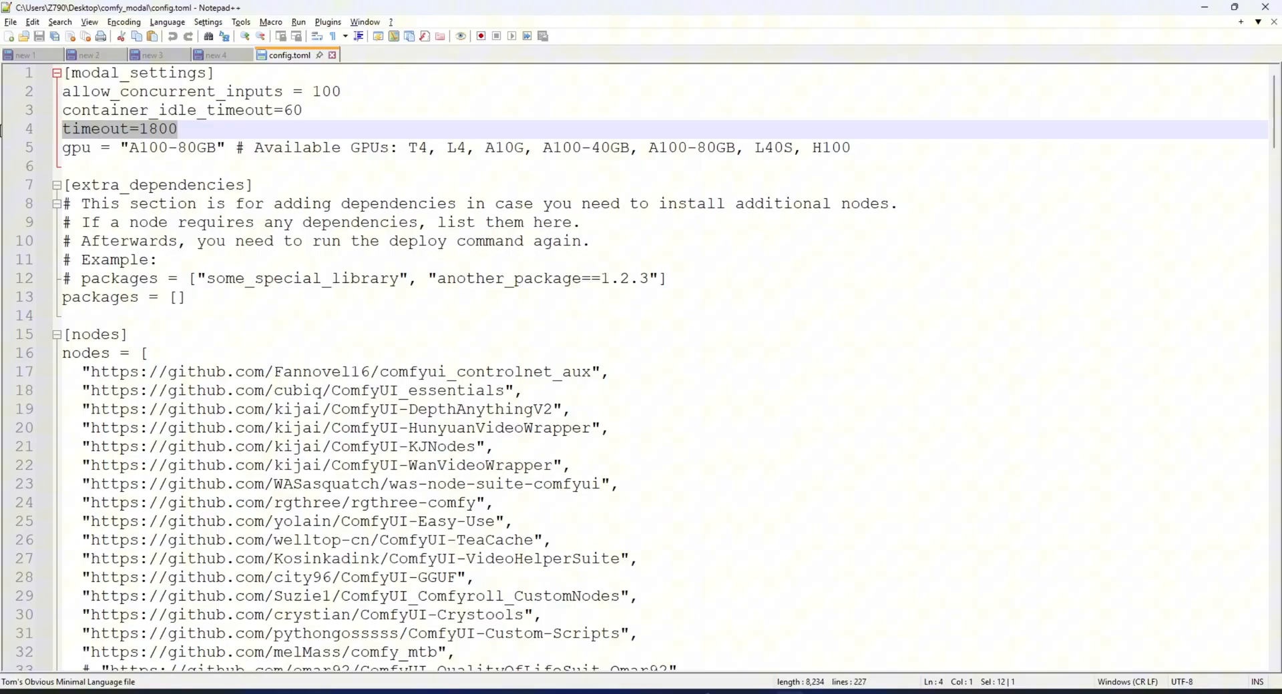
{"action": "mouse_move", "coordinate": [602, 125]}
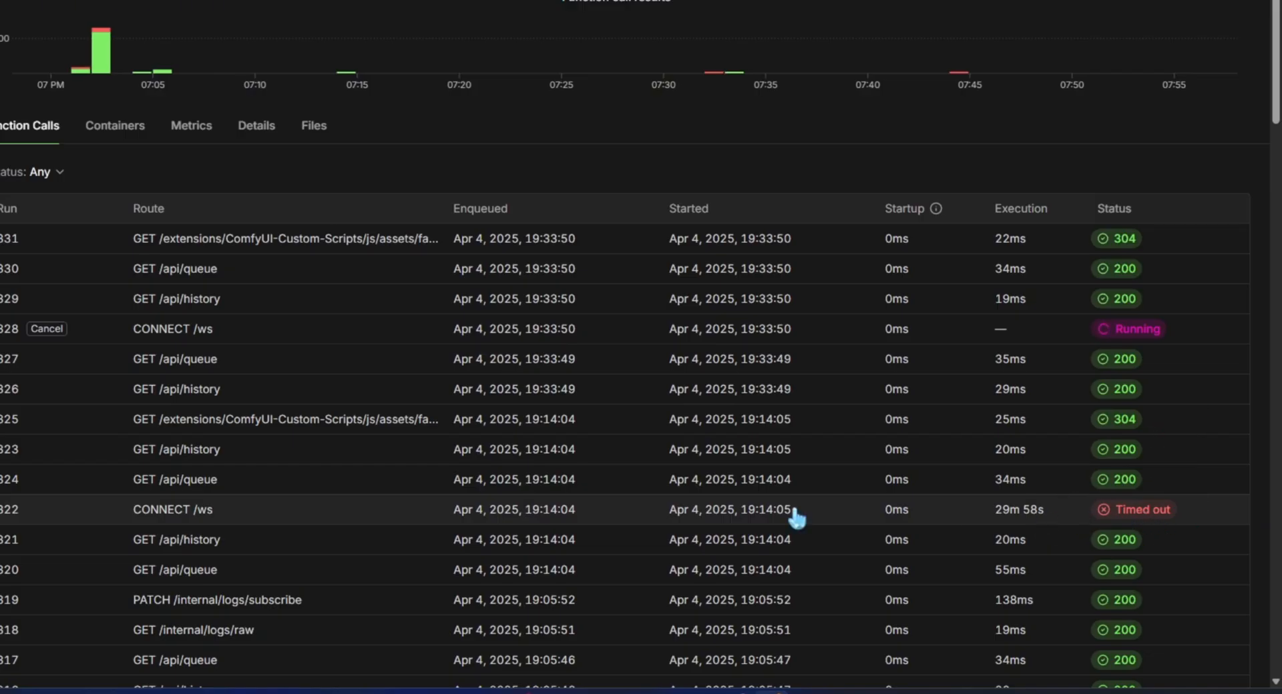
{"action": "mouse_move", "coordinate": [1054, 520]}
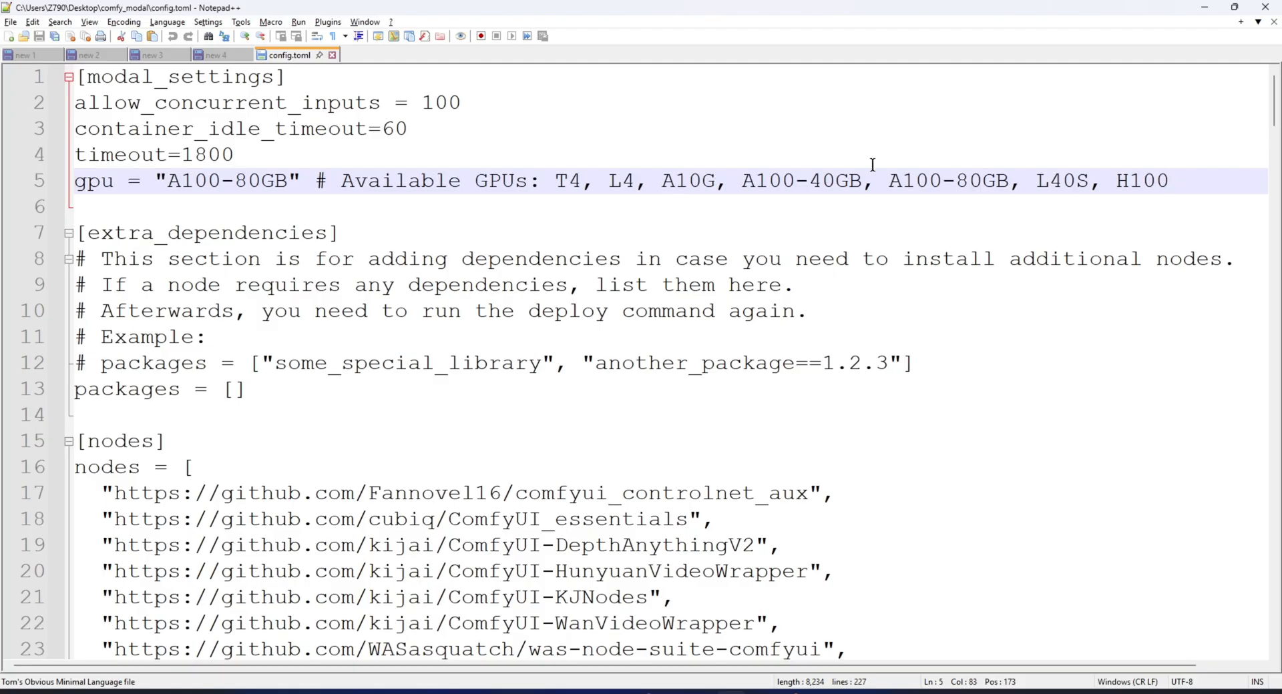
{"action": "double_click", "coordinate": [803, 181]}
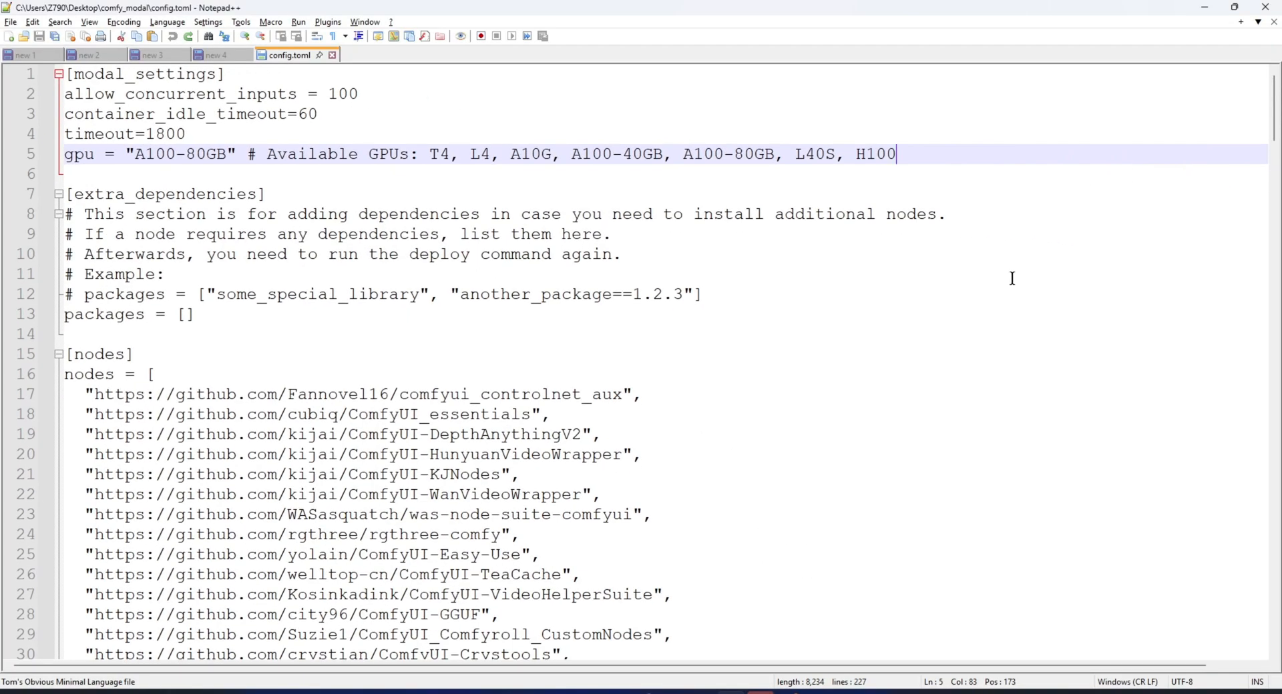
{"action": "scroll", "scroll_direction": "down", "scroll_amount": 3}
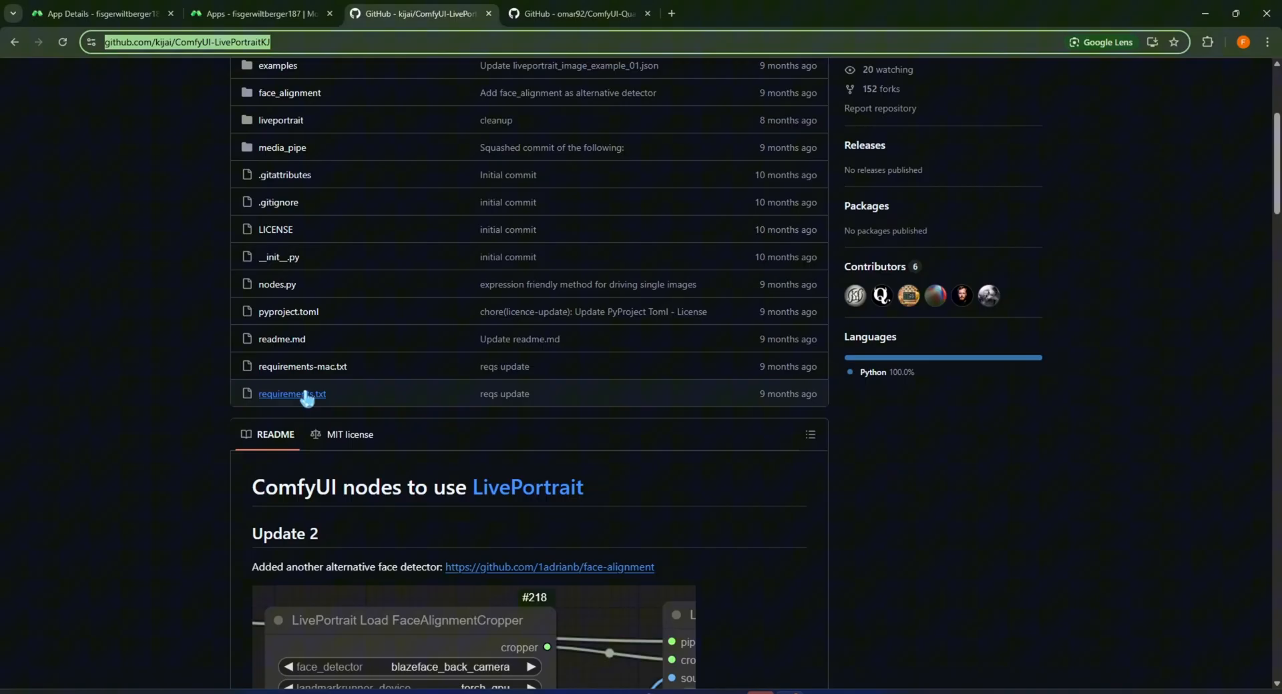
Step: Delete the pasted LivePortrait requirement packages, like pyyaml and mediapipe, from config.toml
{"action": "left_click", "coordinate": [291, 394]}
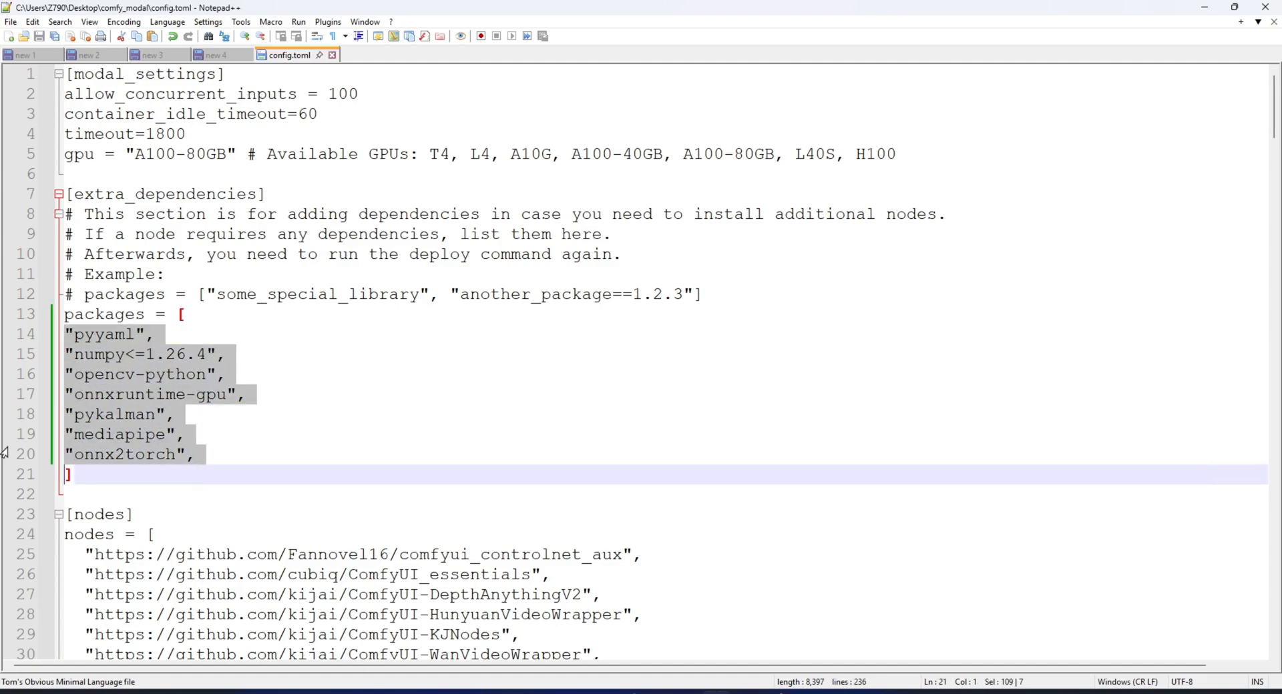
{"action": "key", "text": "Delete"}
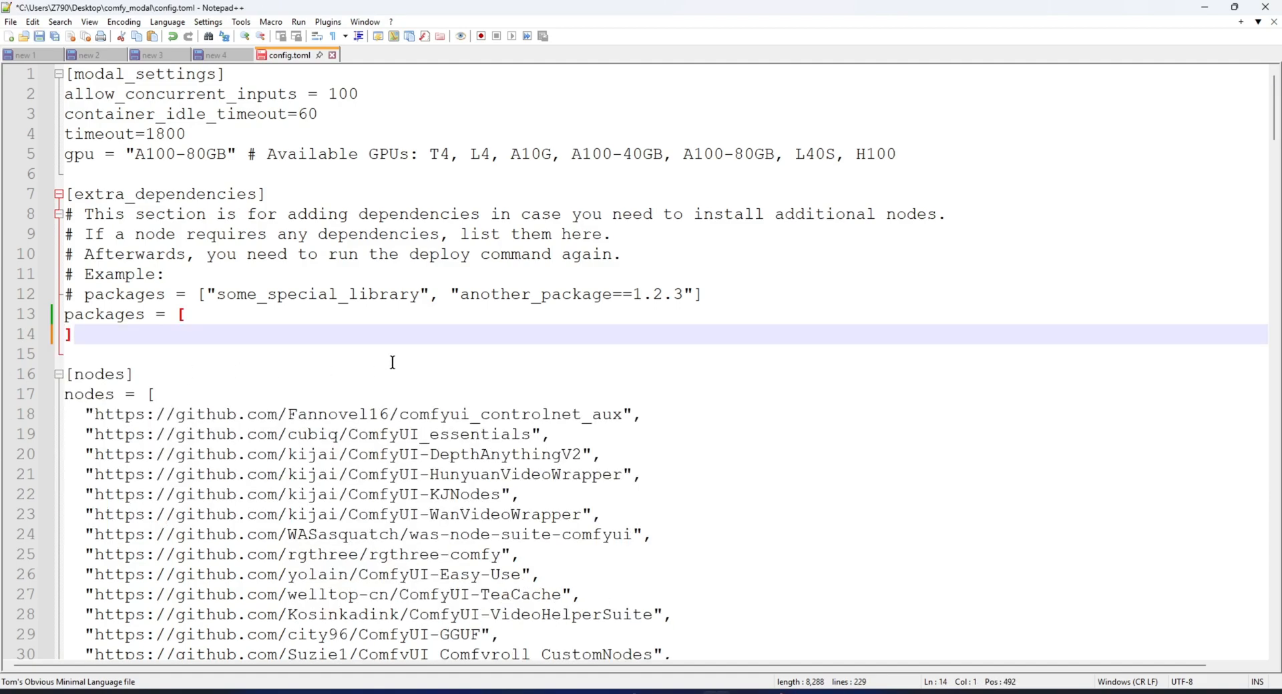
{"action": "scroll", "scroll_direction": "down", "scroll_amount": 3}
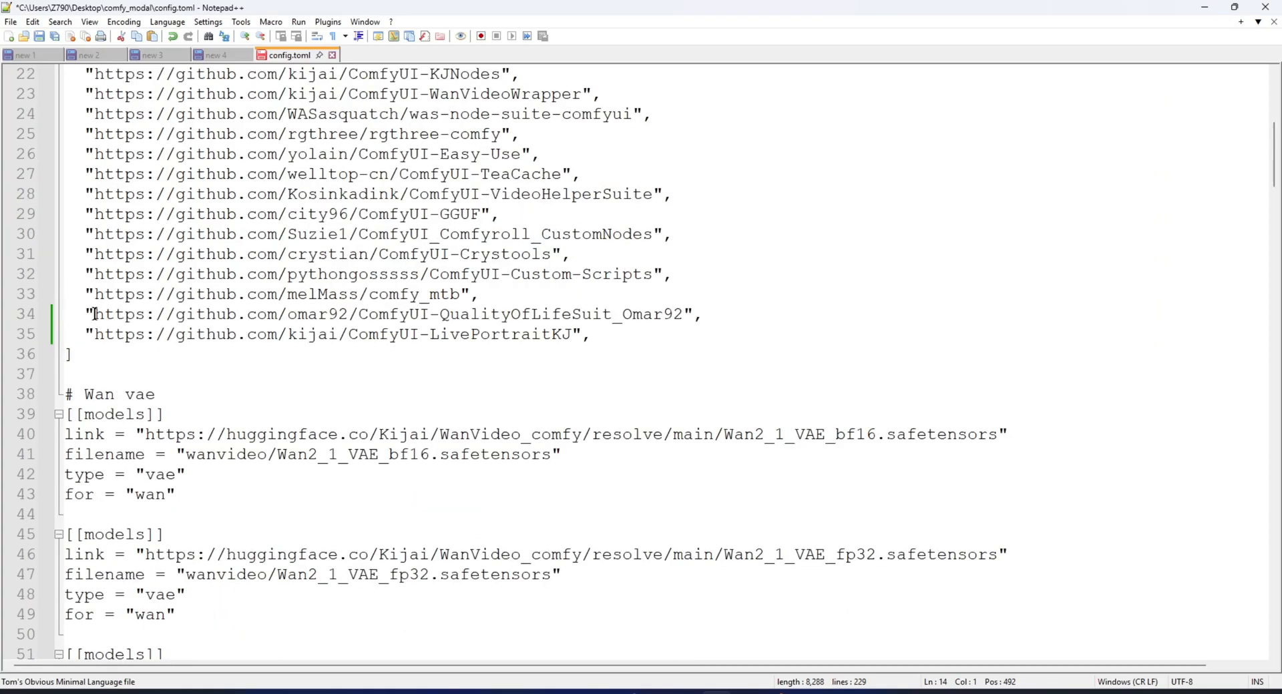
Step: Scroll through config.toml's [[models]] entries to the end of the last entry
{"action": "left_click", "coordinate": [275, 335]}
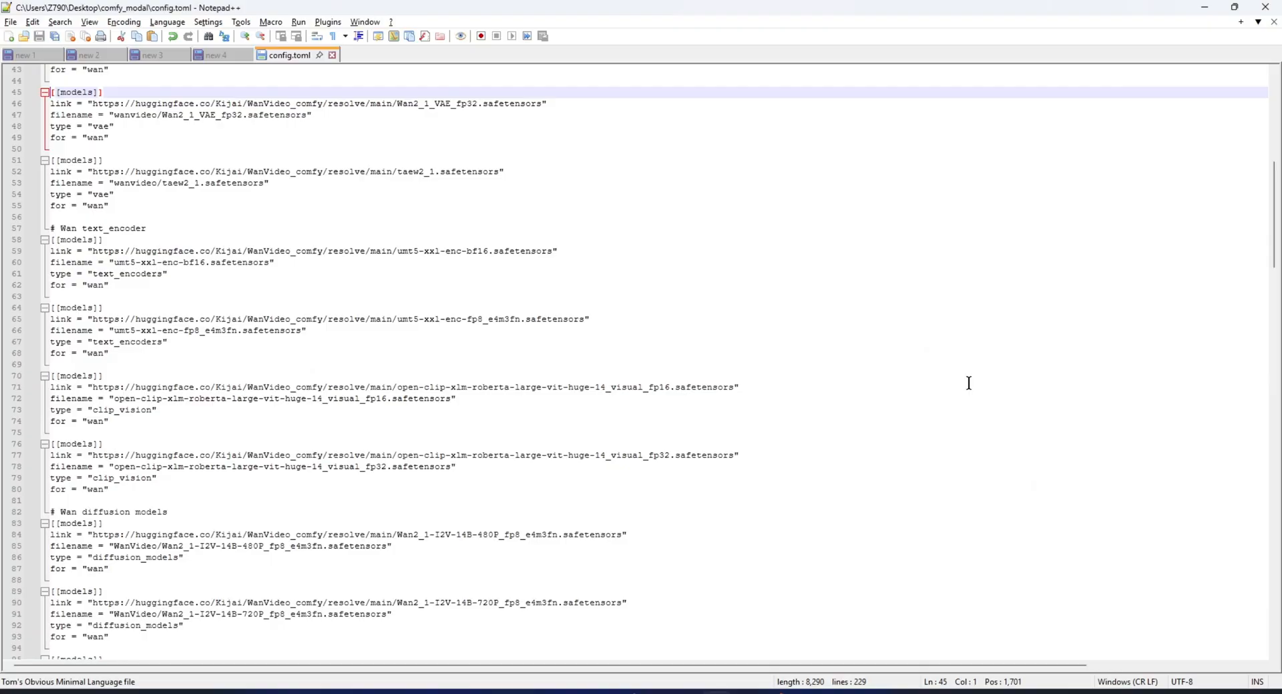
{"action": "mouse_move", "coordinate": [990, 389]}
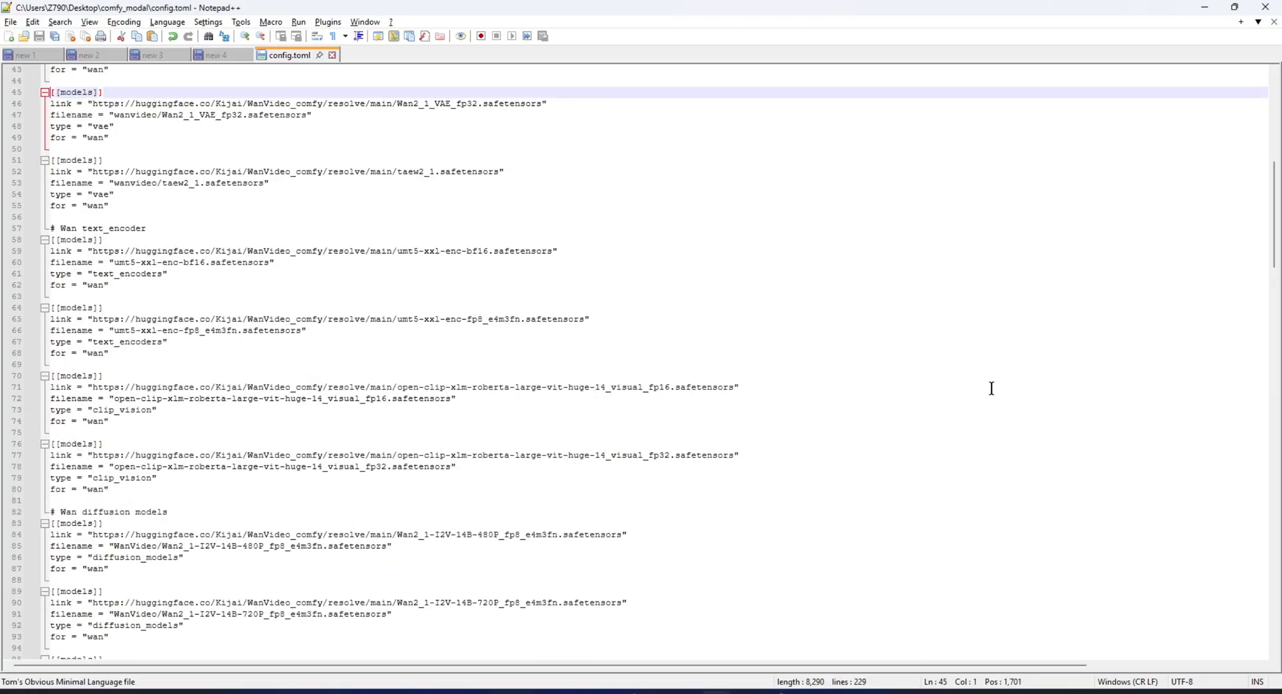
{"action": "scroll", "scroll_direction": "down", "scroll_amount": 3}
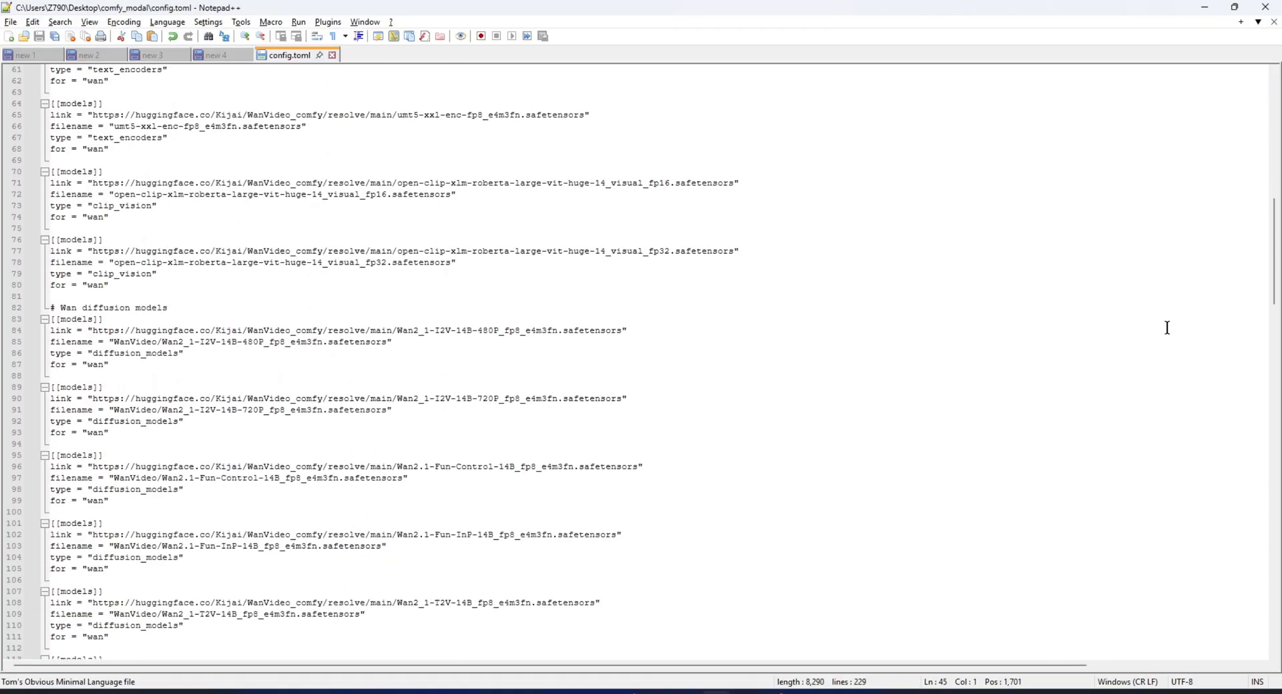
{"action": "scroll", "scroll_direction": "down", "scroll_amount": 3}
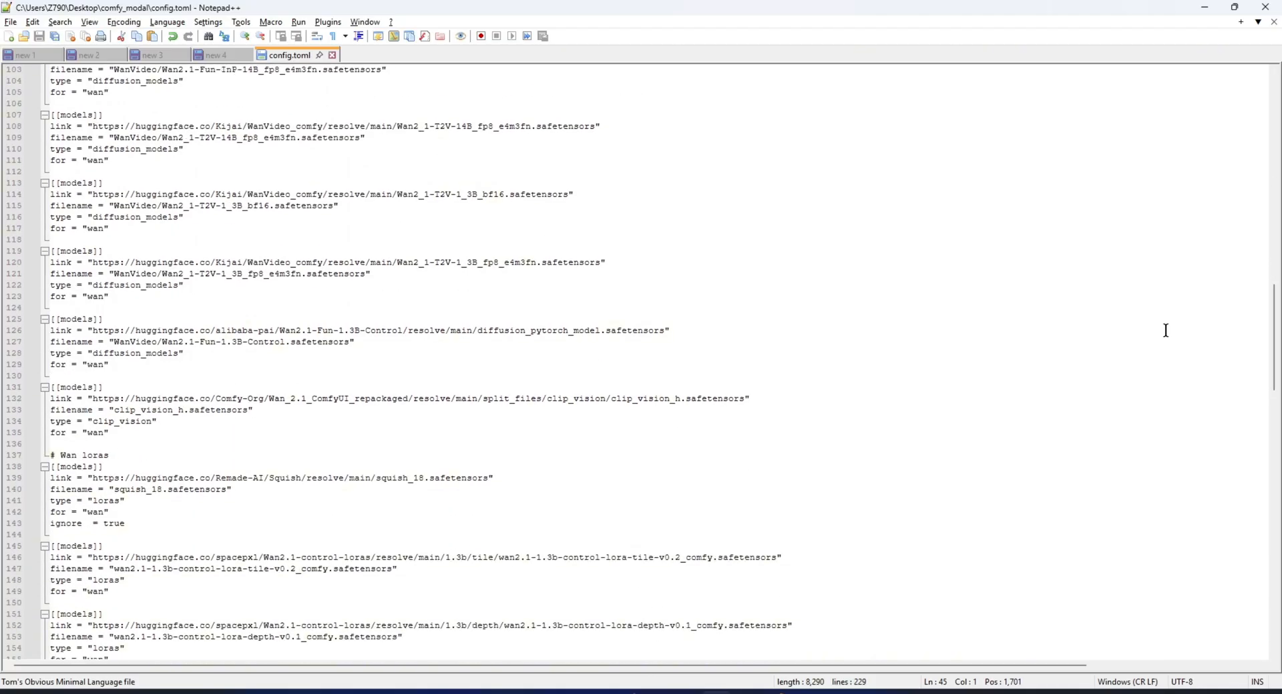
{"action": "scroll", "scroll_direction": "down", "scroll_amount": 3}
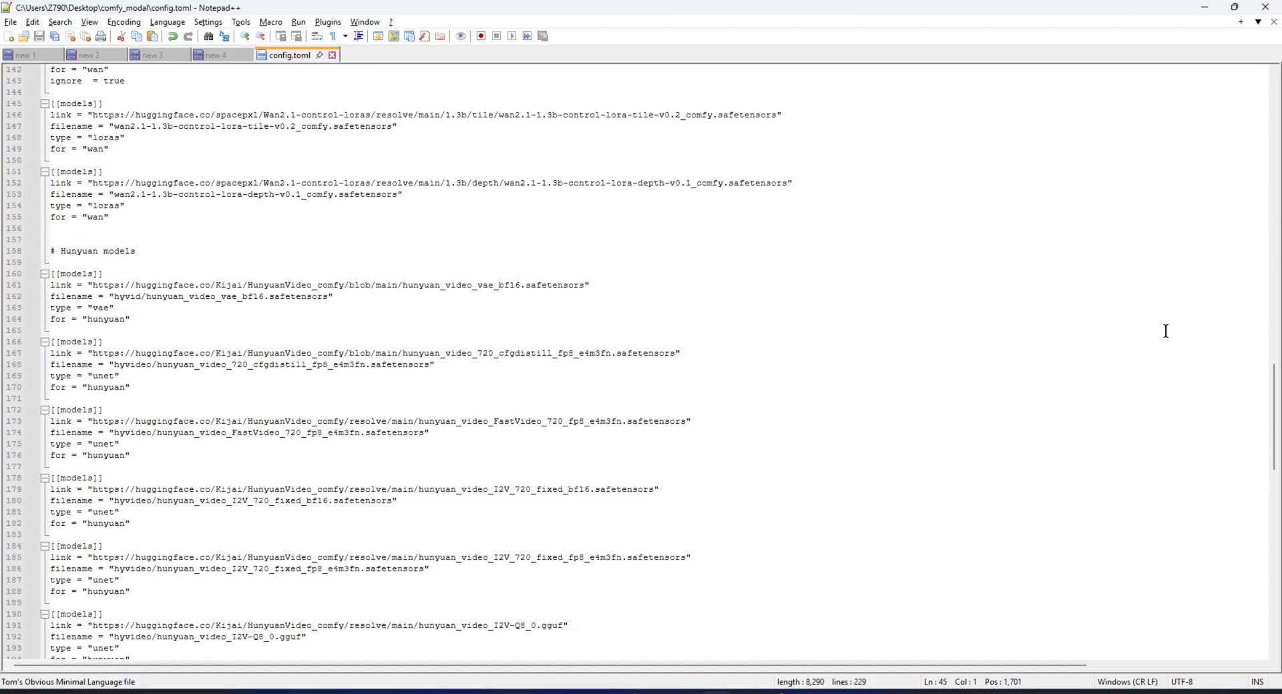
{"action": "scroll", "scroll_direction": "down", "scroll_amount": 3}
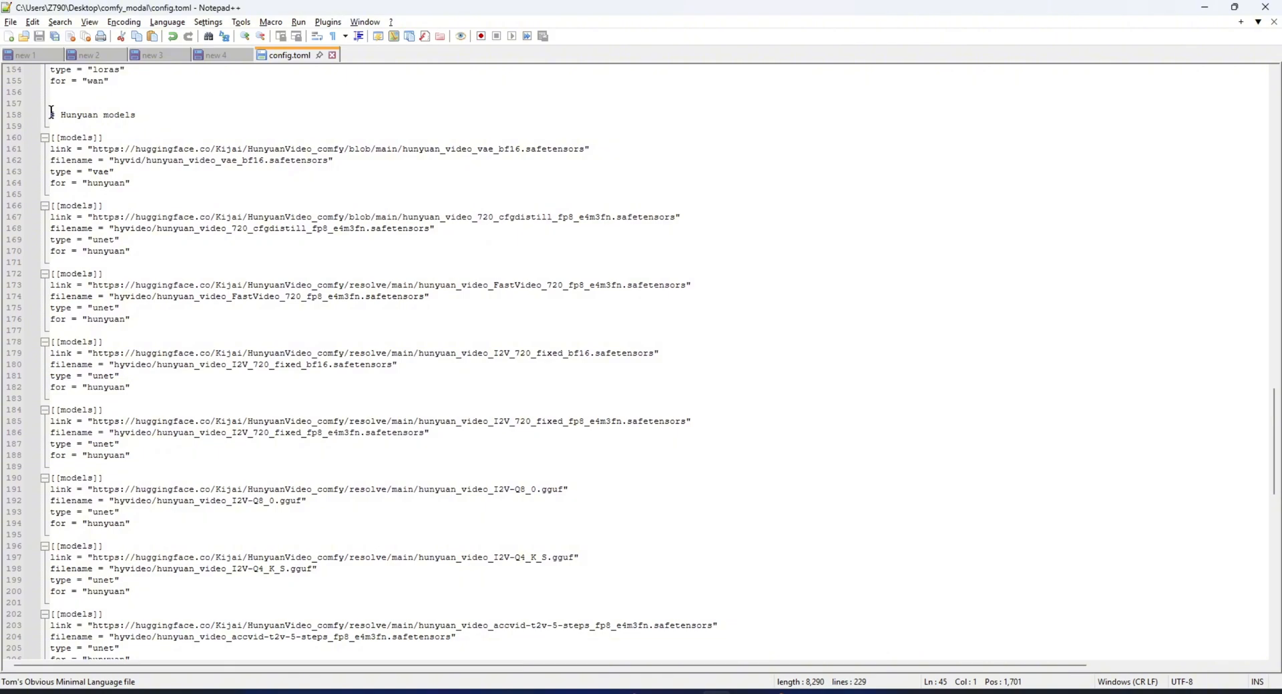
{"action": "scroll", "scroll_direction": "down", "scroll_amount": 3}
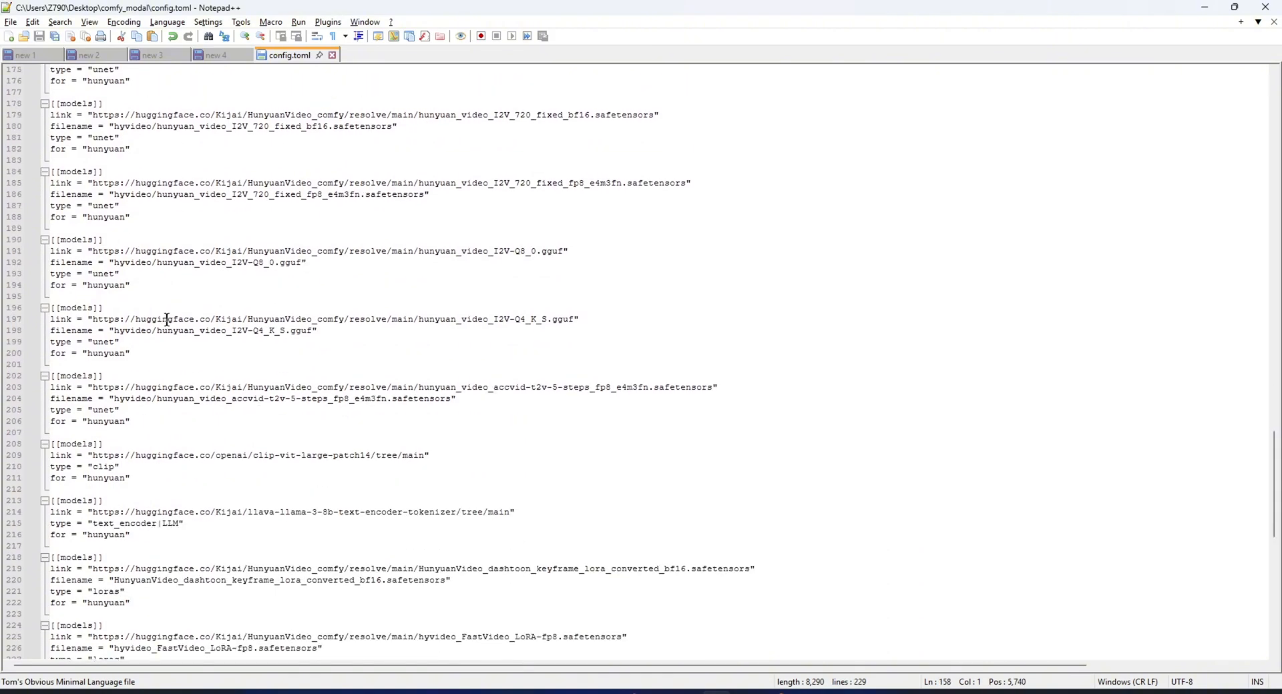
{"action": "scroll", "scroll_direction": "down", "scroll_amount": 3}
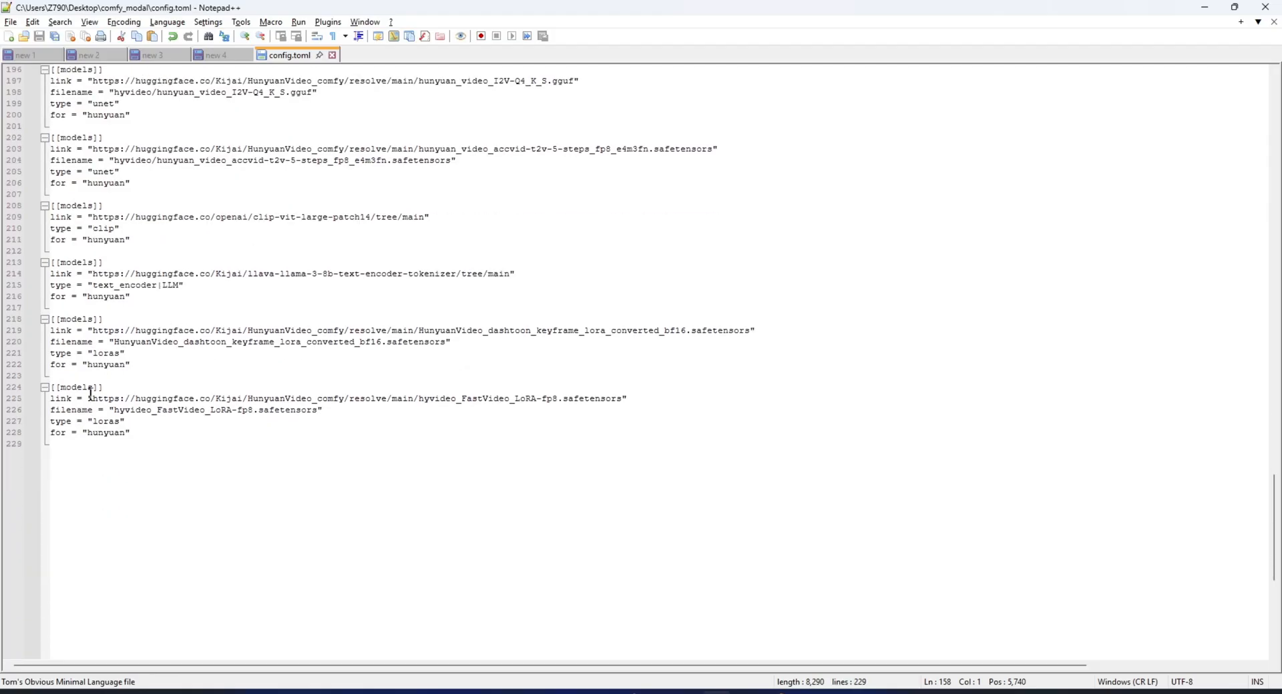
{"action": "left_click", "coordinate": [48, 432]}
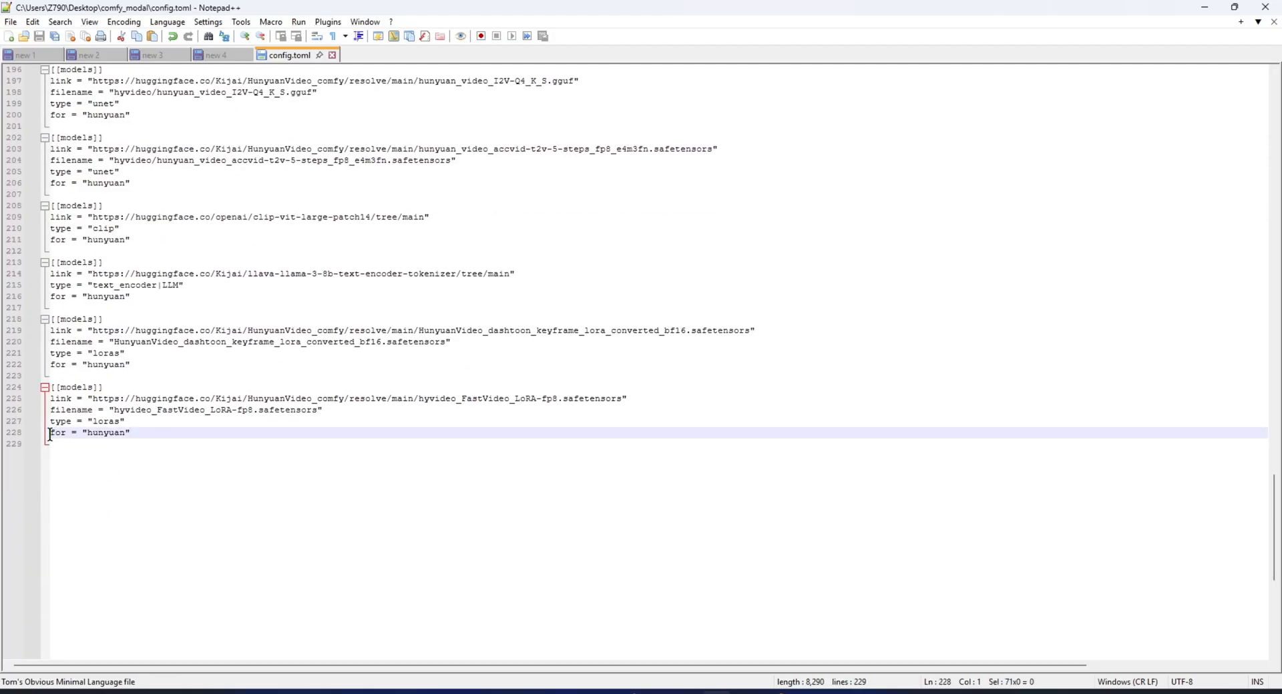
{"action": "key", "text": "Ctrl+q"}
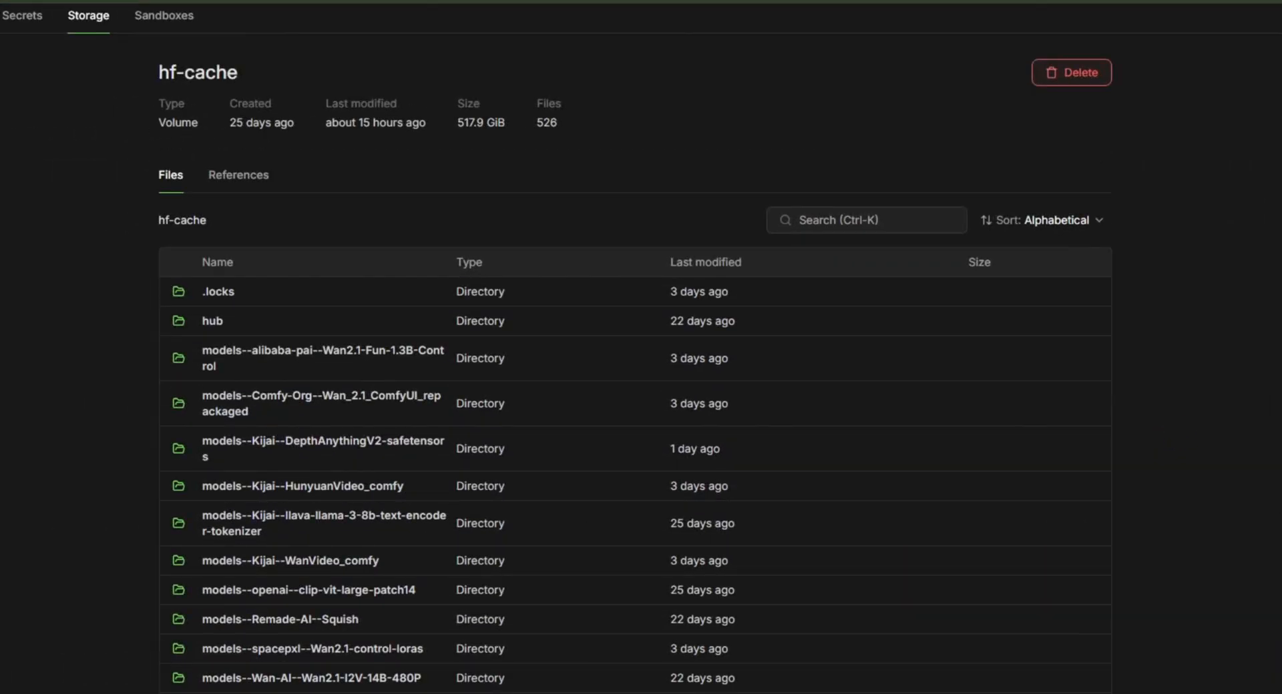
{"action": "mouse_move", "coordinate": [462, 137]}
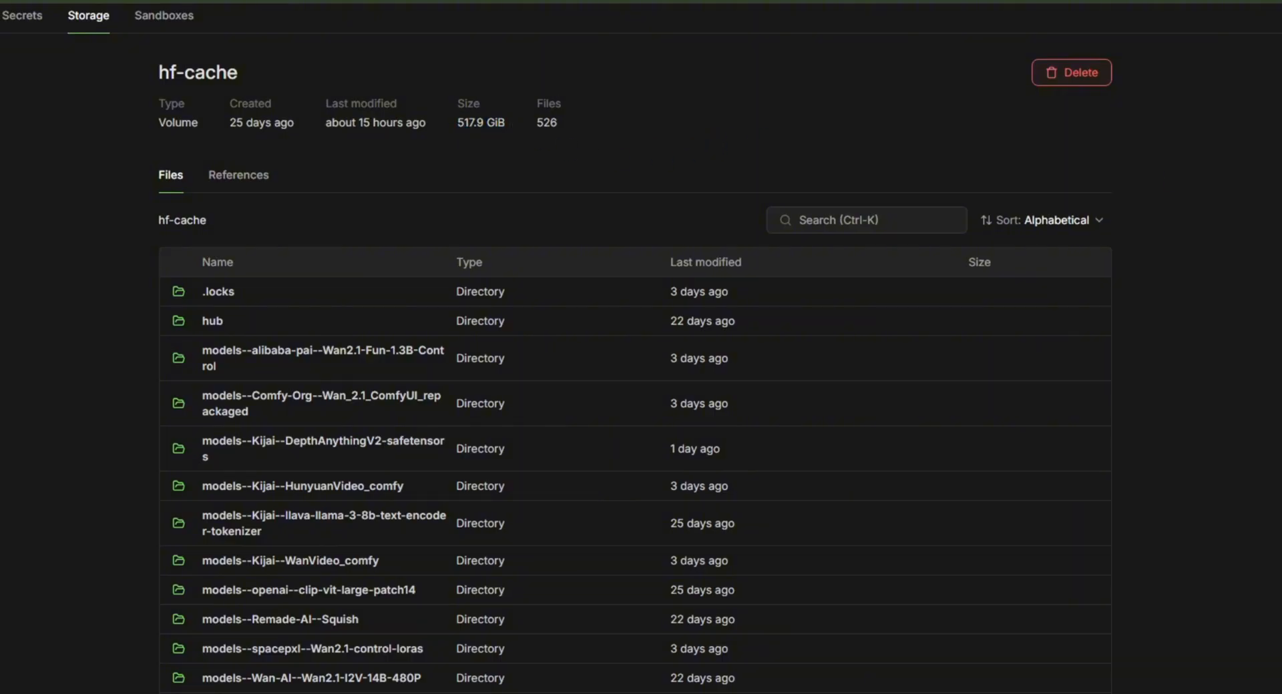
Step: Scroll through the hf-cache volume's cached model directories
{"action": "scroll", "scroll_direction": "down", "scroll_amount": 3}
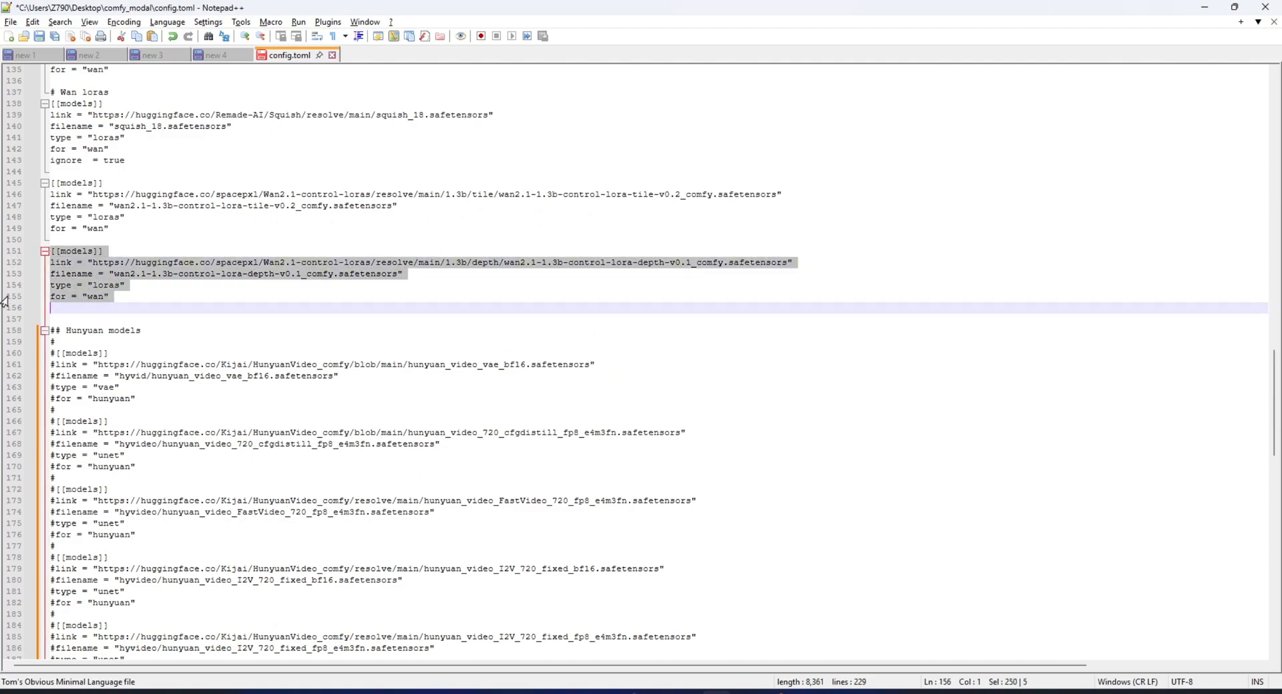
Step: Paste a copy of the depth LoRA block and set its link to Remade-AI/Squish squish_18.safetensors
{"action": "left_click", "coordinate": [91, 319]}
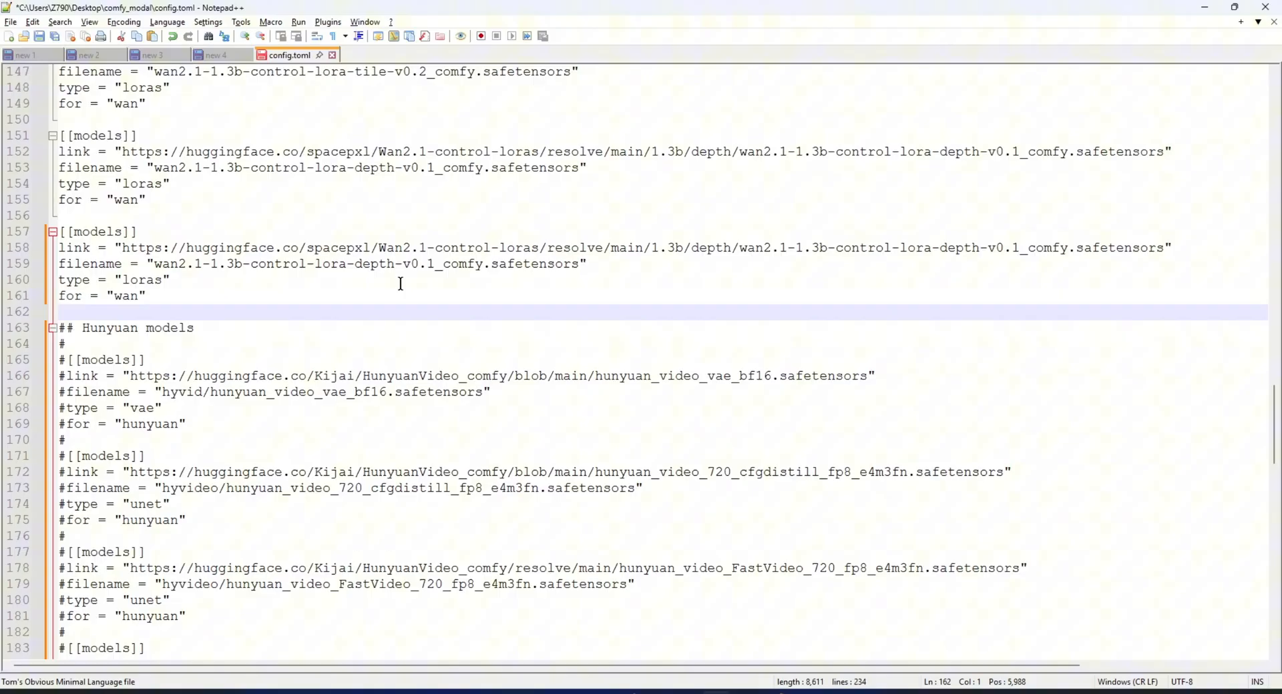
{"action": "left_click", "coordinate": [190, 280]}
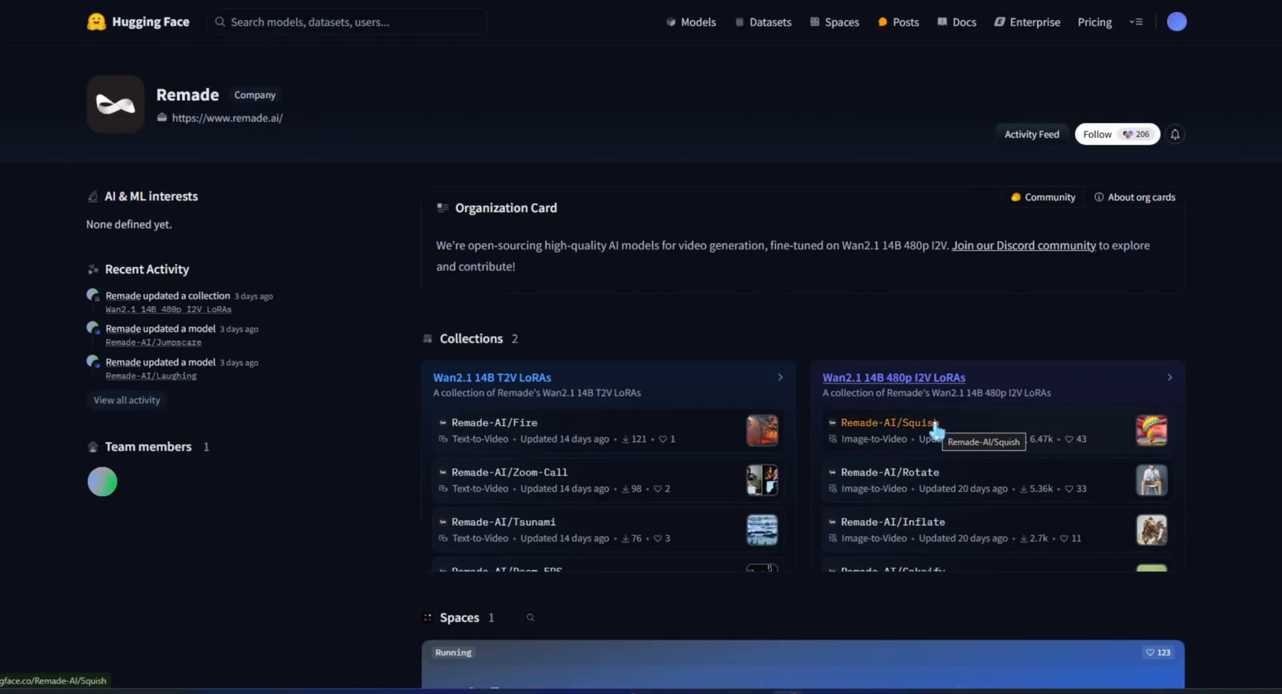
{"action": "left_click", "coordinate": [889, 423]}
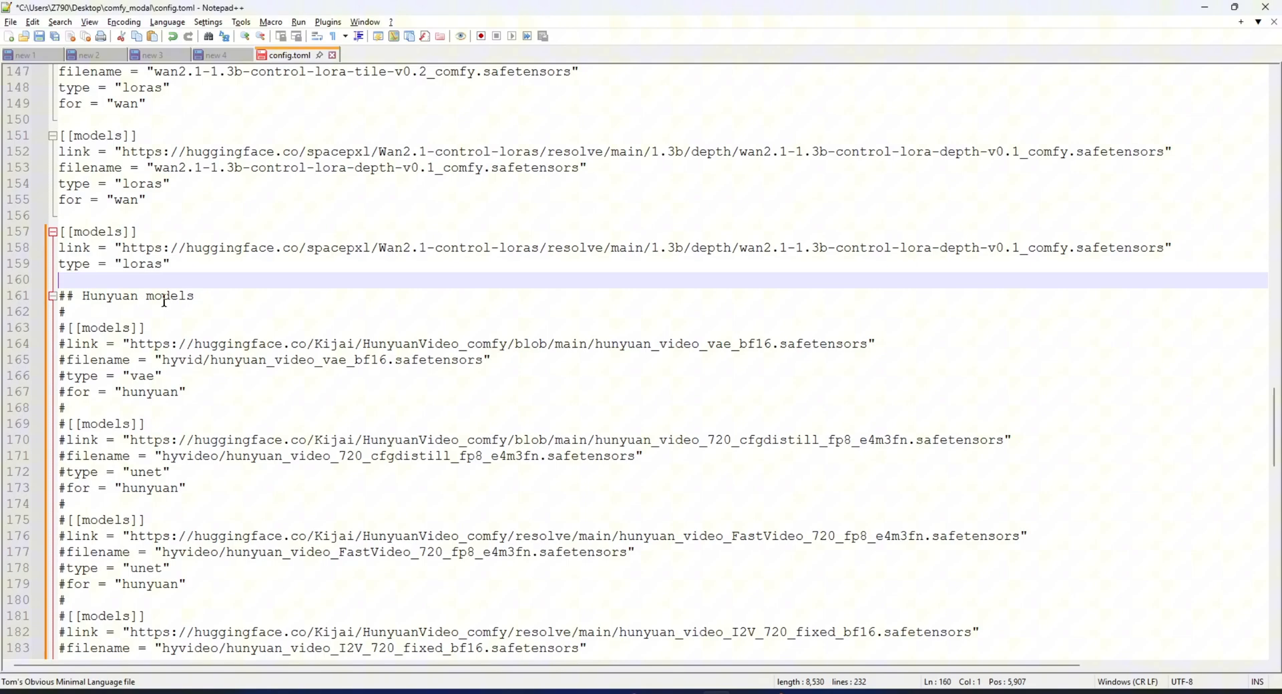
{"action": "type", "text": "https://huggingface.co/Remade-AI/Squish/resolve/main/squish_18.safetensors?download=true"}
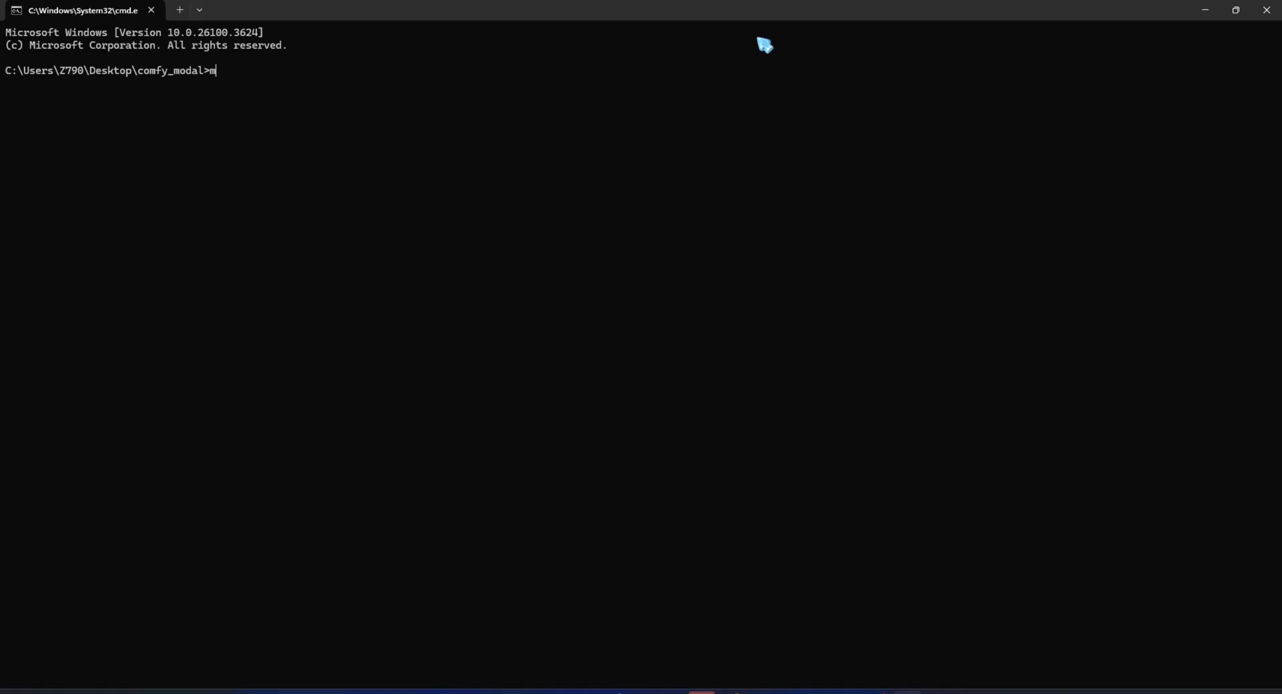
Step: Deploy comfy_ui.py to Modal with modal deploy from Command Prompt
{"action": "type", "text": "odal deploy"}
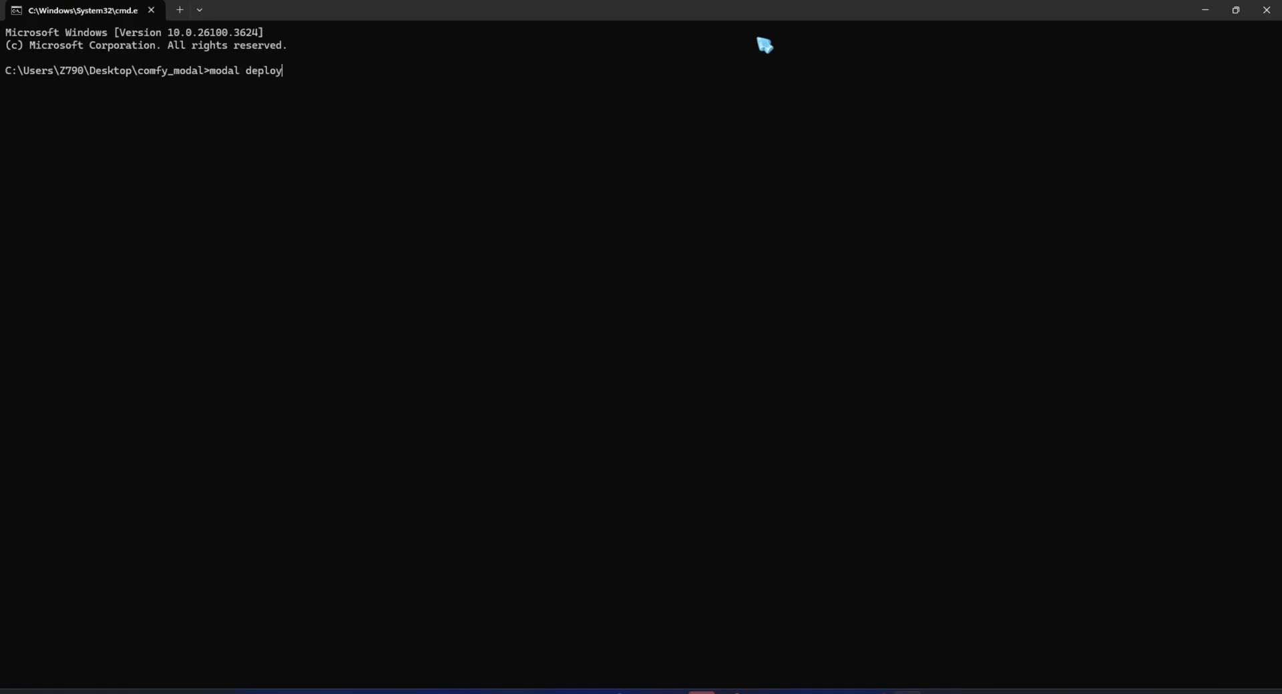
{"action": "type", "text": "comfy_ui.py"}
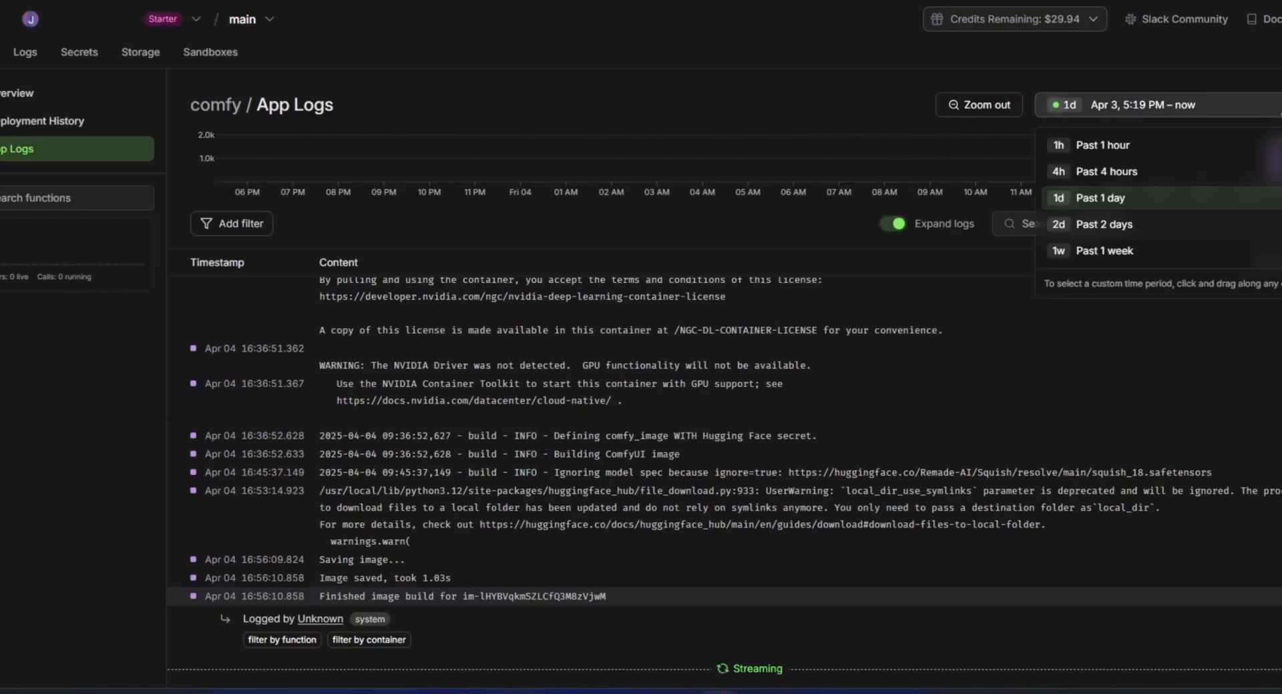
{"action": "mouse_move", "coordinate": [1143, 155]}
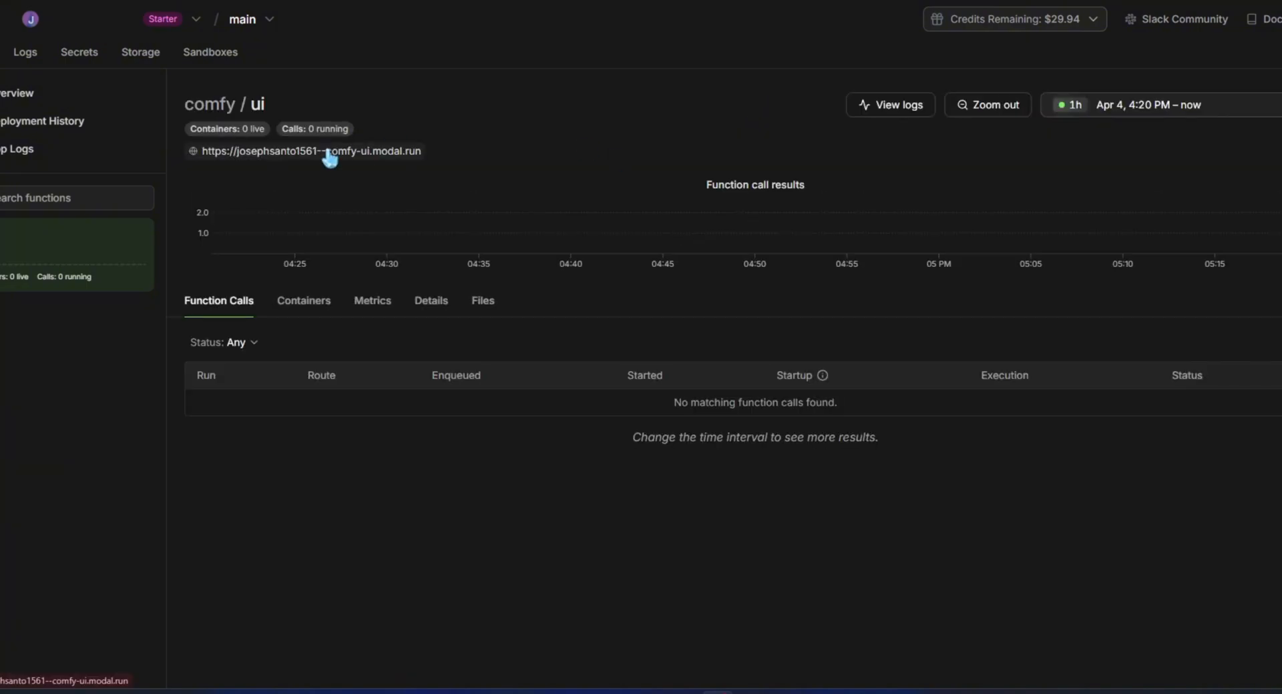
Step: Open the deployed ComfyUI web interface through its modal.run URL
{"action": "left_click", "coordinate": [318, 151]}
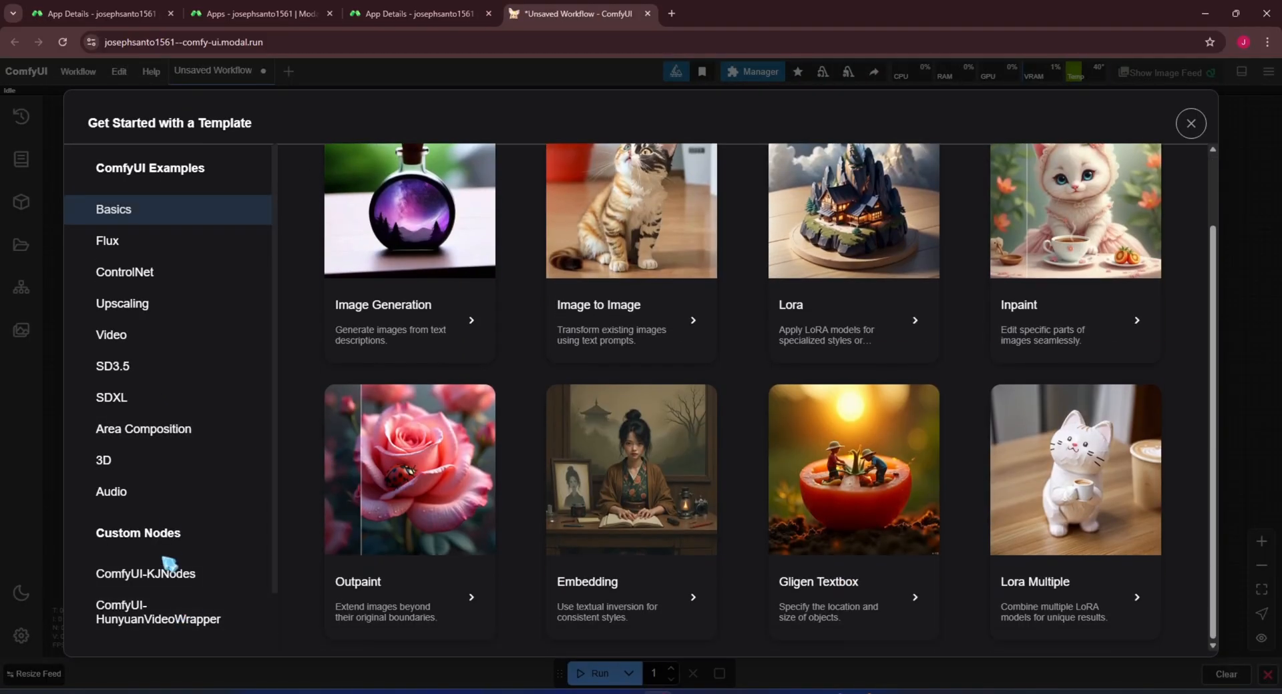
Step: Browse the ComfyUI-WanVideoWrapper example templates and load wanvideo_T2V_example_02
{"action": "left_click", "coordinate": [146, 612]}
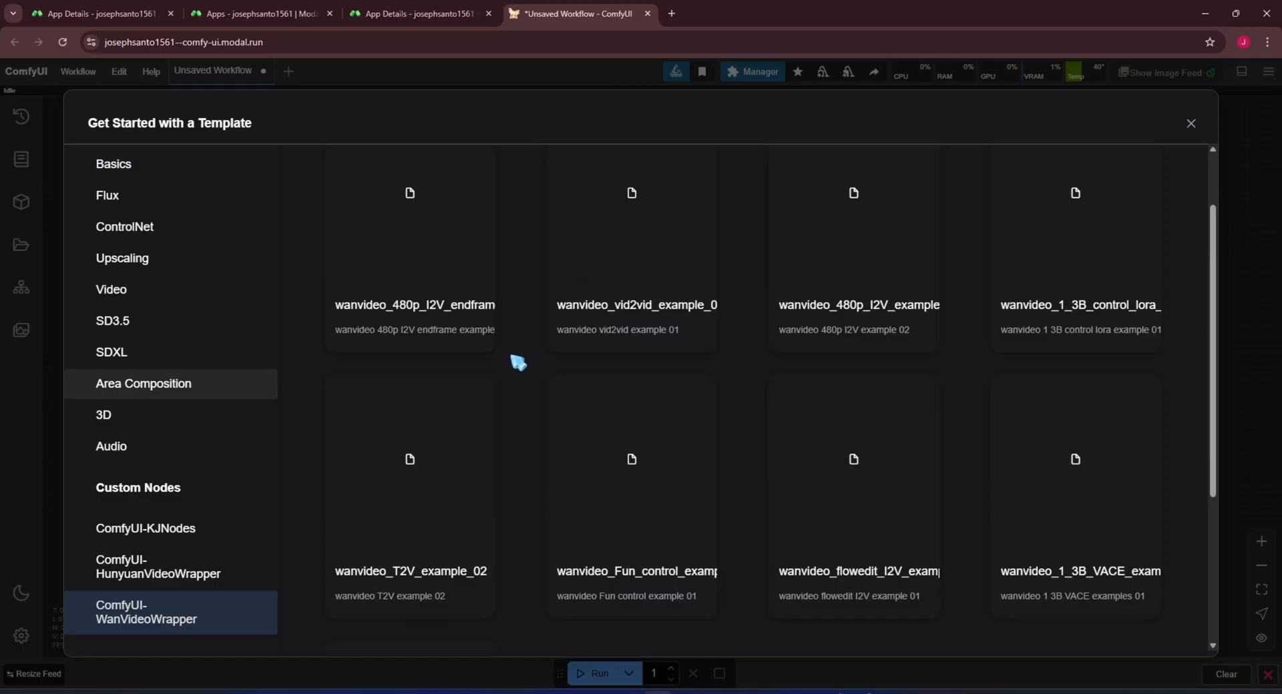
{"action": "scroll", "scroll_direction": "down", "scroll_amount": 3}
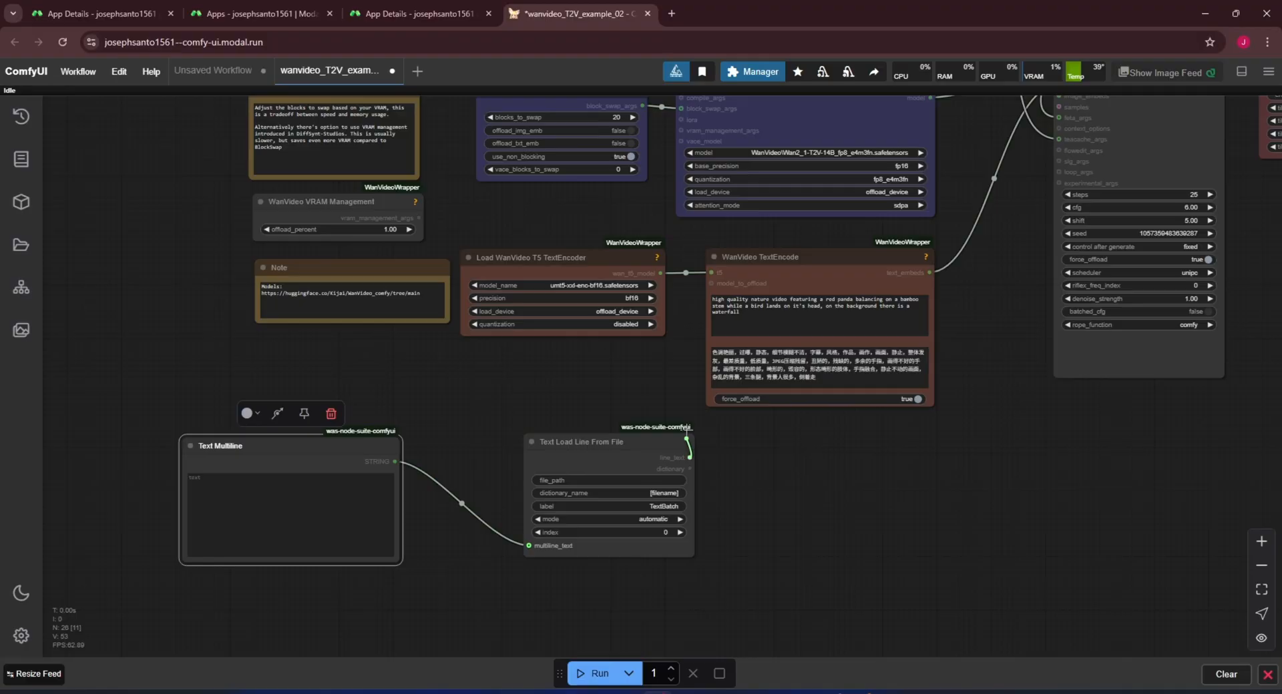
Step: Convert WanVideo TextEncode's positive_prompt to an input and add a Show Text node
{"action": "right_click", "coordinate": [795, 257]}
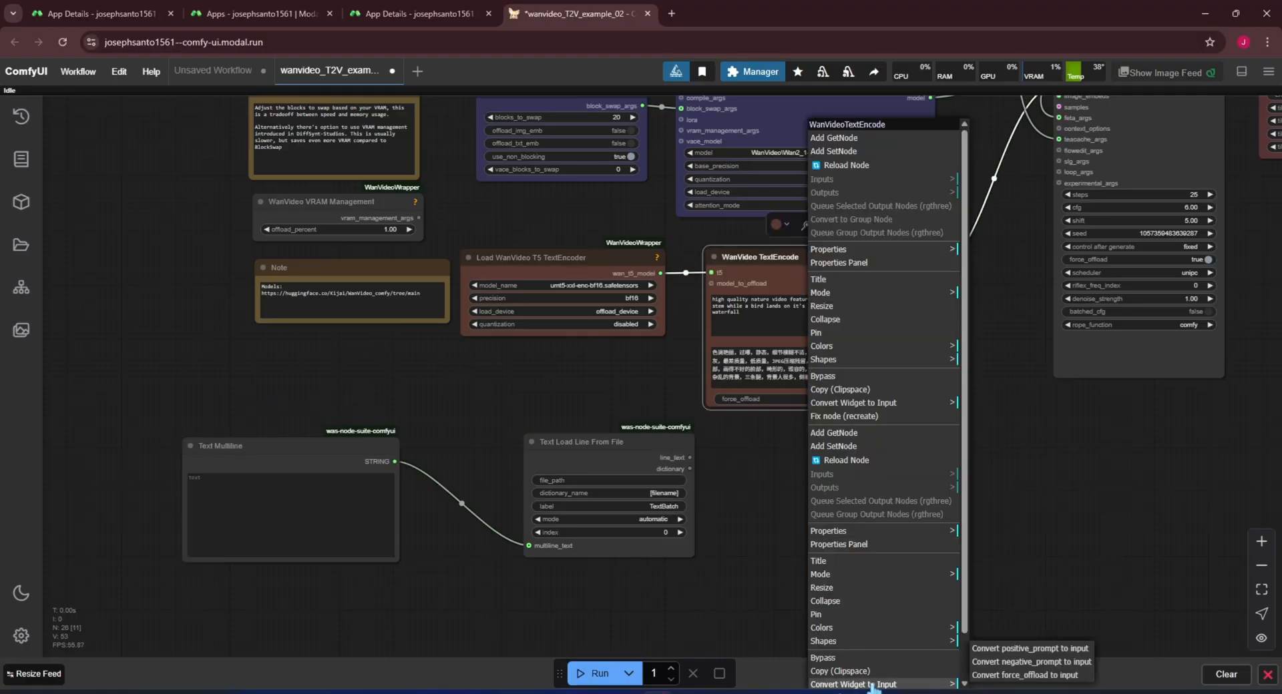
{"action": "left_click", "coordinate": [748, 585]}
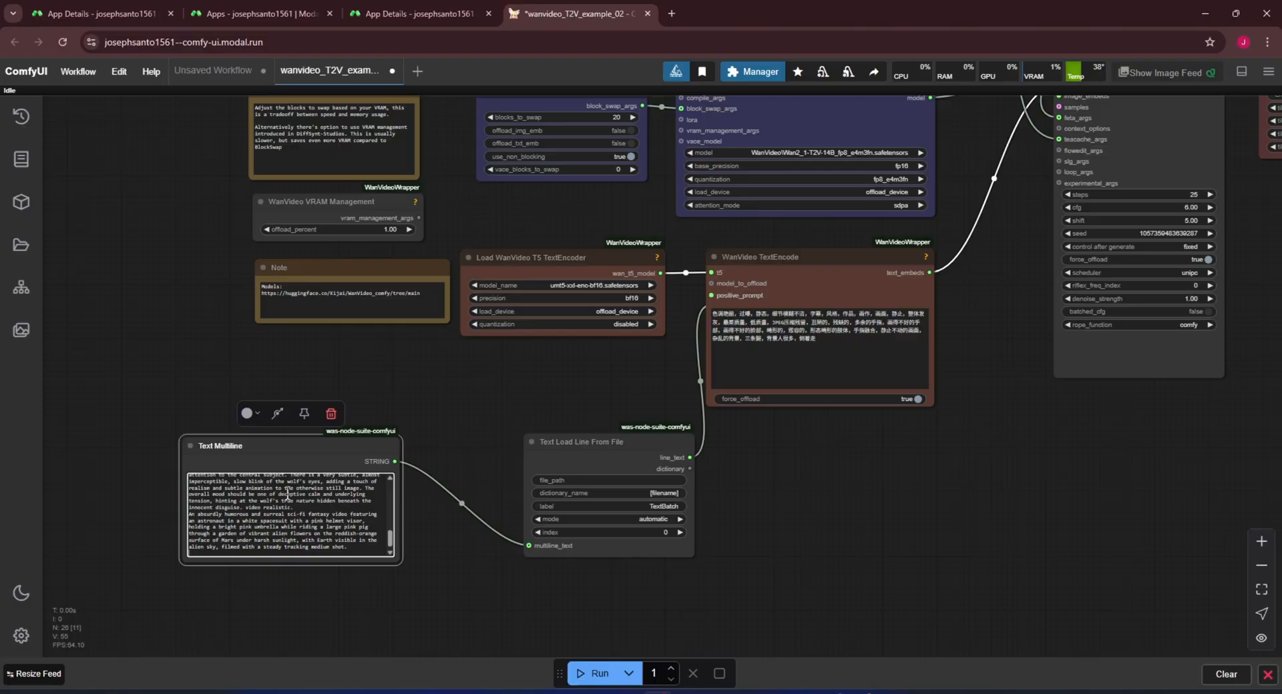
{"action": "left_click", "coordinate": [688, 457]}
{"action": "type", "text": "show"}
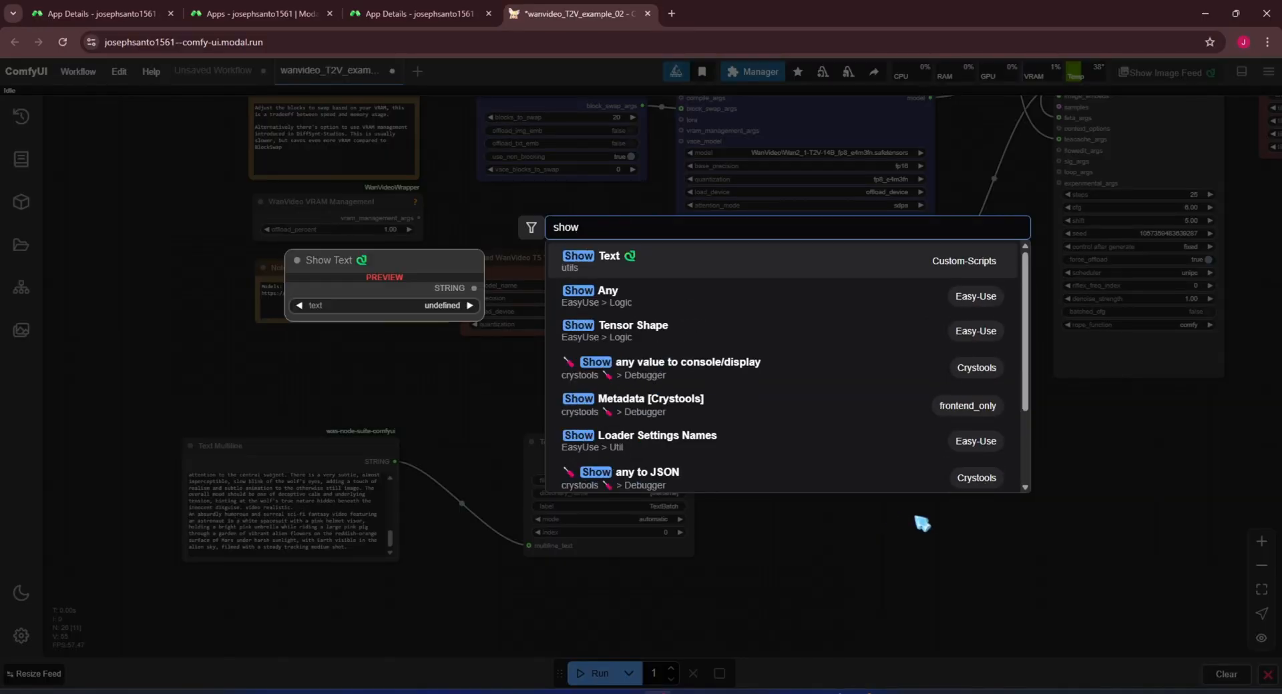
{"action": "left_click", "coordinate": [588, 256]}
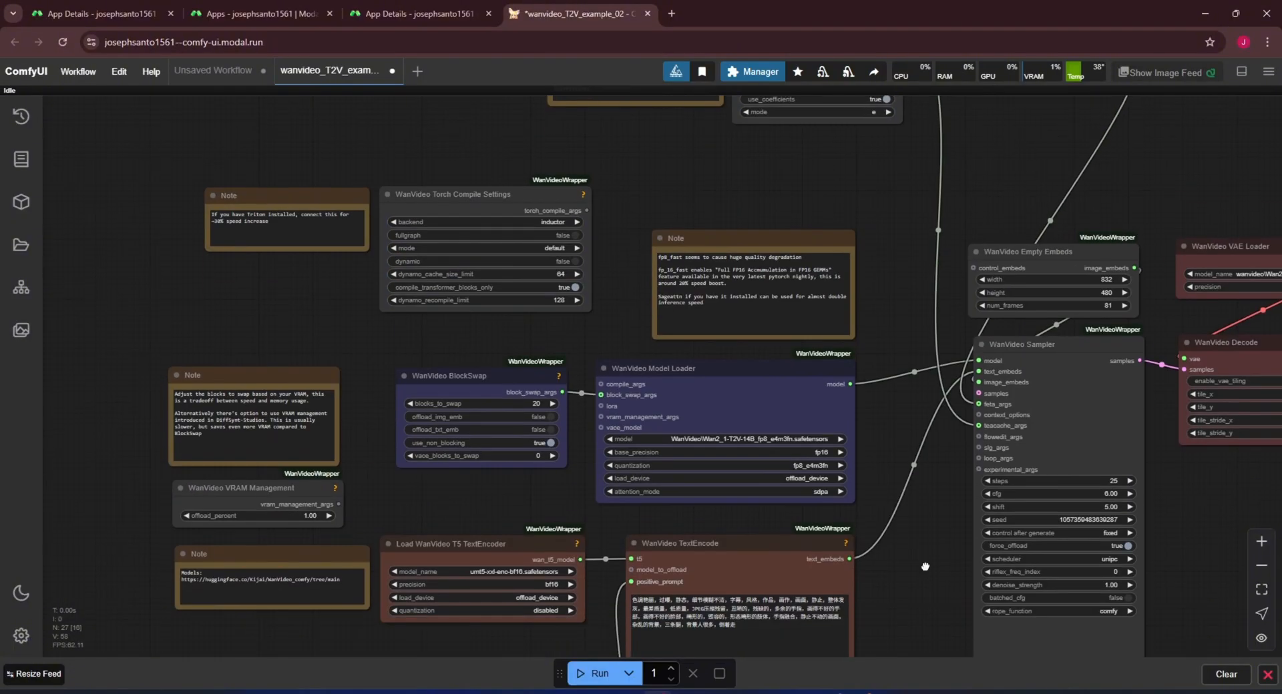
{"action": "mouse_move", "coordinate": [1192, 182]}
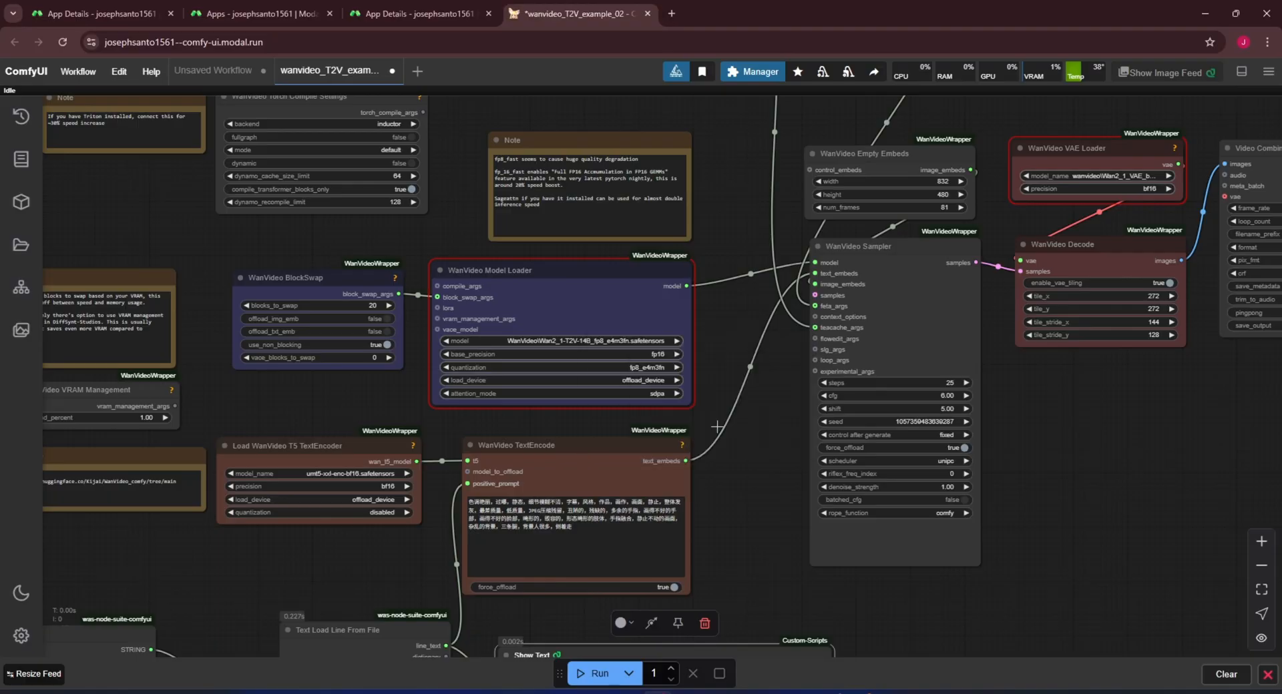
Step: Queue a batch of five video generations, then reload the ComfyUI page
{"action": "left_click", "coordinate": [975, 252]}
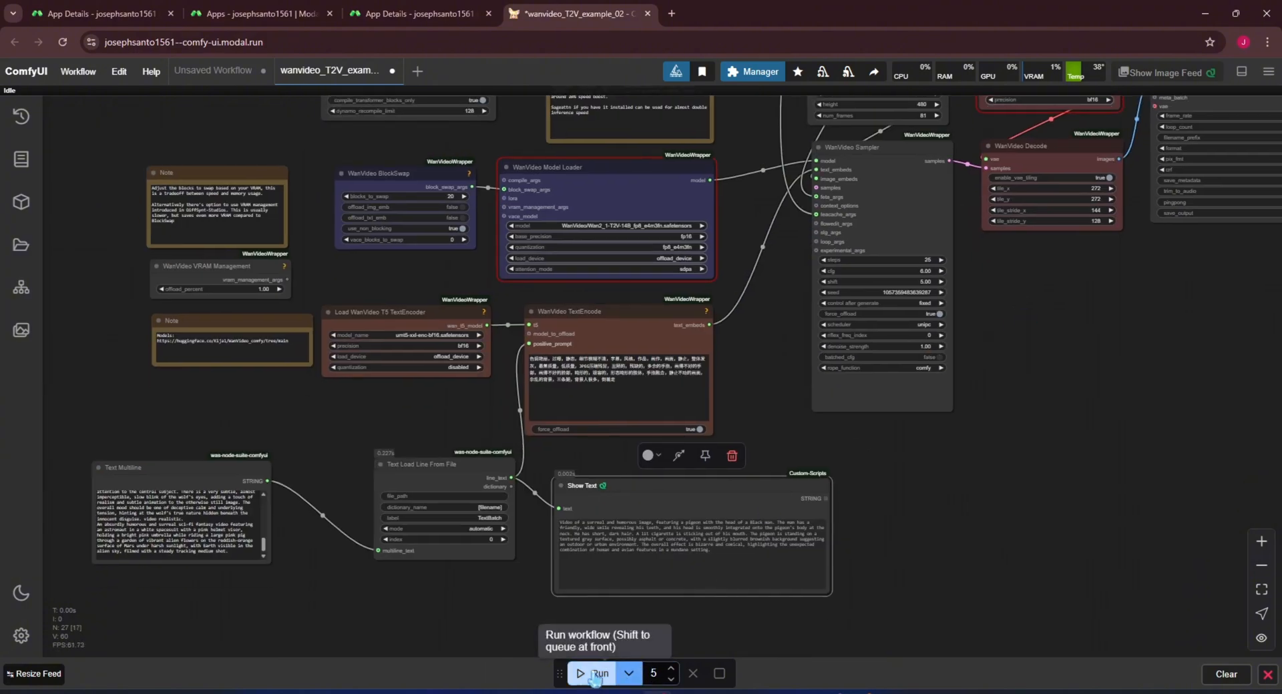
{"action": "left_click", "coordinate": [598, 674]}
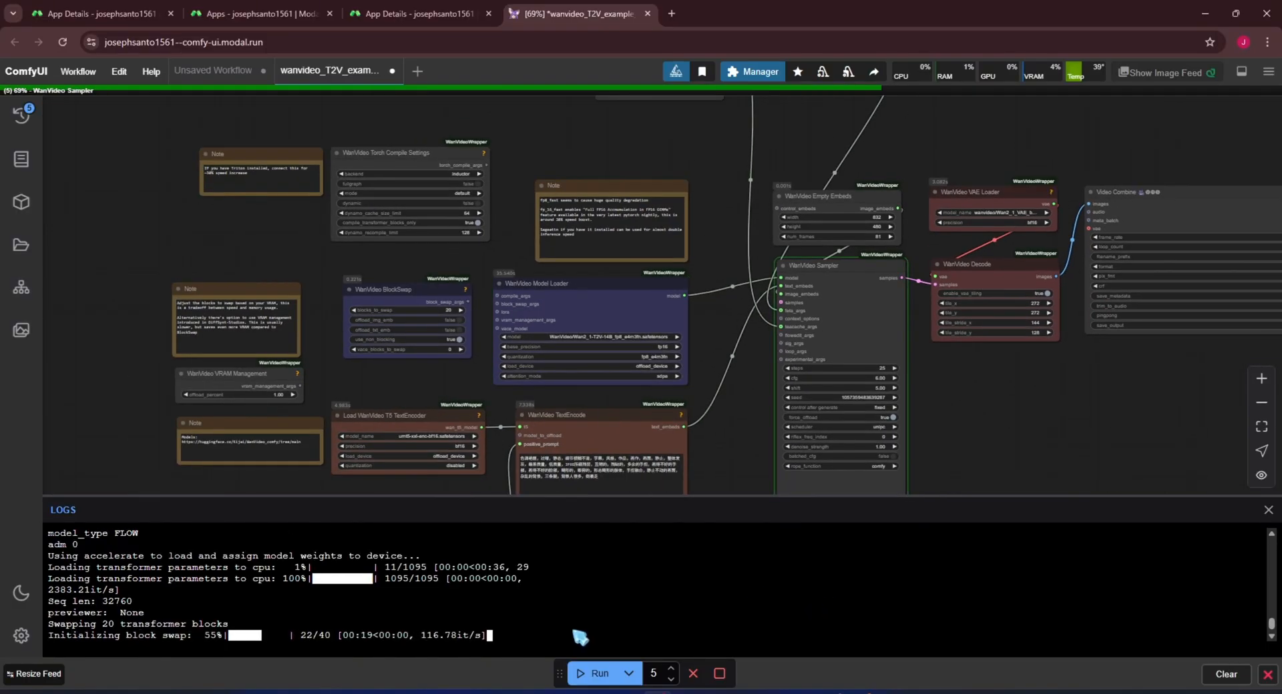
{"action": "mouse_move", "coordinate": [757, 642]}
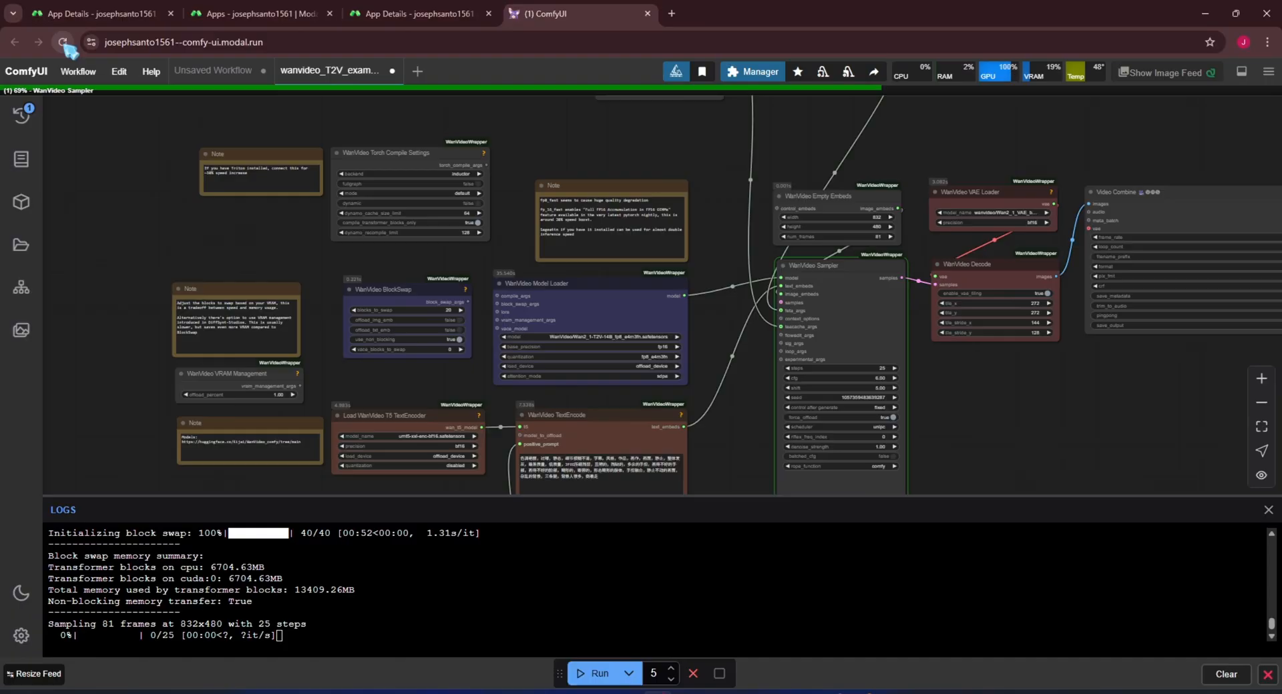
{"action": "left_click", "coordinate": [64, 42]}
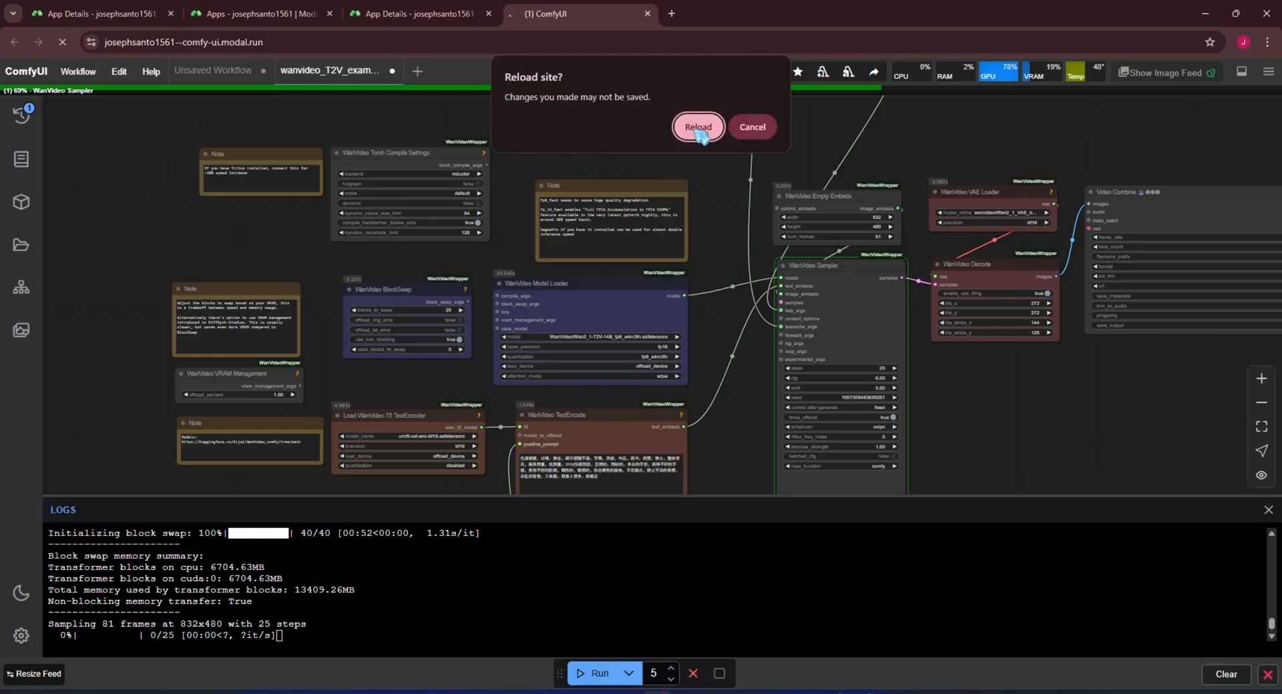
Step: Confirm the page reload and watch WanVideo Sampler progress in the logs panel
{"action": "left_click", "coordinate": [699, 126]}
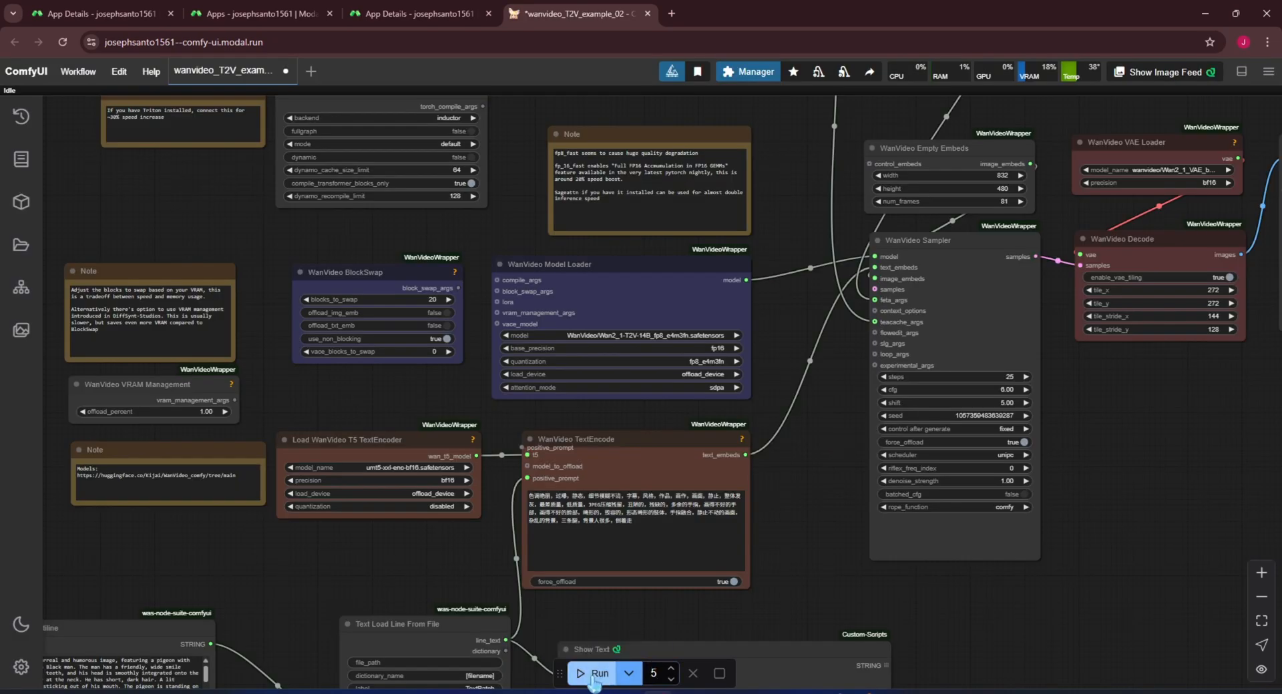
{"action": "left_click", "coordinate": [589, 674]}
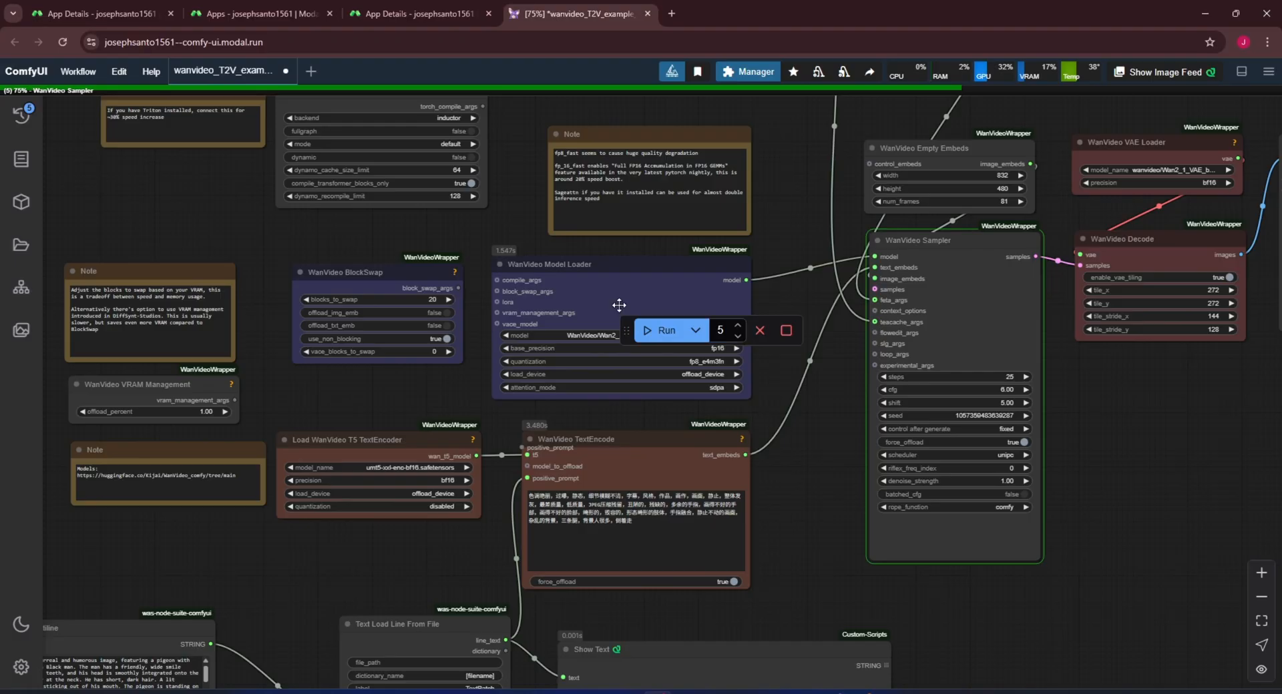
{"action": "left_click", "coordinate": [667, 331]}
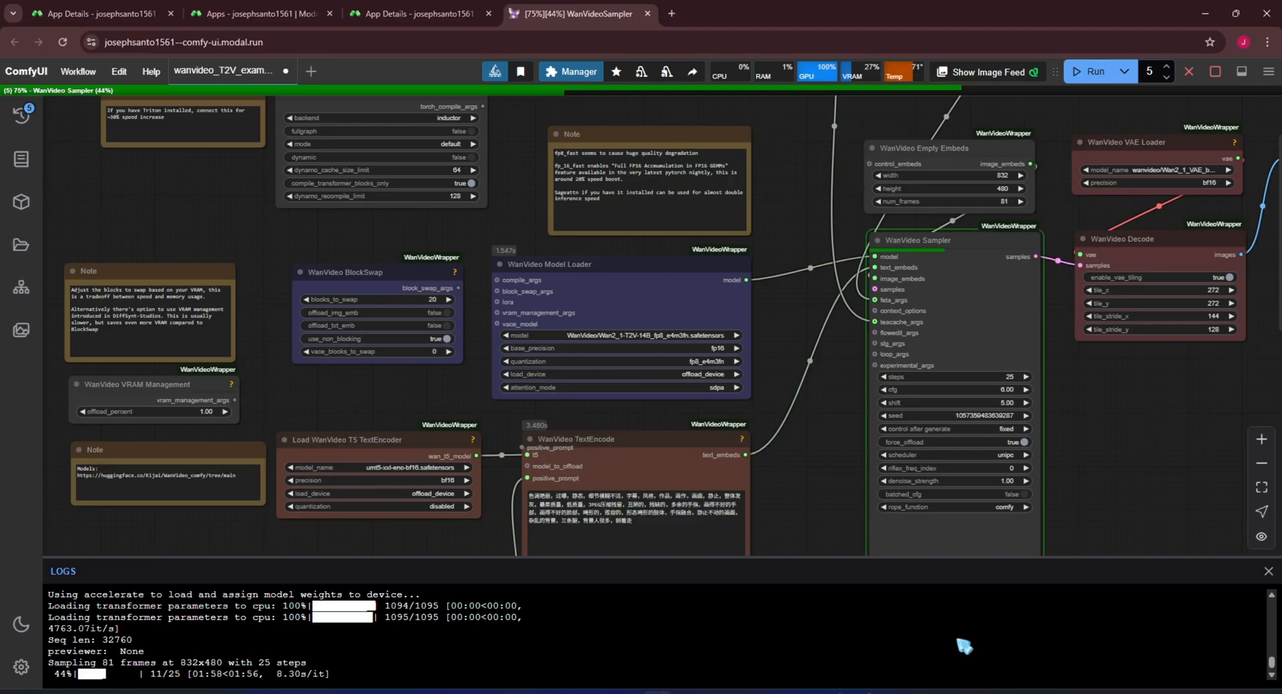
{"action": "mouse_move", "coordinate": [805, 430]}
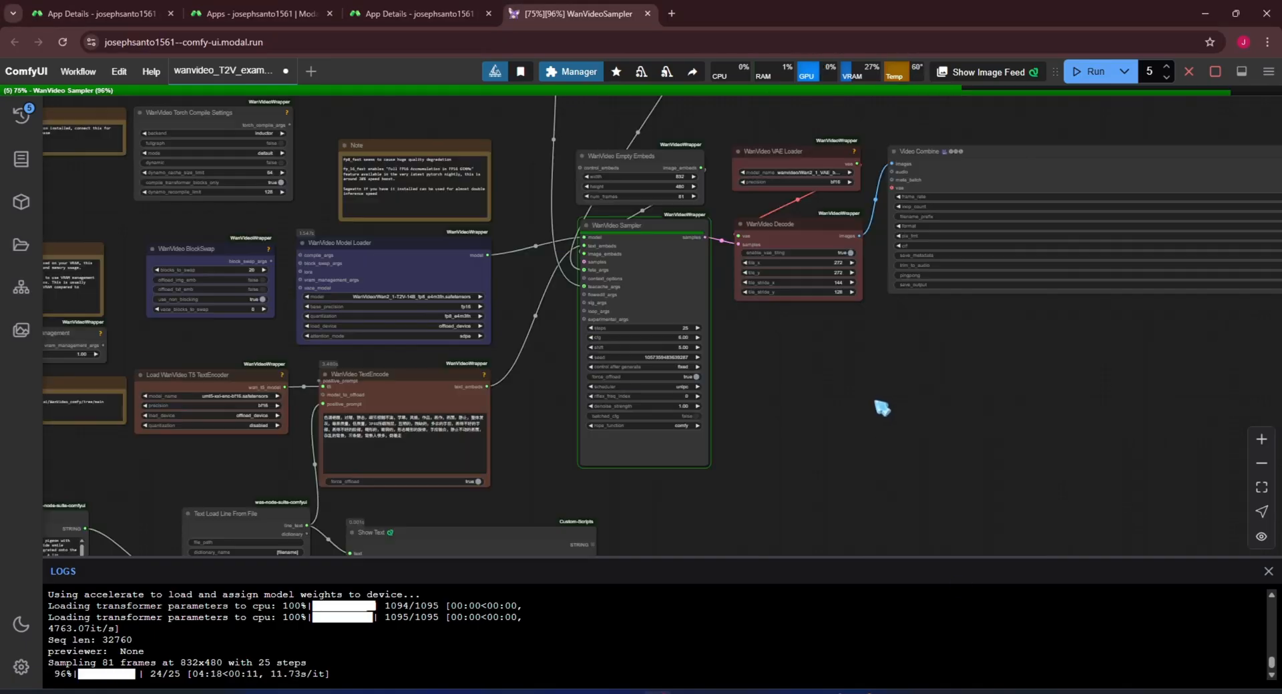
{"action": "mouse_move", "coordinate": [946, 319]}
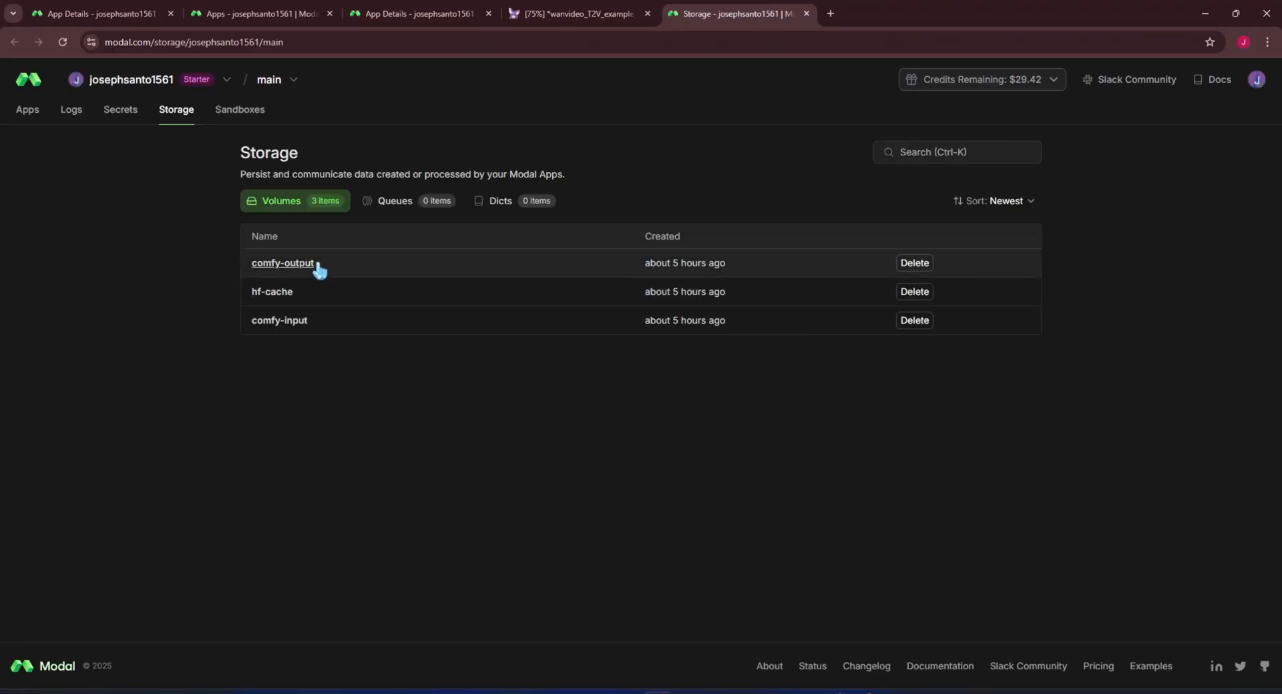
Step: Open the comfy-output volume and play WanVideo2_1_T2V_00001.mp4
{"action": "left_click", "coordinate": [282, 263]}
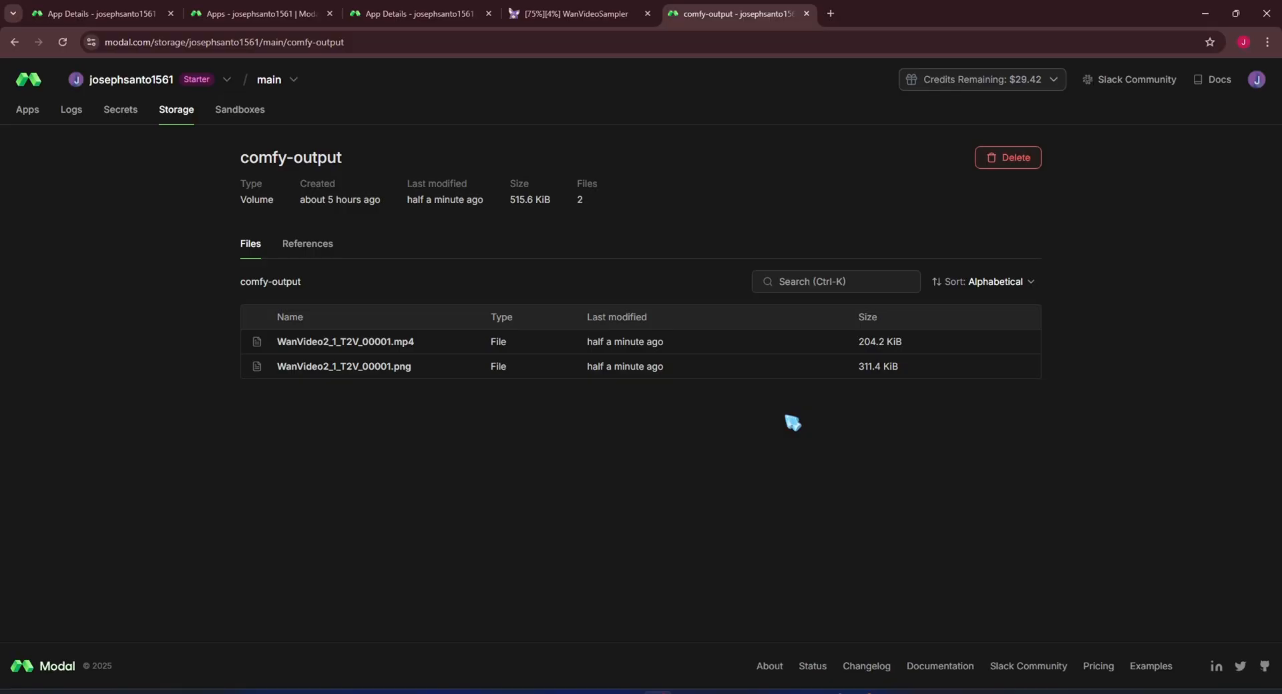
{"action": "left_click", "coordinate": [345, 342]}
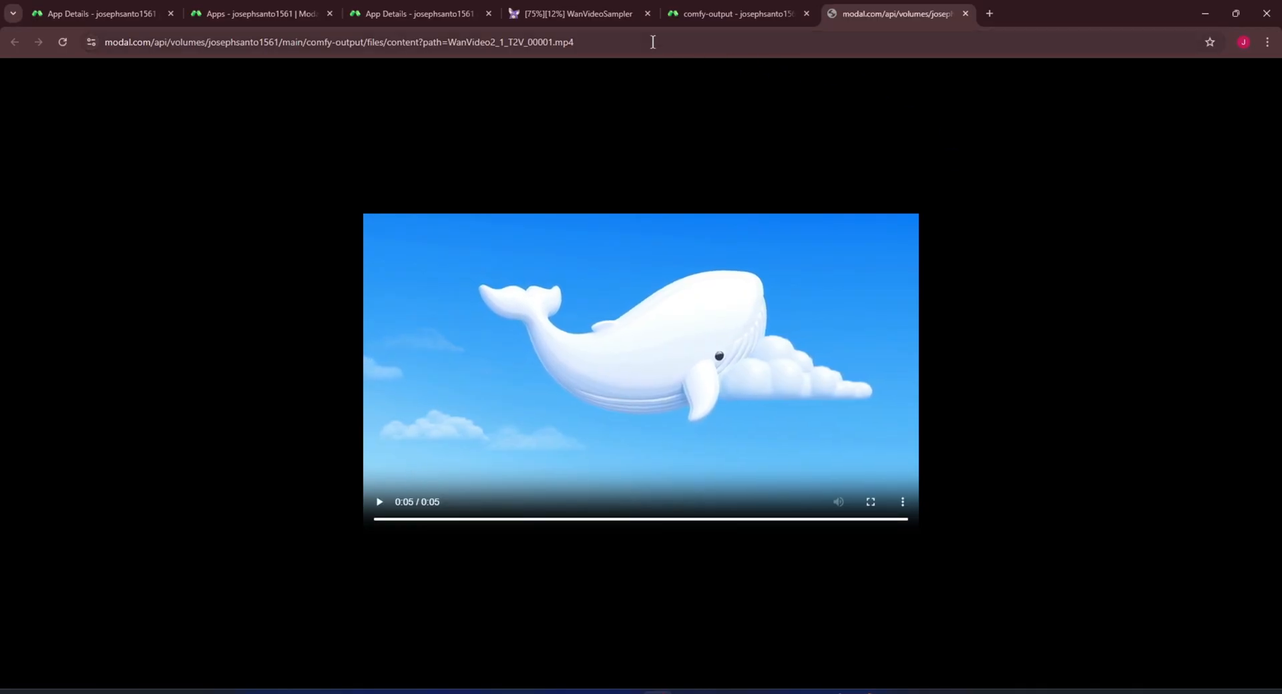
{"action": "left_click", "coordinate": [576, 14]}
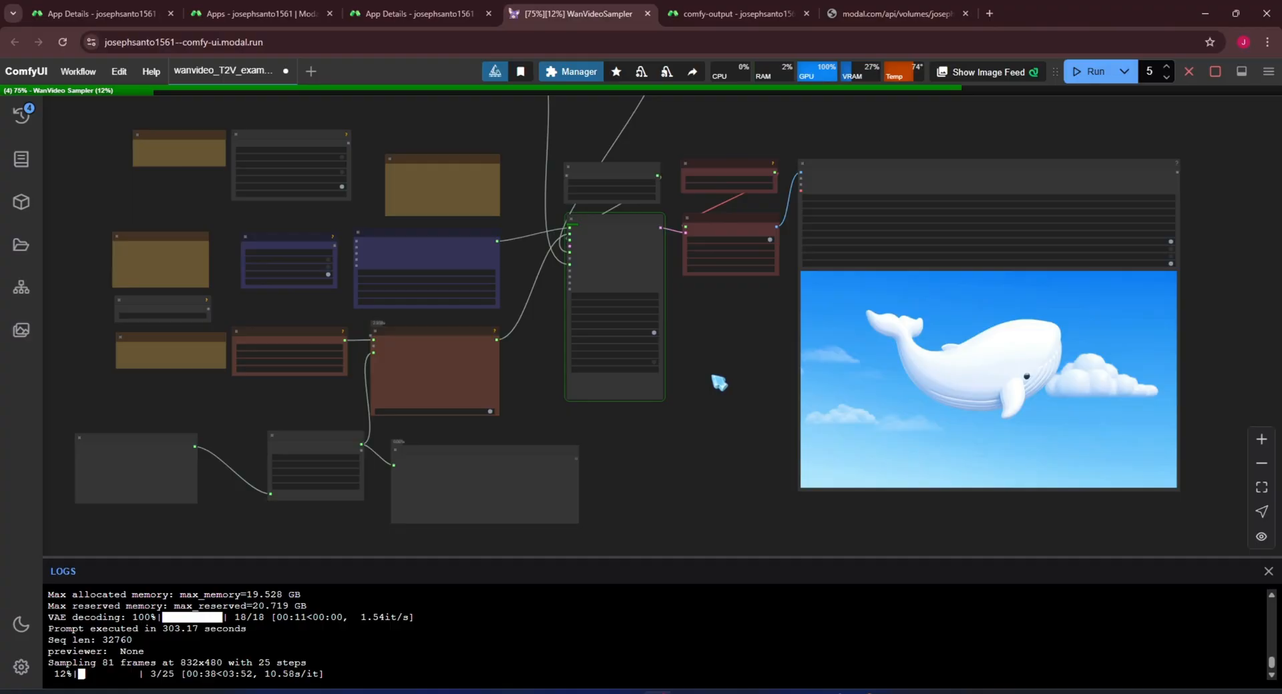
{"action": "mouse_move", "coordinate": [707, 386]}
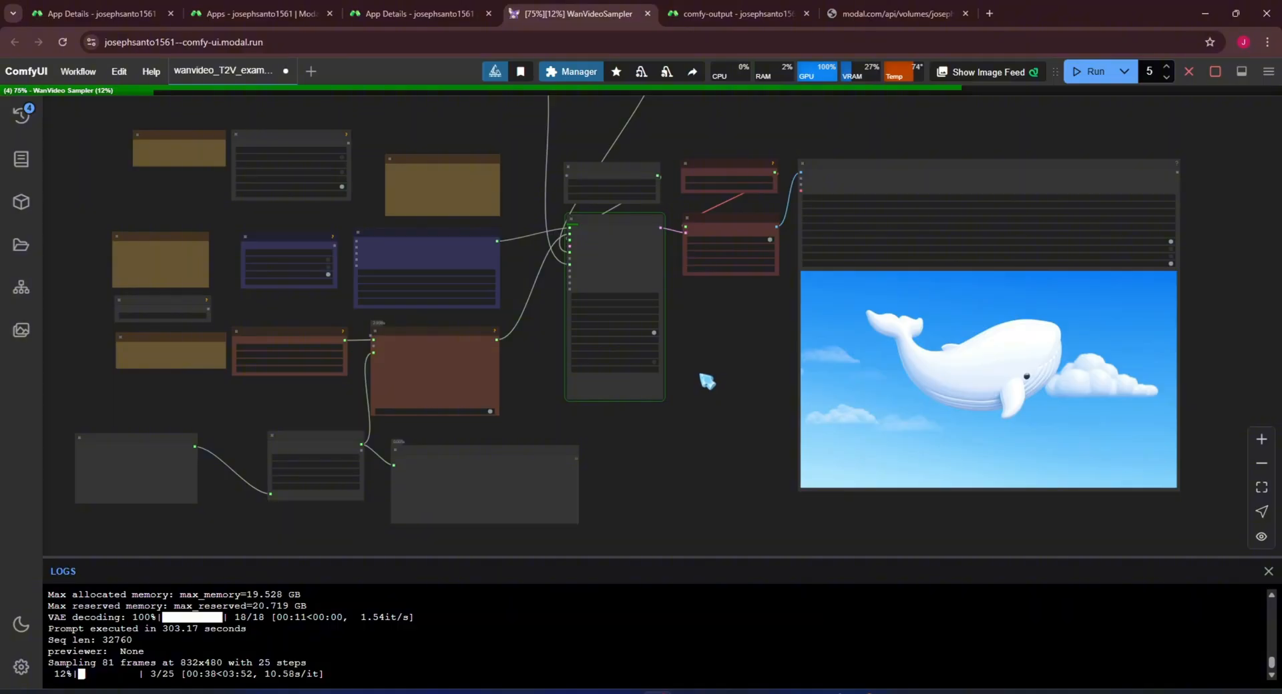
{"action": "mouse_move", "coordinate": [190, 657]}
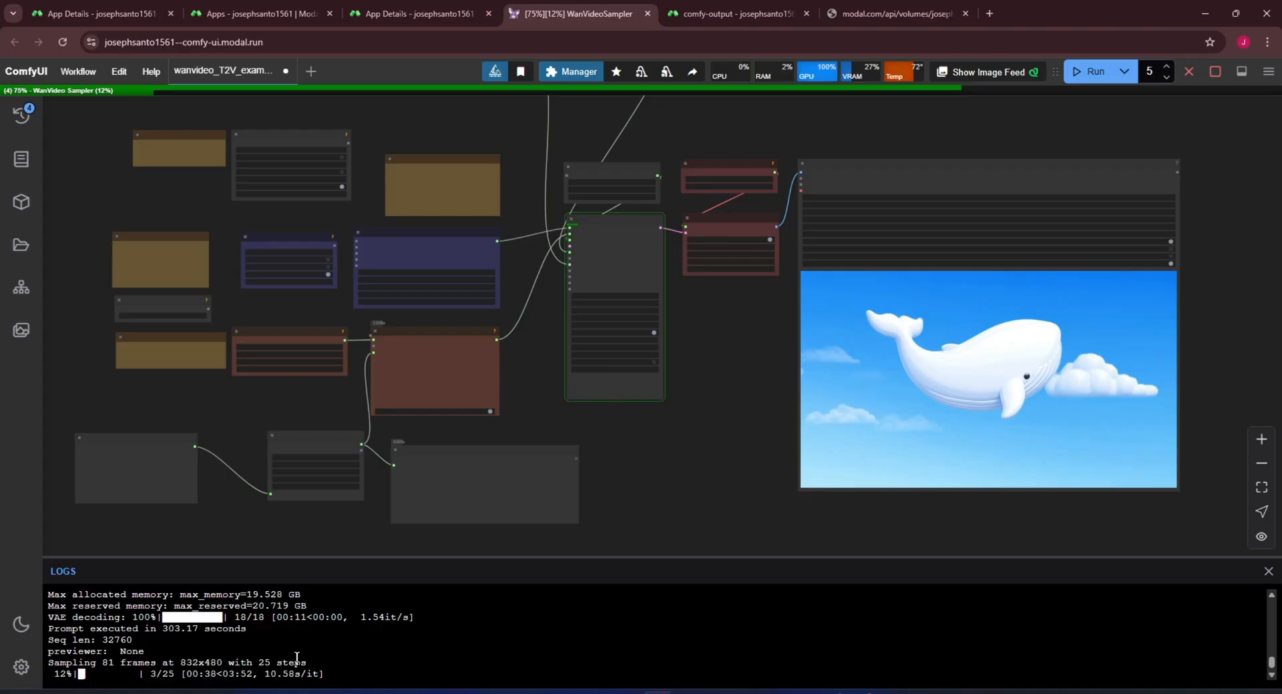
{"action": "mouse_move", "coordinate": [666, 446]}
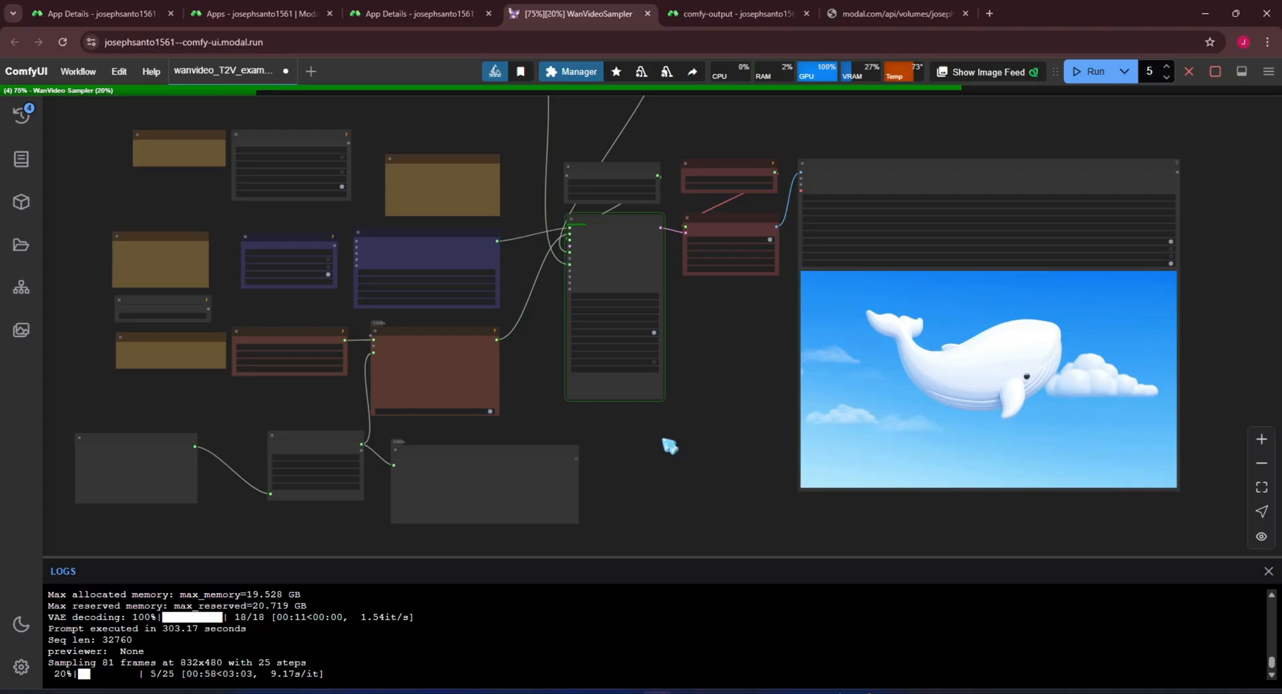
{"action": "left_click", "coordinate": [740, 13]}
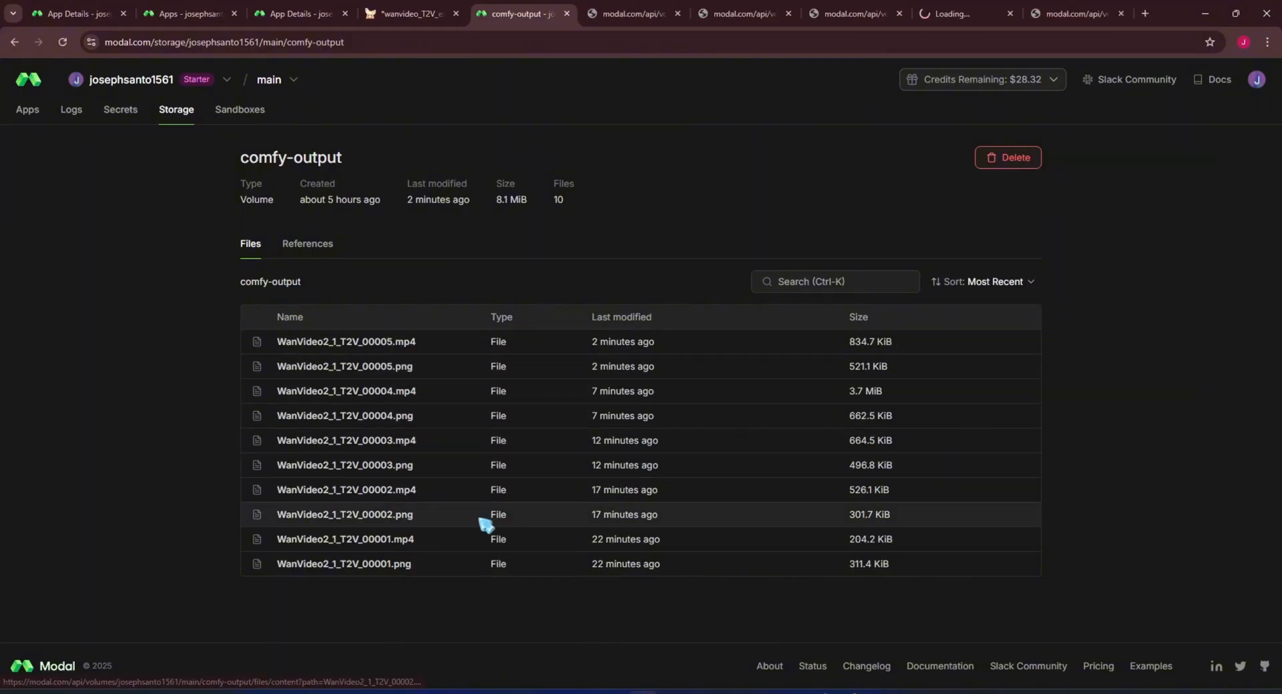
Step: Play the newest clip, then WanVideo2_1_T2V_00004, 00003, 00002 and the next clip
{"action": "left_click", "coordinate": [346, 342]}
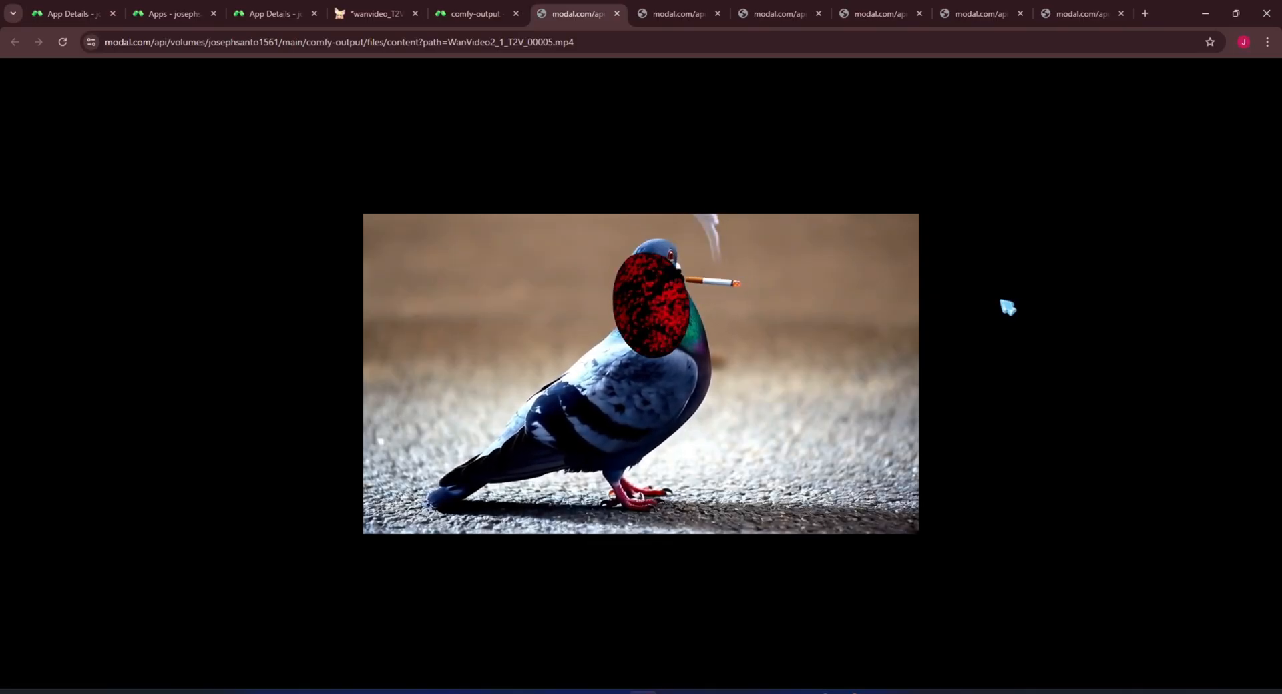
{"action": "left_click", "coordinate": [678, 13]}
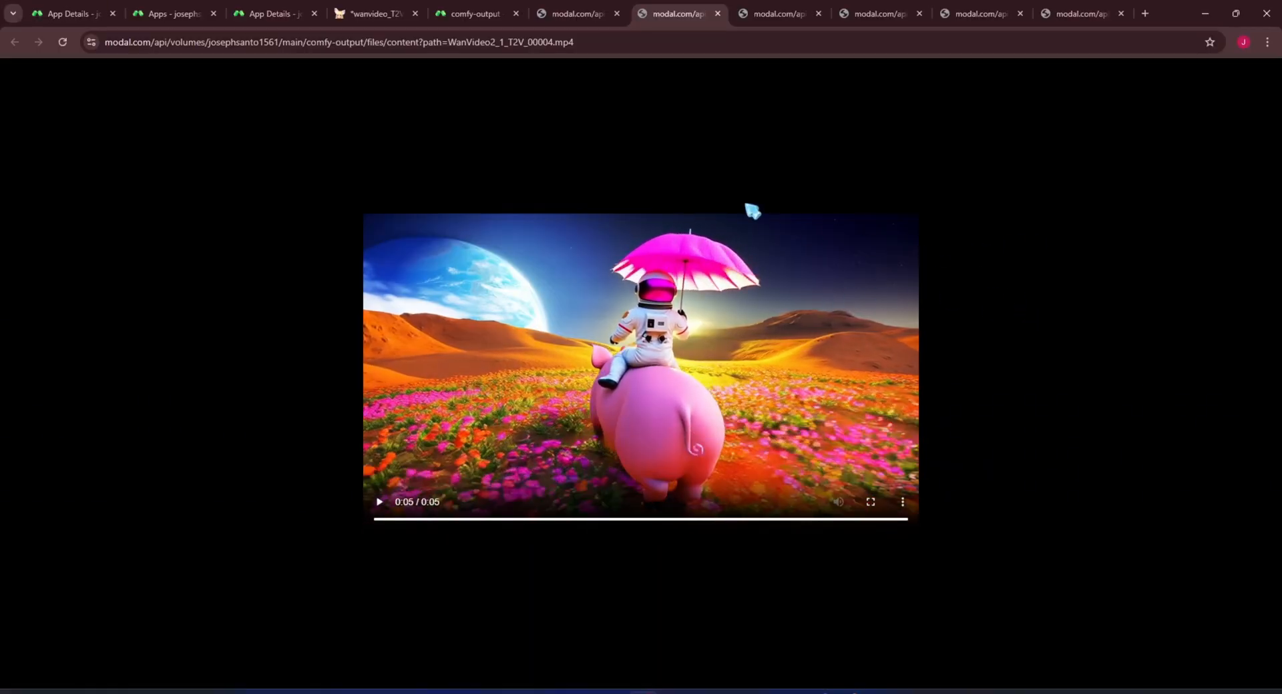
{"action": "left_click", "coordinate": [780, 14]}
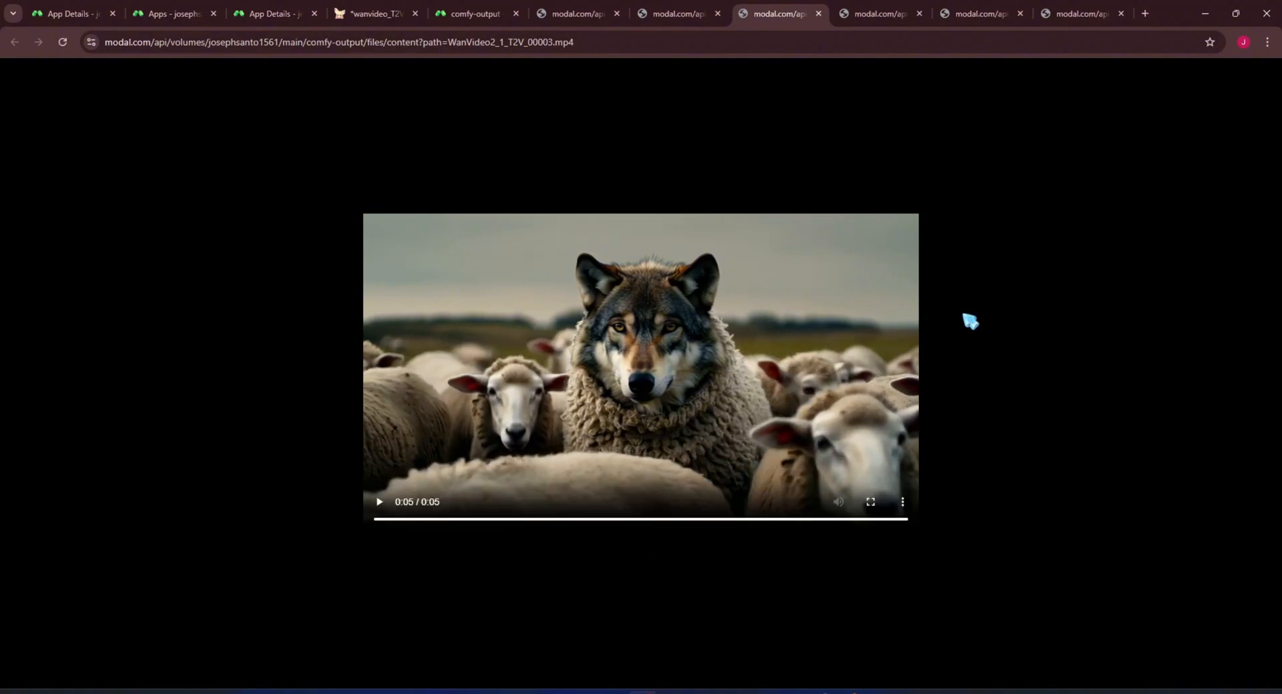
{"action": "left_click", "coordinate": [885, 15]}
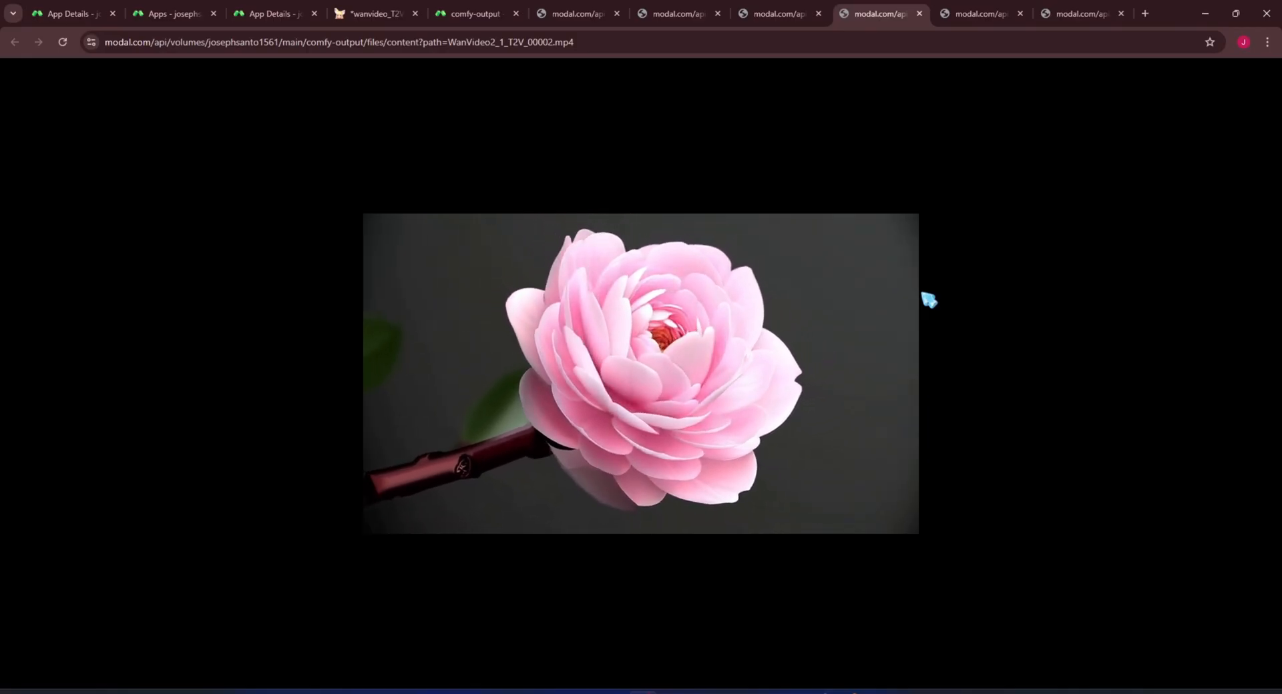
{"action": "left_click", "coordinate": [978, 14]}
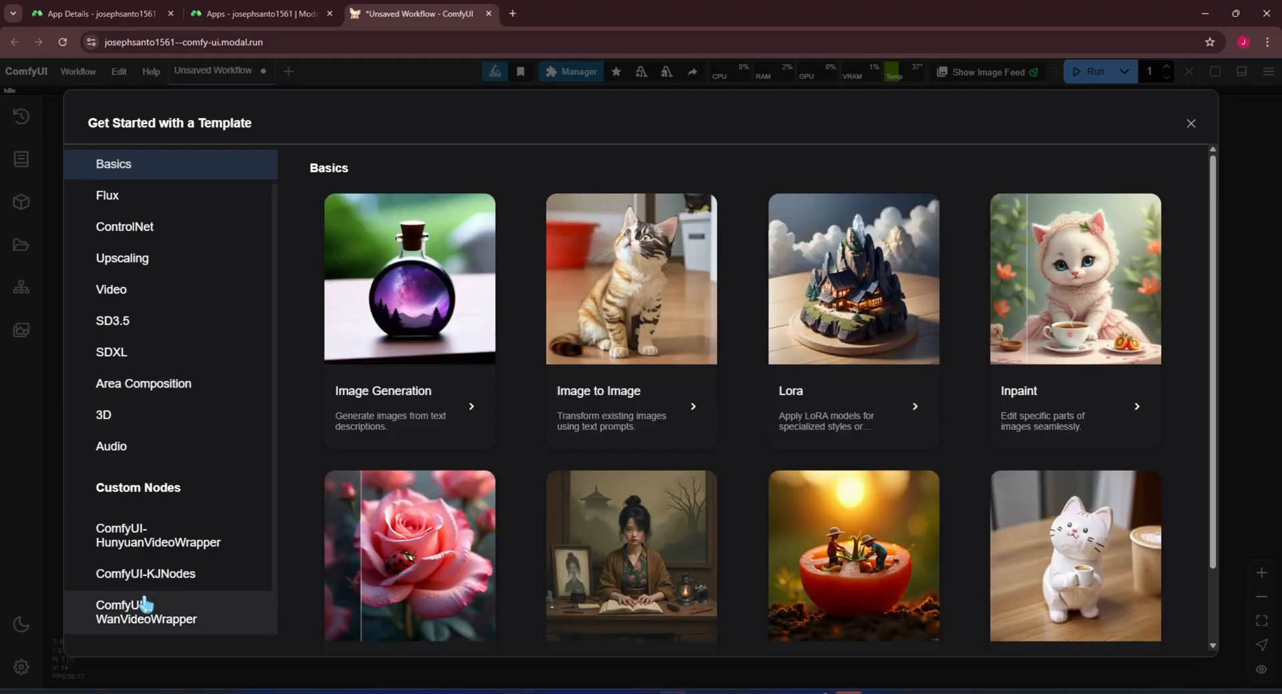
Step: Load the wanvideo_480p_I2V_endframe template and upload i1.png as the start image
{"action": "left_click", "coordinate": [145, 612]}
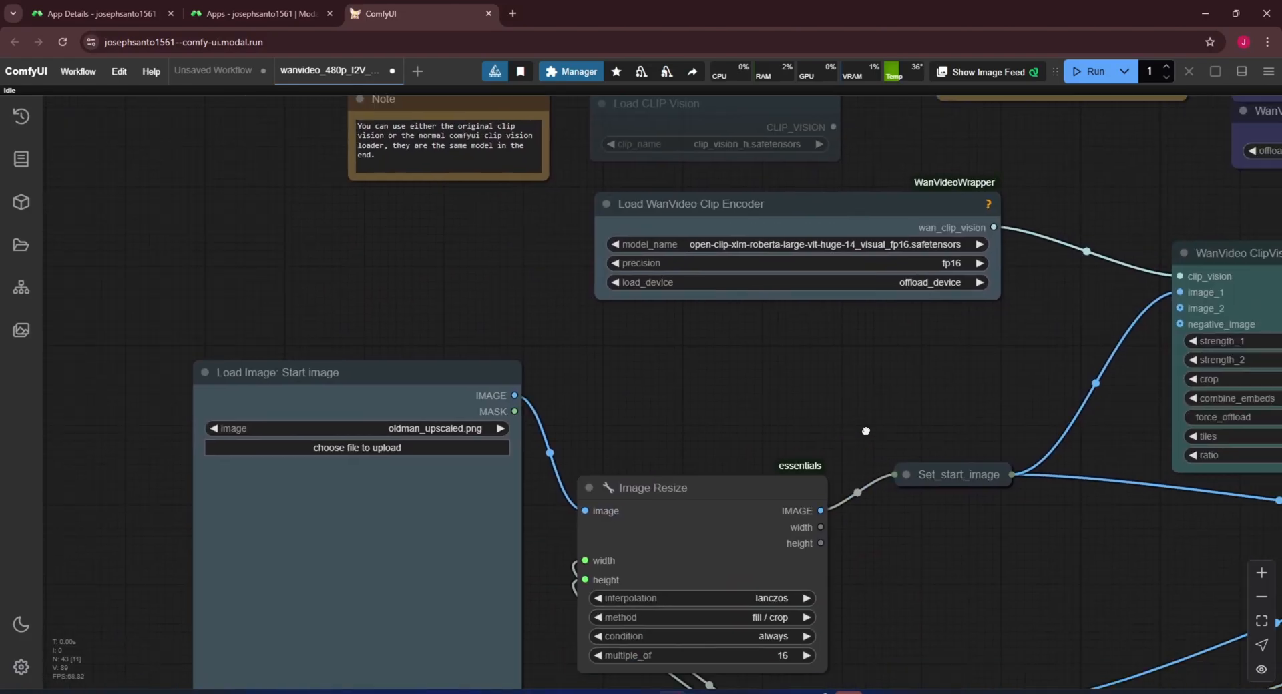
{"action": "left_click", "coordinate": [356, 448]}
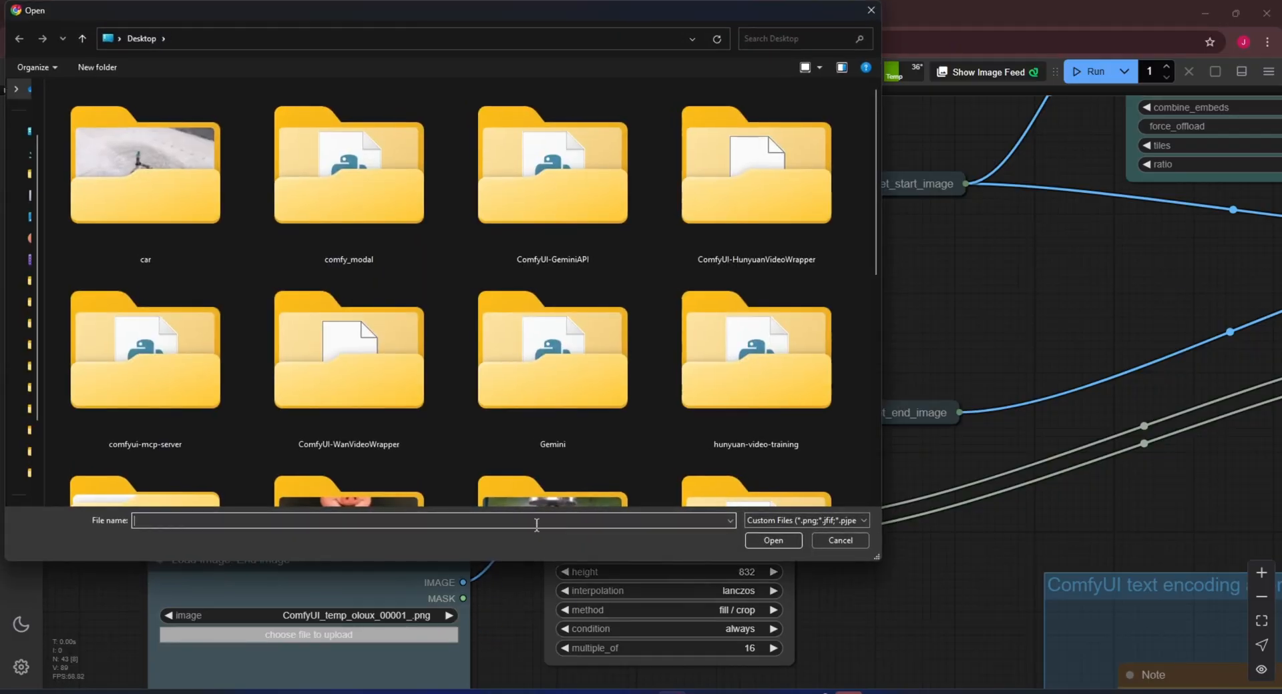
{"action": "left_click", "coordinate": [773, 541]}
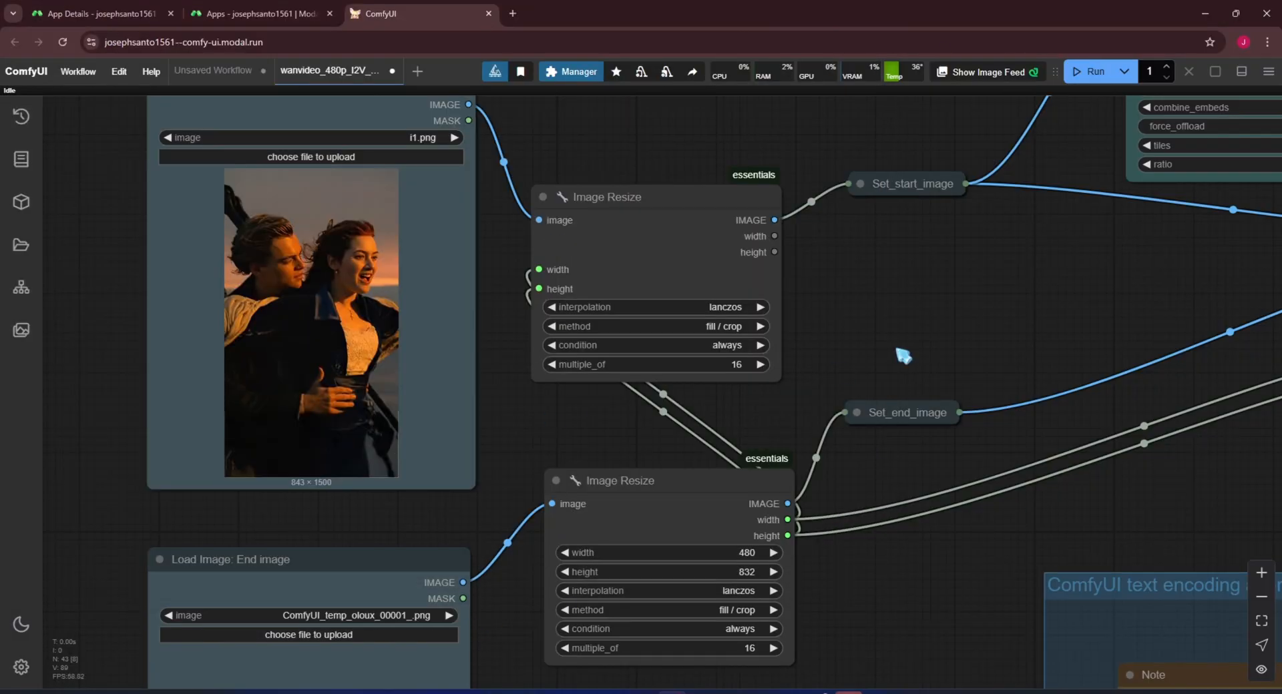
{"action": "scroll", "scroll_direction": "down", "scroll_amount": 3}
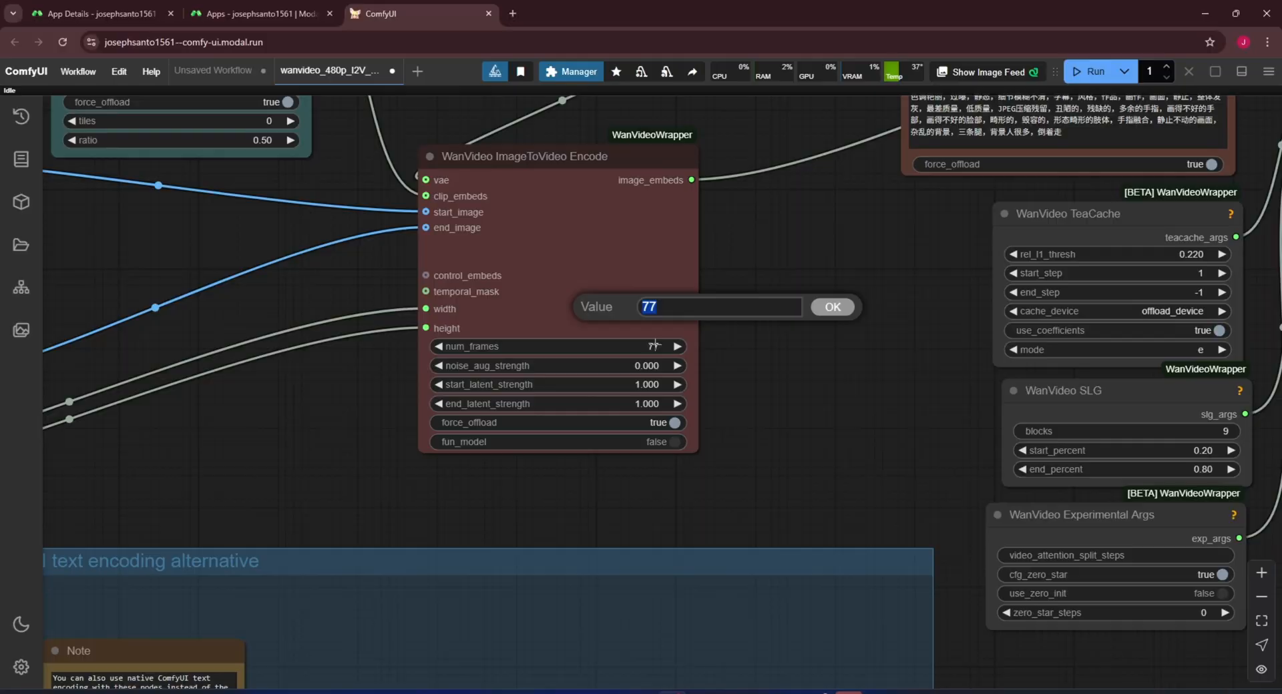
Step: Set num_frames on WanVideo ImageToVideo Encode to 81
{"action": "left_click", "coordinate": [831, 307]}
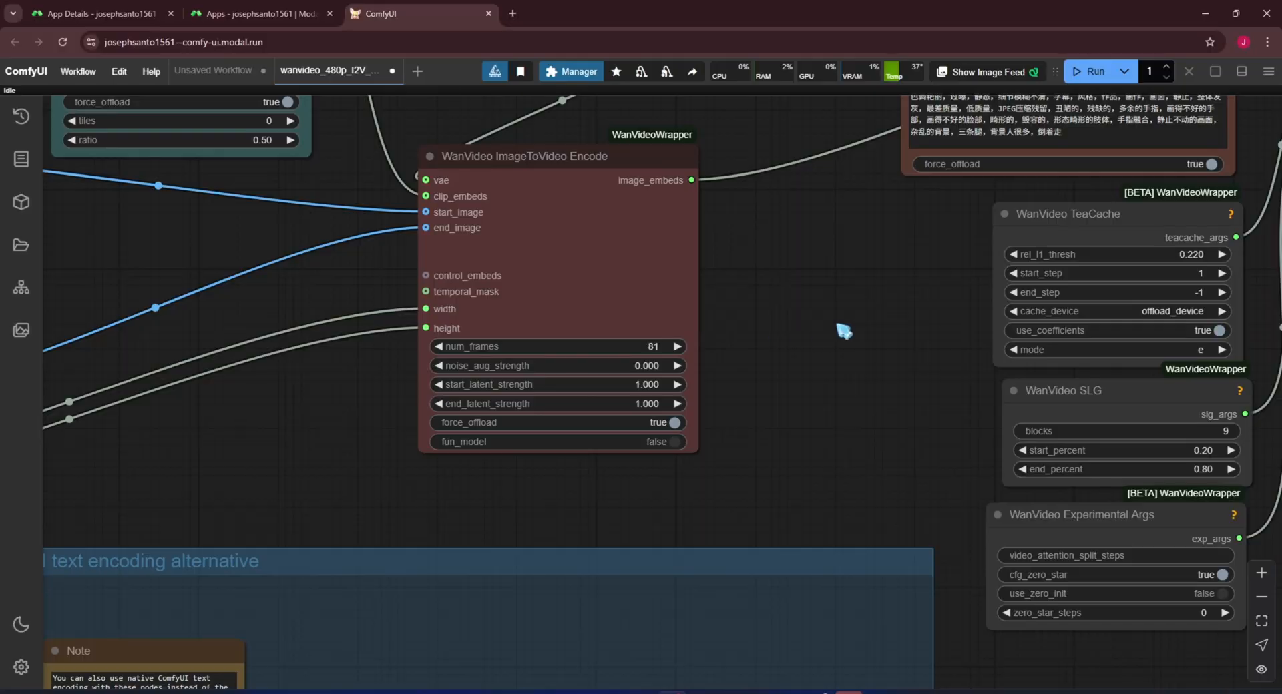
{"action": "mouse_move", "coordinate": [735, 367]}
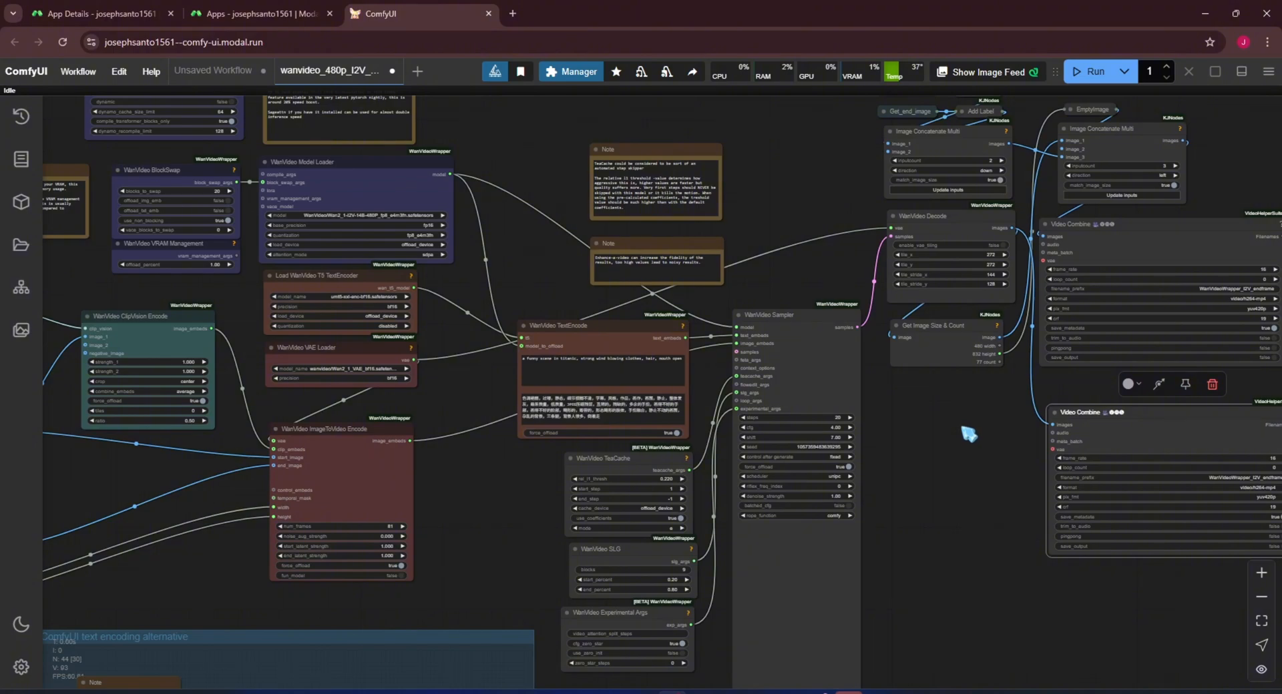
{"action": "mouse_move", "coordinate": [333, 163]}
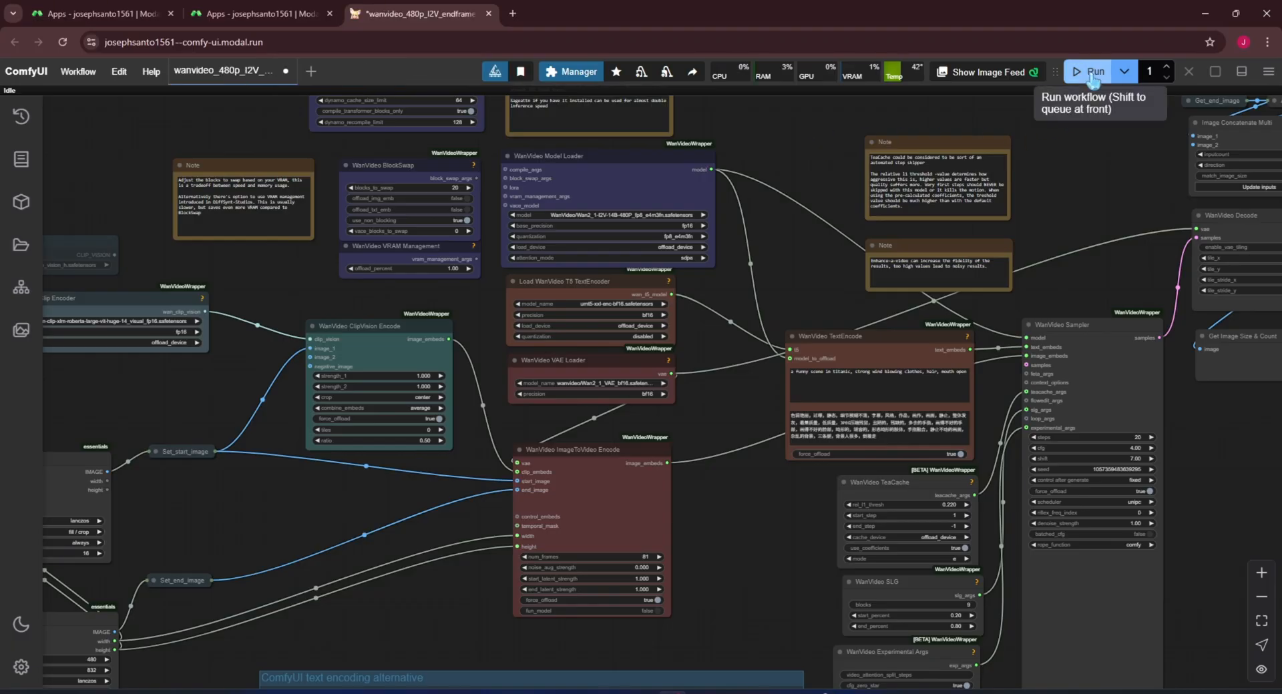
Step: Run the end-frame workflow, then pan back to the start and end image loaders
{"action": "left_click", "coordinate": [1094, 72]}
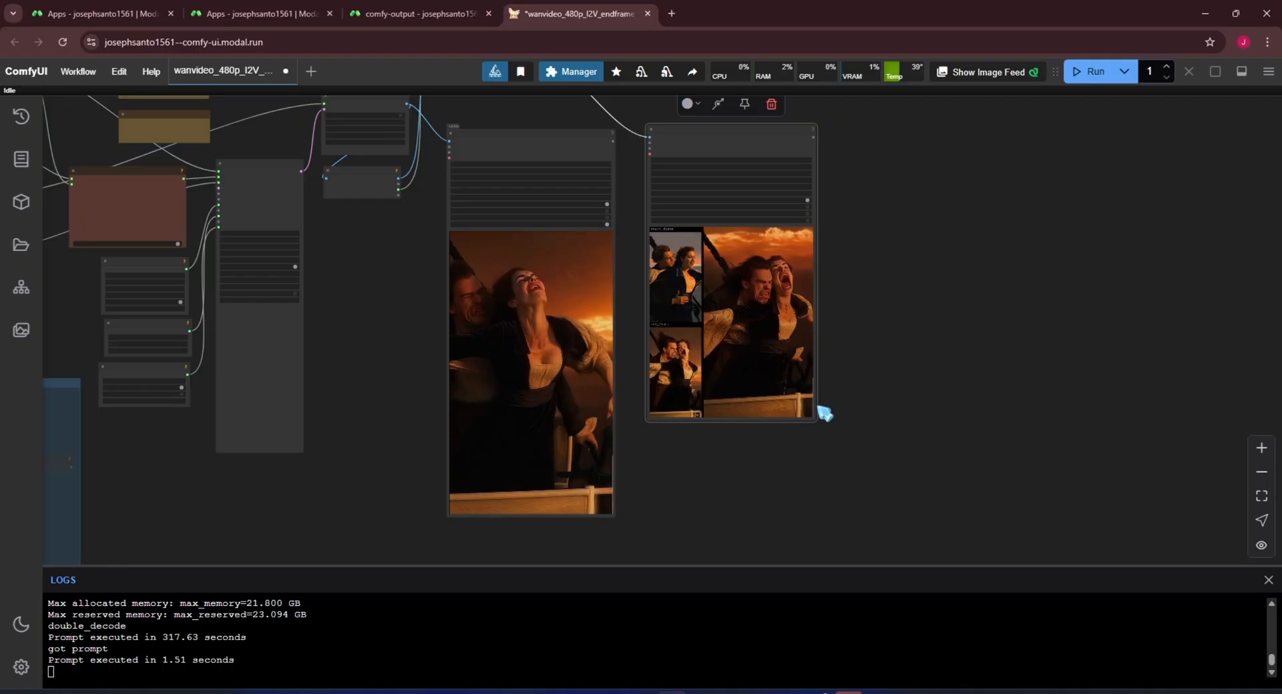
{"action": "left_click_drag", "start_coordinate": [816, 418], "coordinate": [907, 527]}
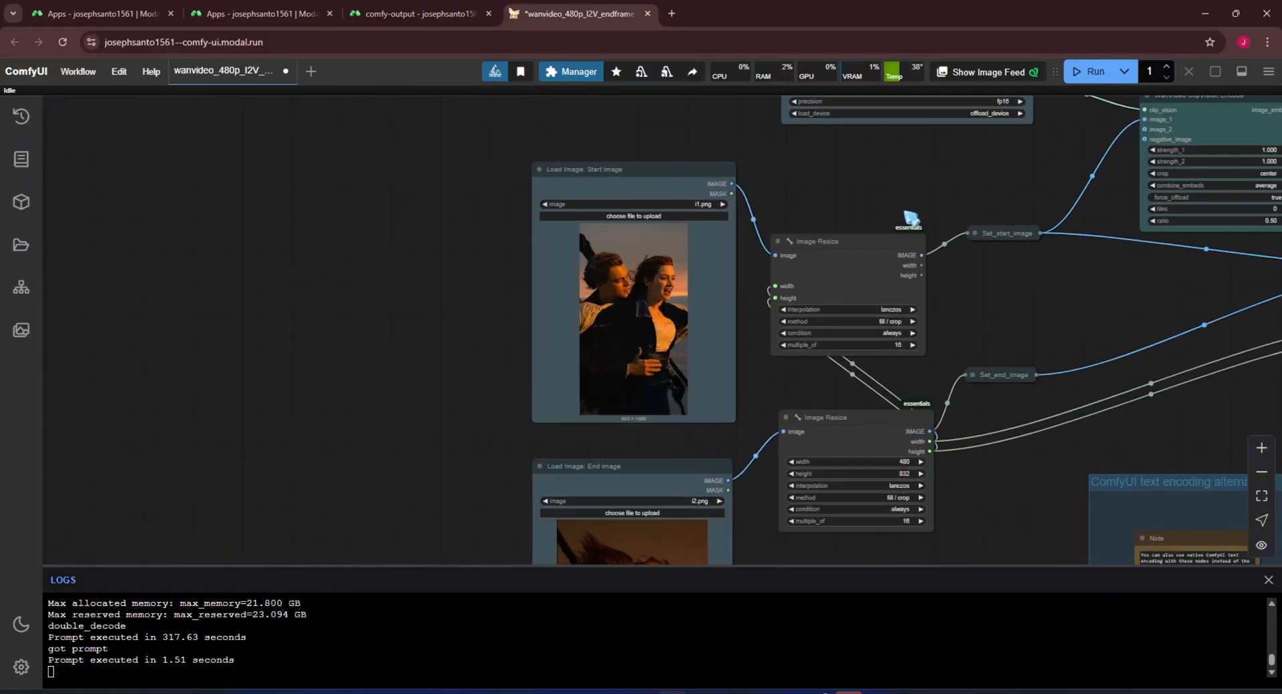
Step: Upload the hiker picture i3.png as the new start image
{"action": "left_click", "coordinate": [634, 216]}
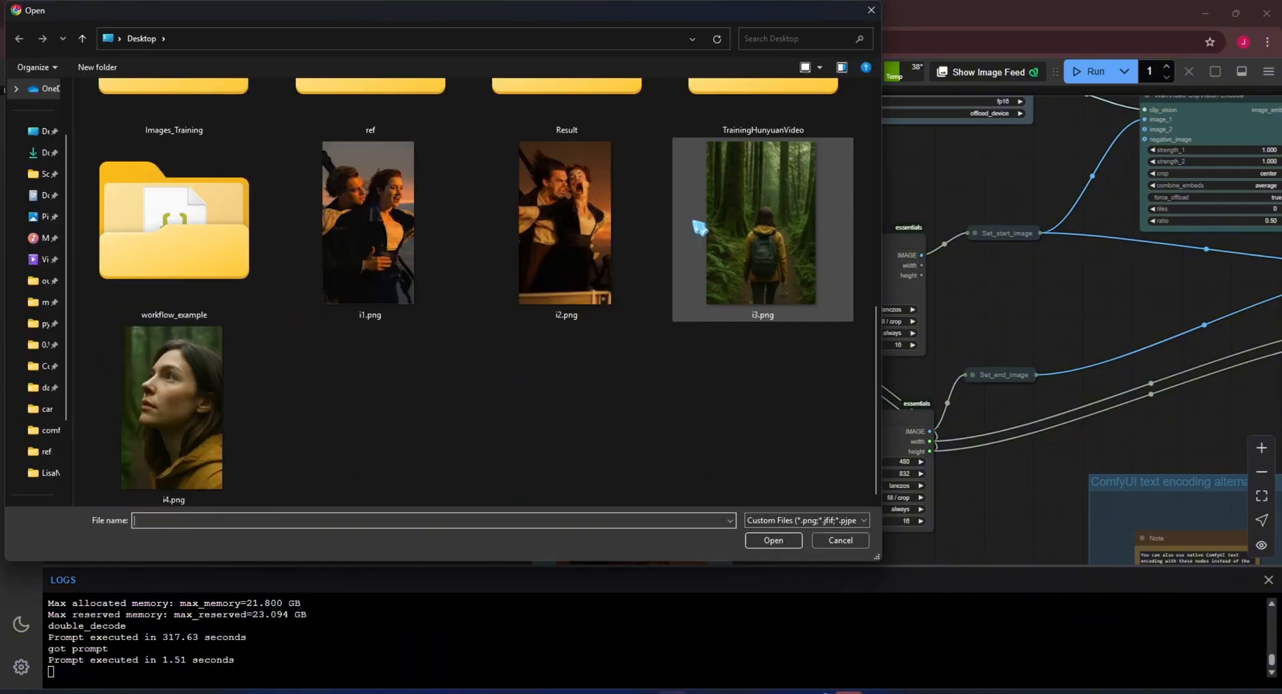
{"action": "left_click", "coordinate": [173, 406]}
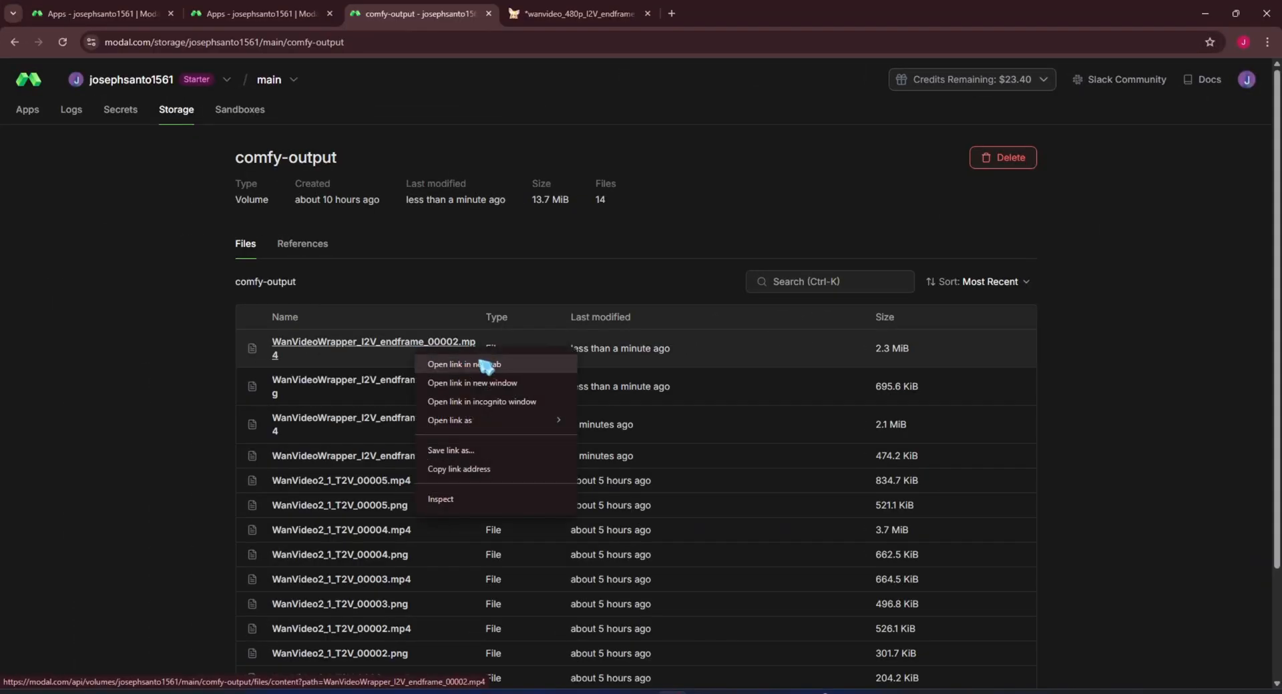
Step: Open WanVideoWrapper_I2V_endframe_00002.mp4 from comfy-output in a new browser tab
{"action": "left_click", "coordinate": [465, 364]}
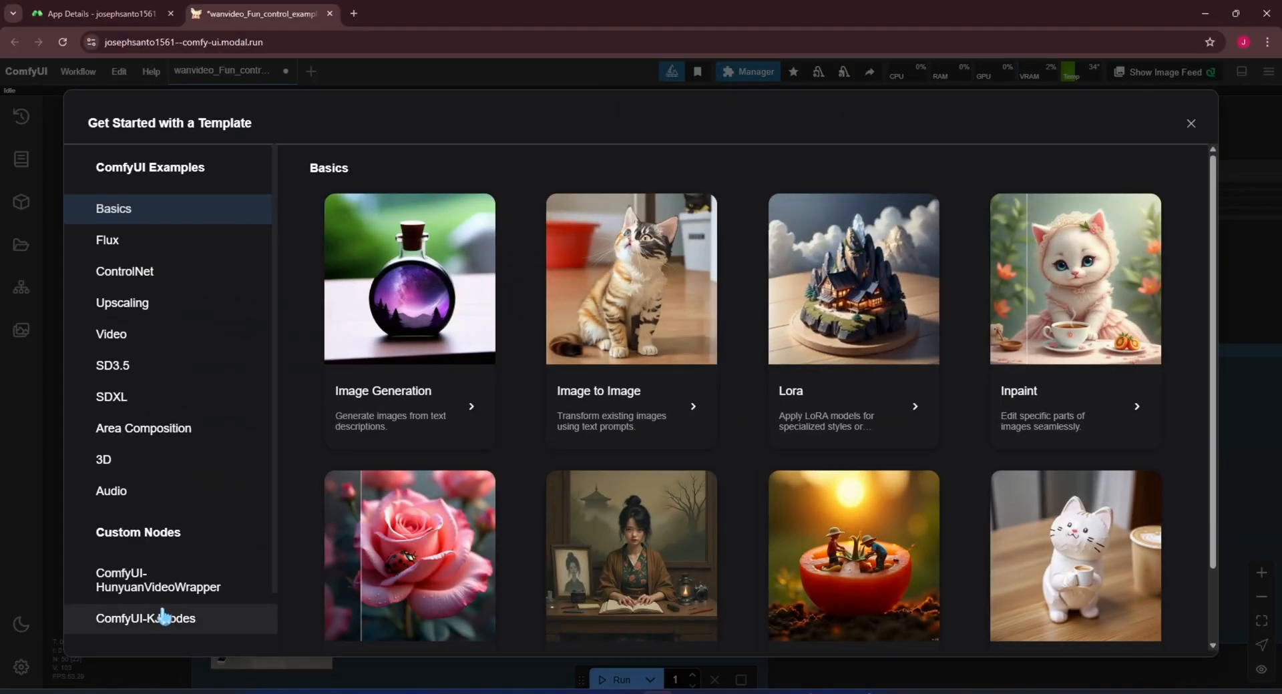
Step: Browse the WanVideoWrapper examples, then the HunyuanVideoWrapper examples like hyvideo_t2v_example_01
{"action": "left_click", "coordinate": [144, 618]}
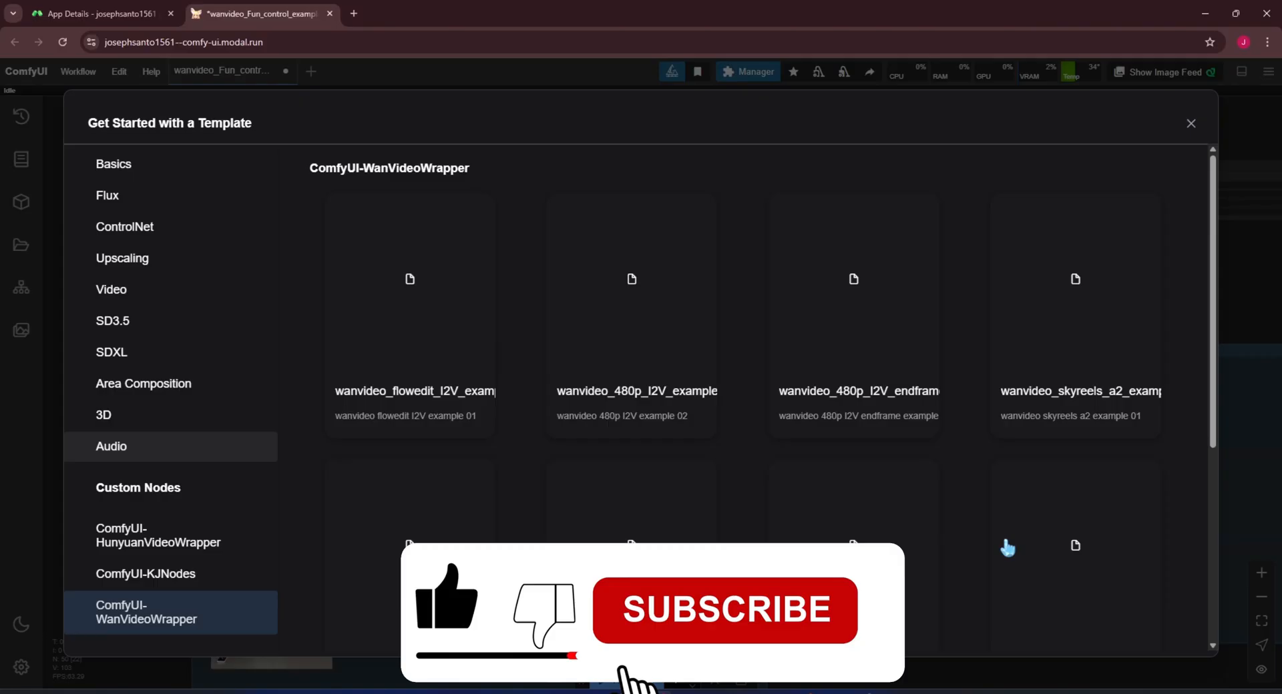
{"action": "left_click", "coordinate": [158, 536]}
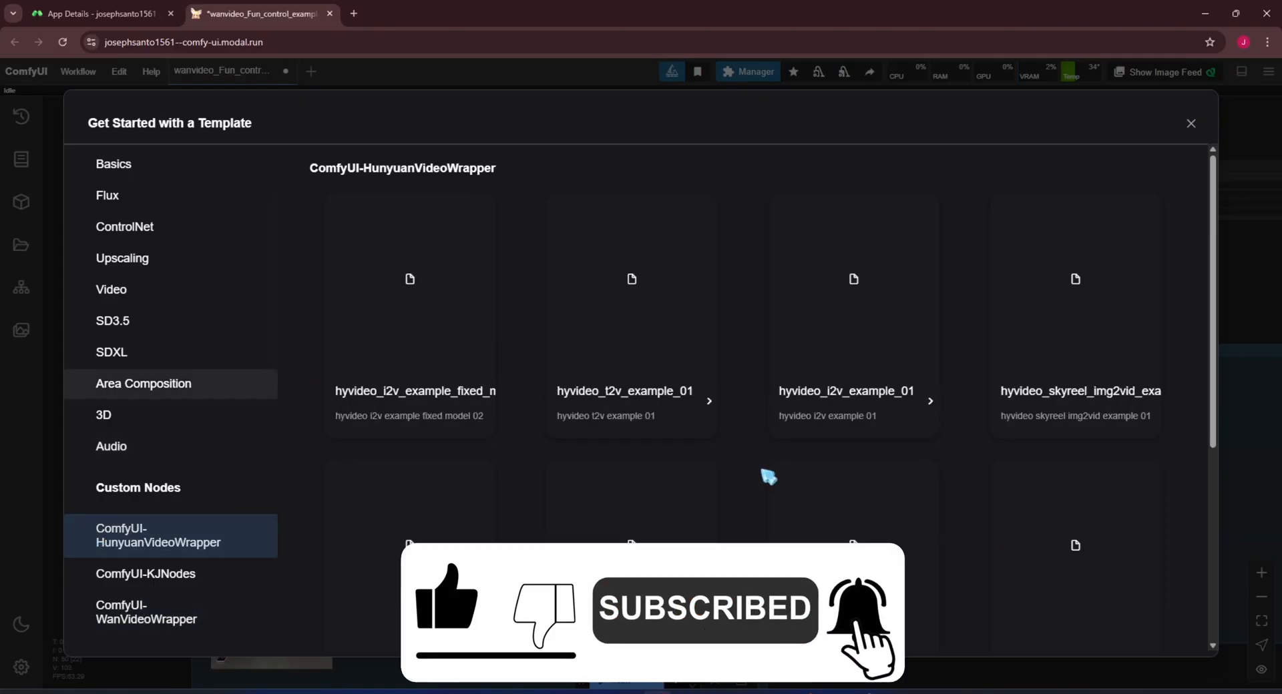